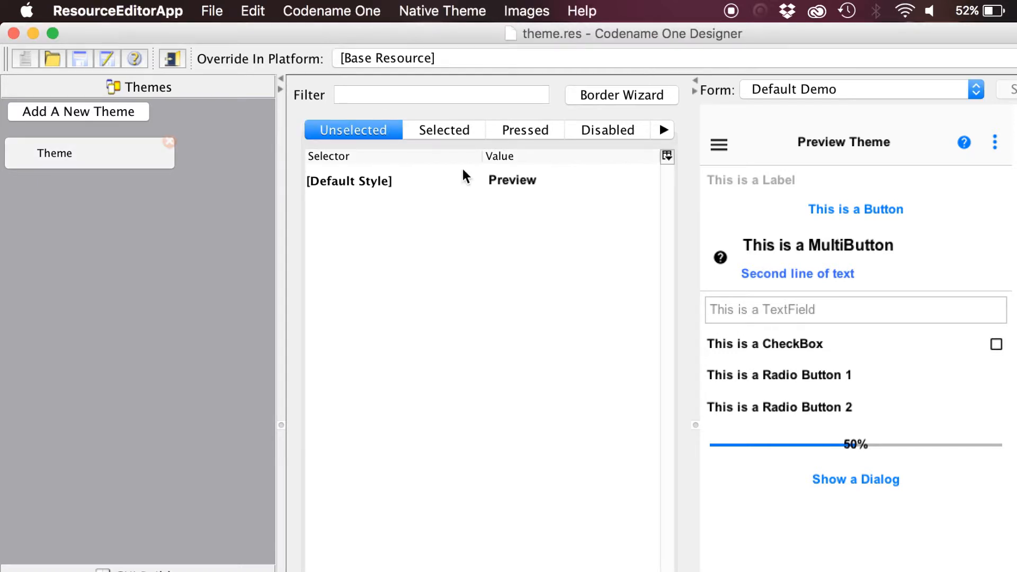
Preview the theme under another native look, then set the native theme to iOS 7.
{"action": "left_click", "coordinate": [442, 11]}
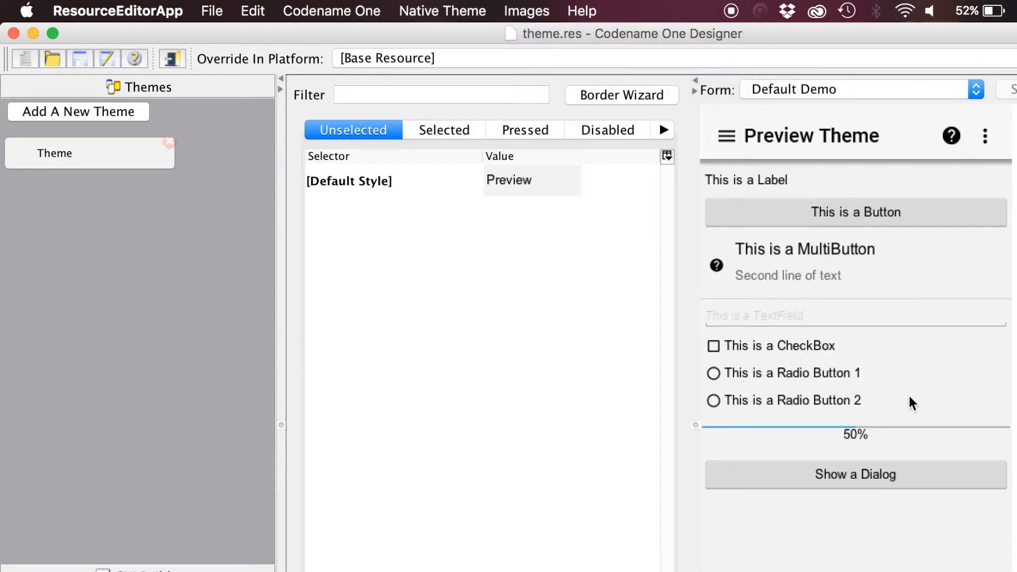
{"action": "left_click", "coordinate": [442, 12]}
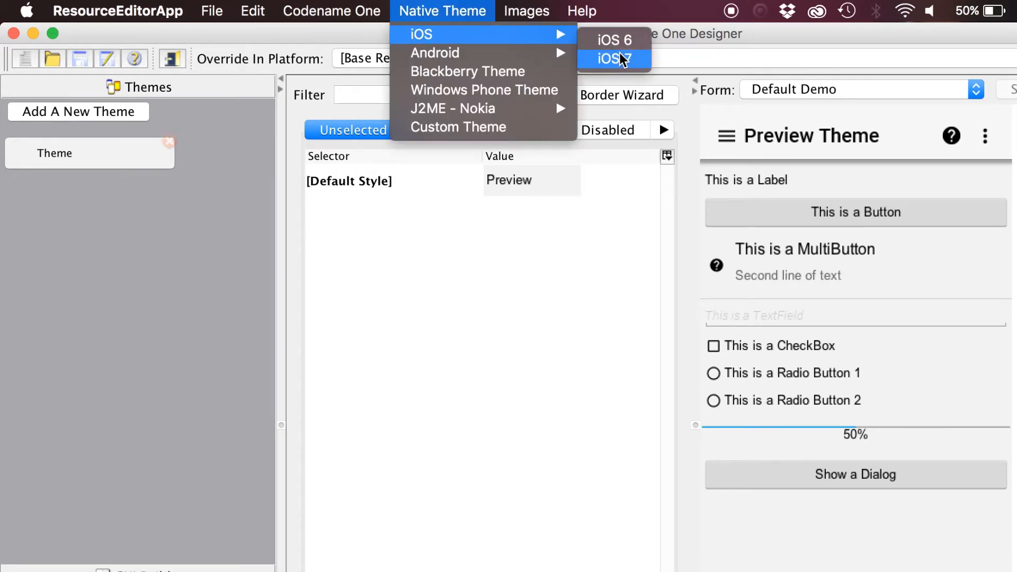
{"action": "left_click", "coordinate": [611, 58]}
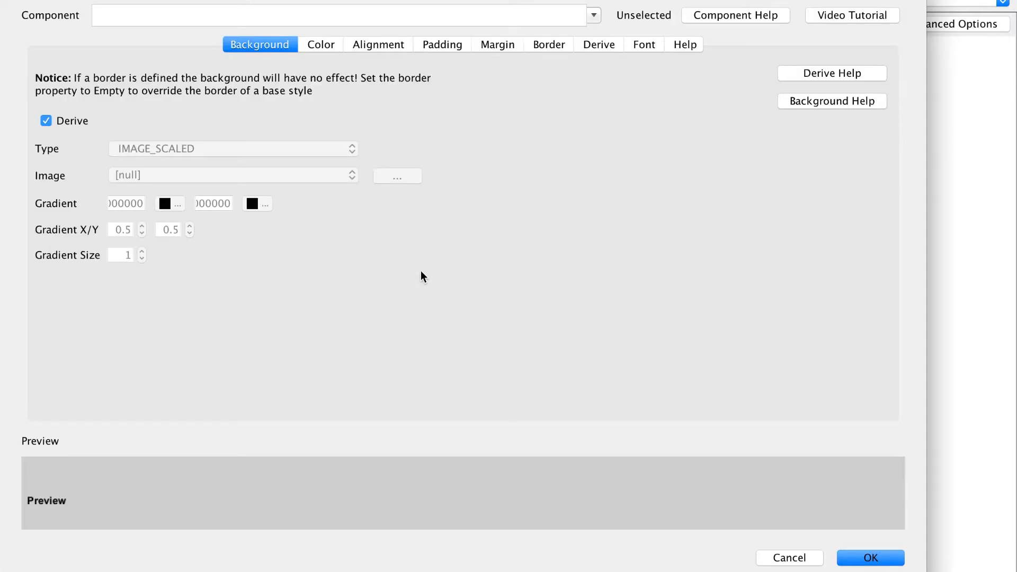
{"action": "mouse_move", "coordinate": [592, 15]}
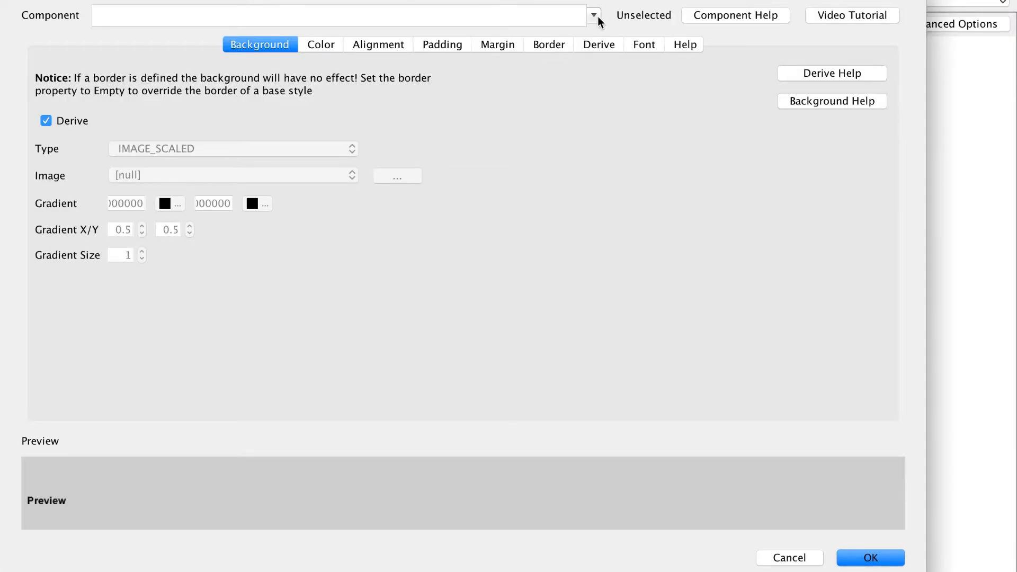
Point the new style at the Button component and toggle the background Derive box.
{"action": "left_click", "coordinate": [593, 14]}
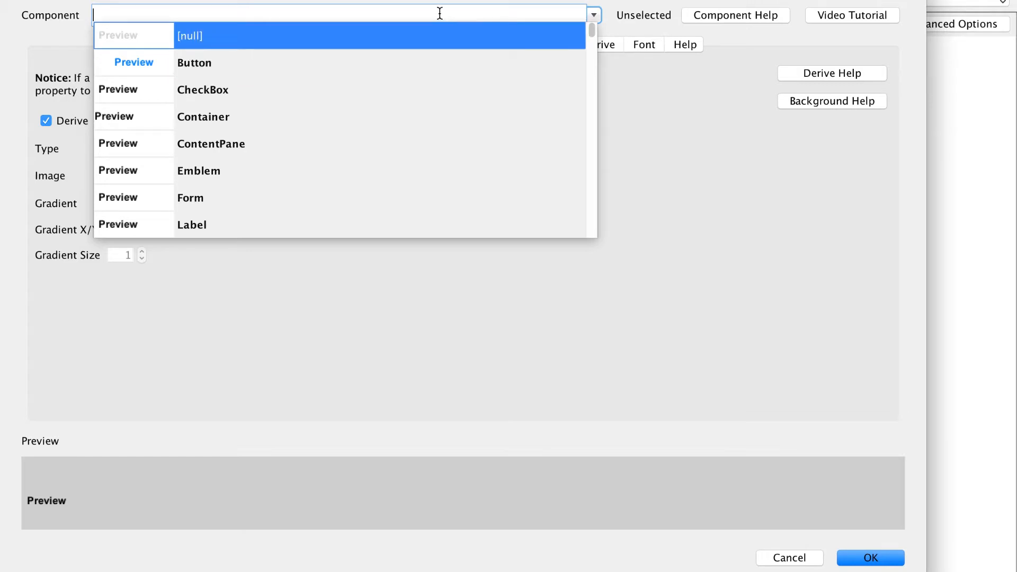
{"action": "type", "text": "Button"}
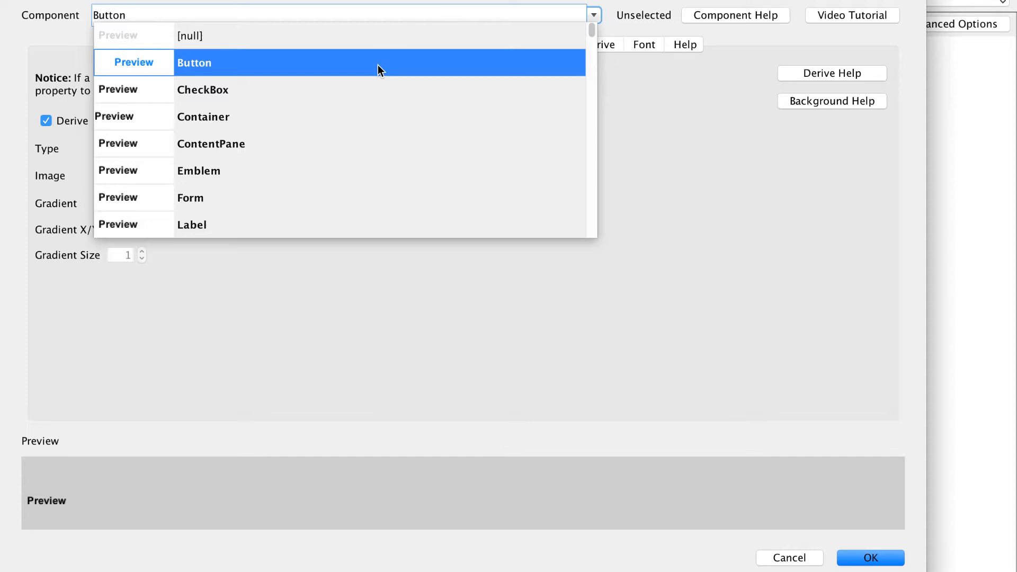
{"action": "left_click", "coordinate": [193, 63]}
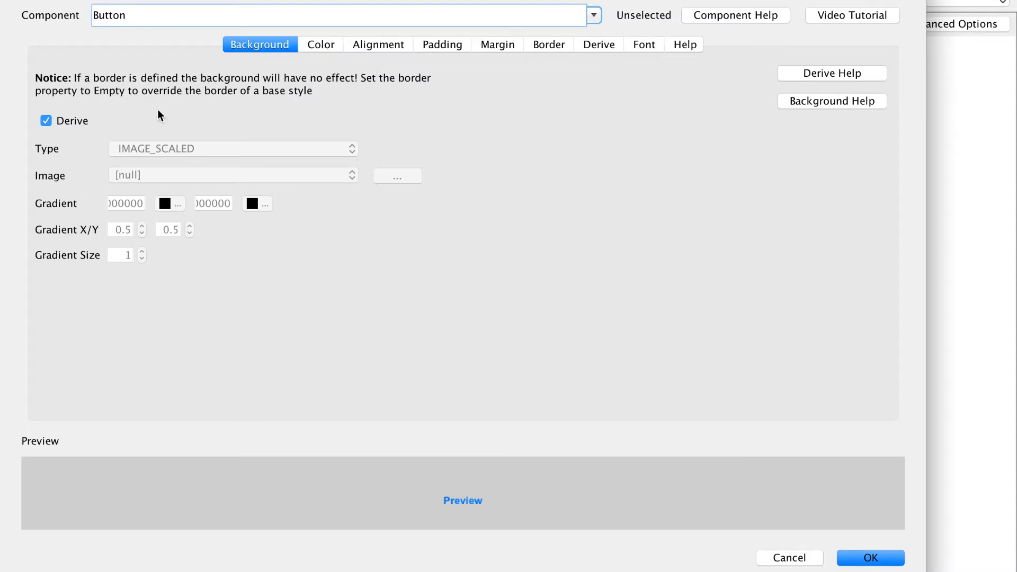
{"action": "left_click", "coordinate": [46, 121]}
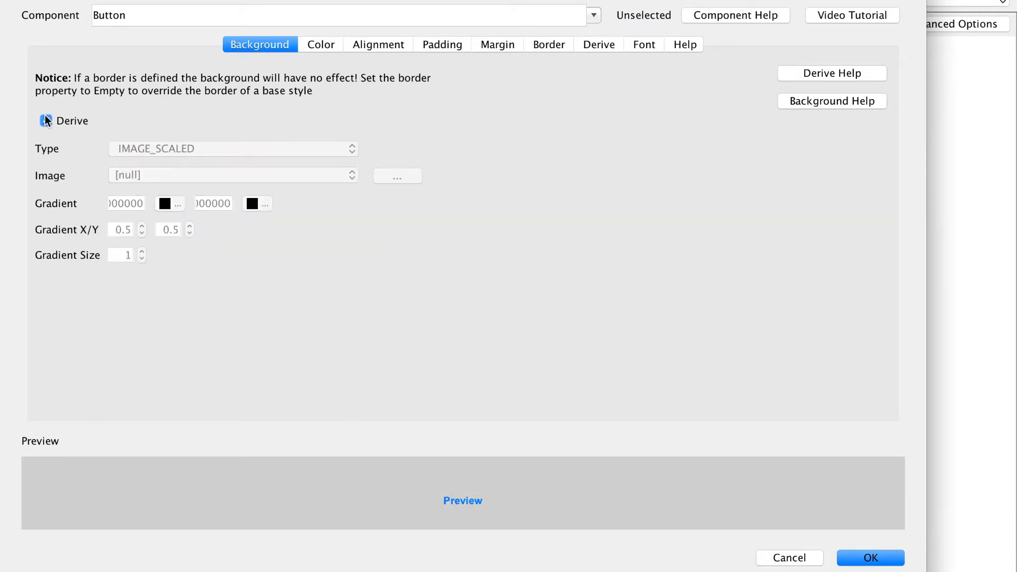
{"action": "left_click", "coordinate": [45, 121]}
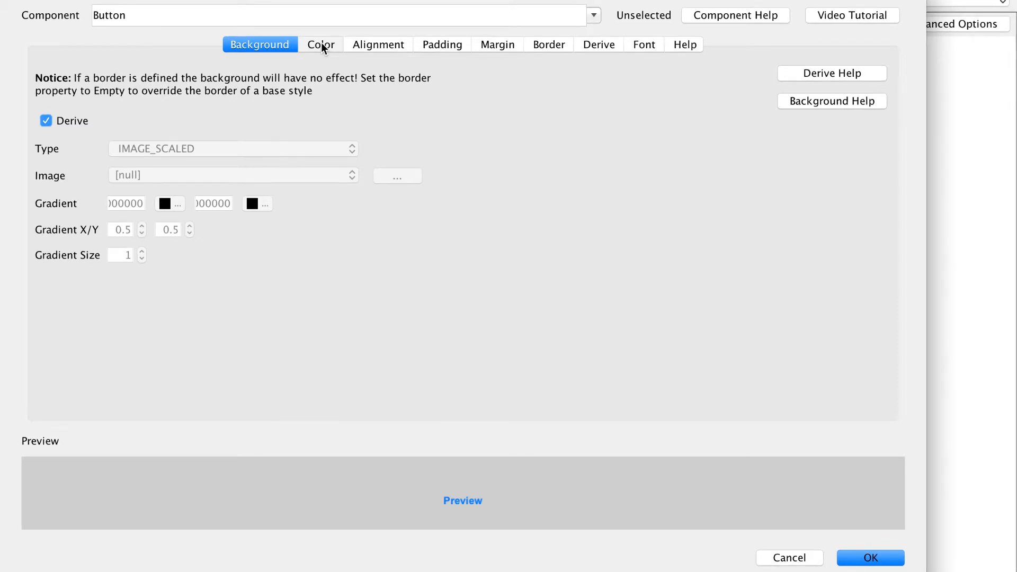
Stop deriving the Button foreground colour and set it to red.
{"action": "left_click", "coordinate": [320, 44]}
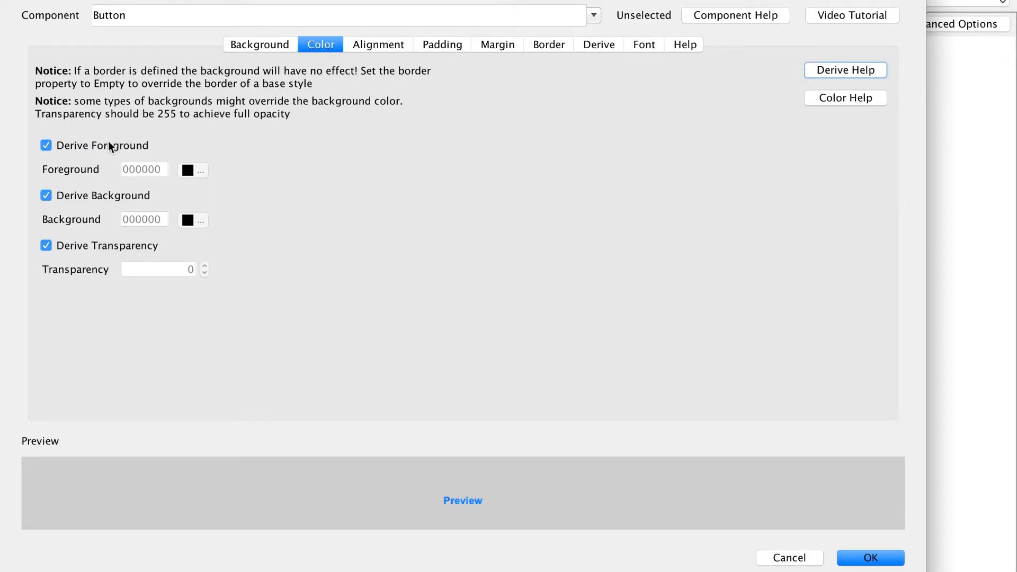
{"action": "left_click", "coordinate": [46, 146]}
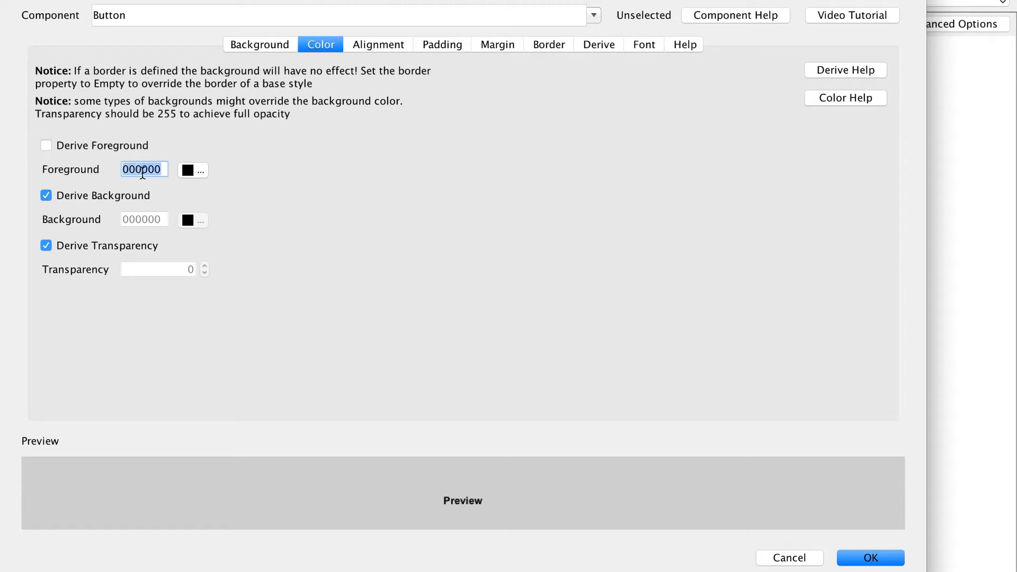
{"action": "type", "text": "ffffff"}
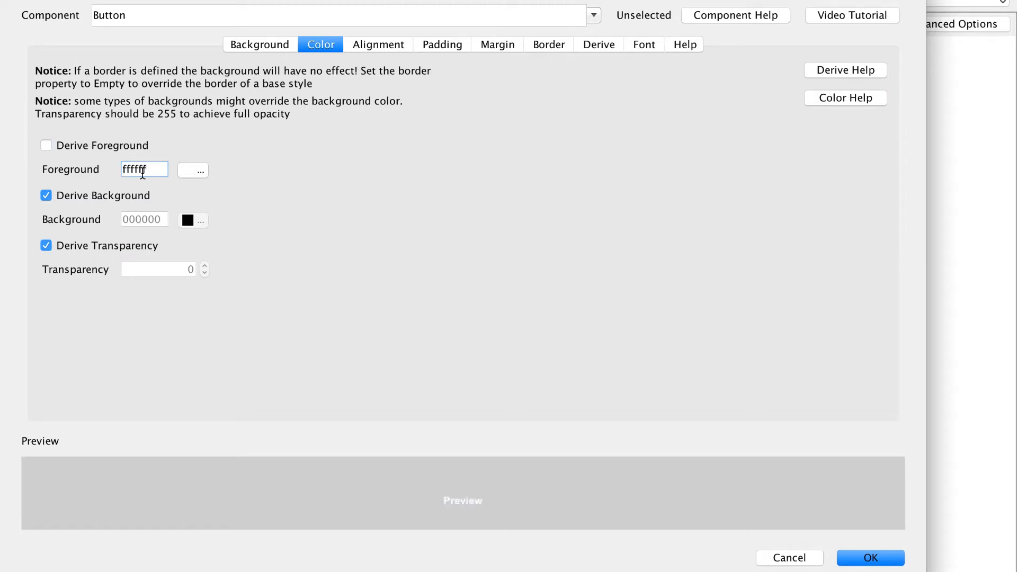
{"action": "left_click", "coordinate": [193, 170]}
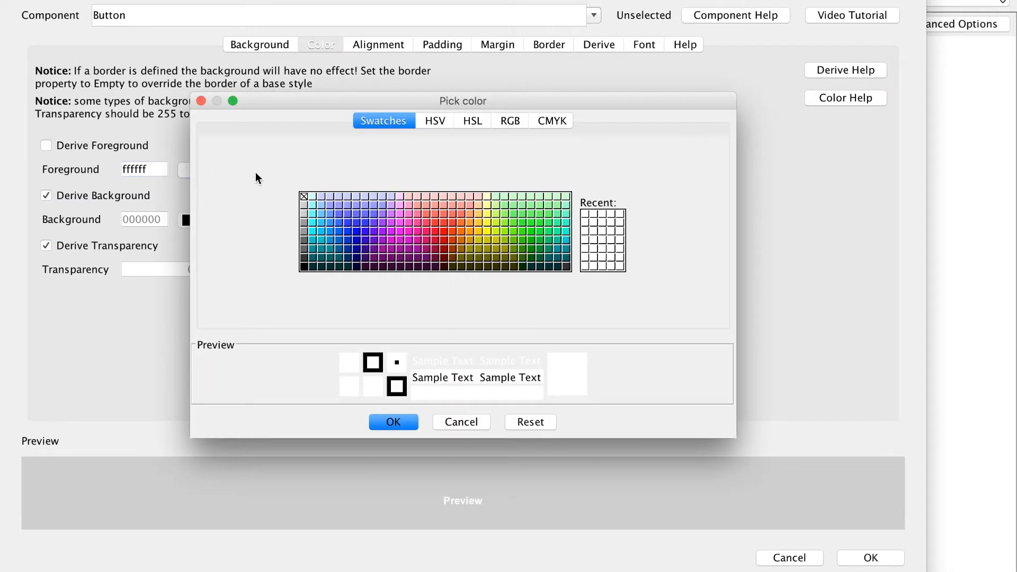
{"action": "left_click", "coordinate": [434, 121]}
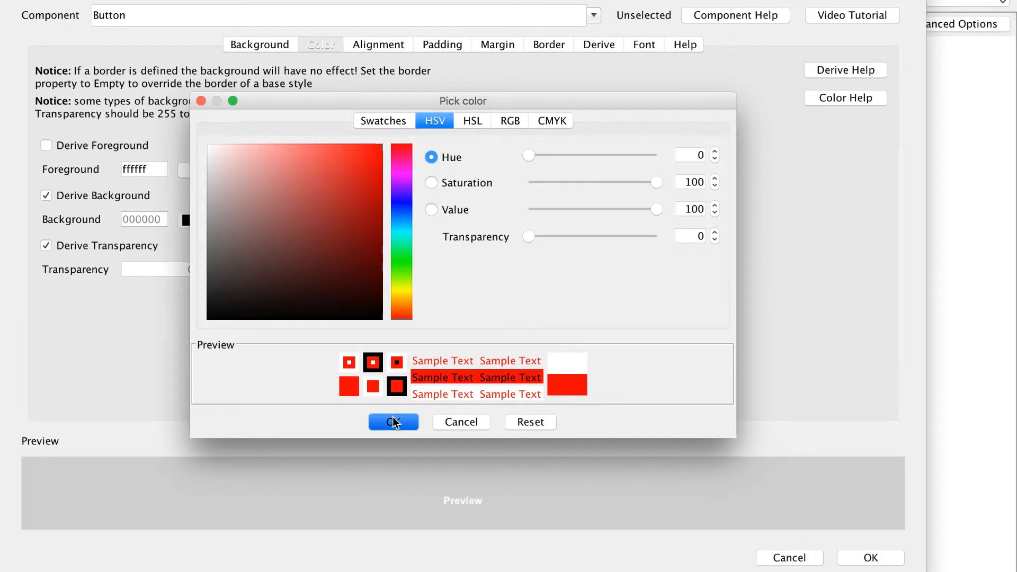
{"action": "left_click", "coordinate": [392, 422]}
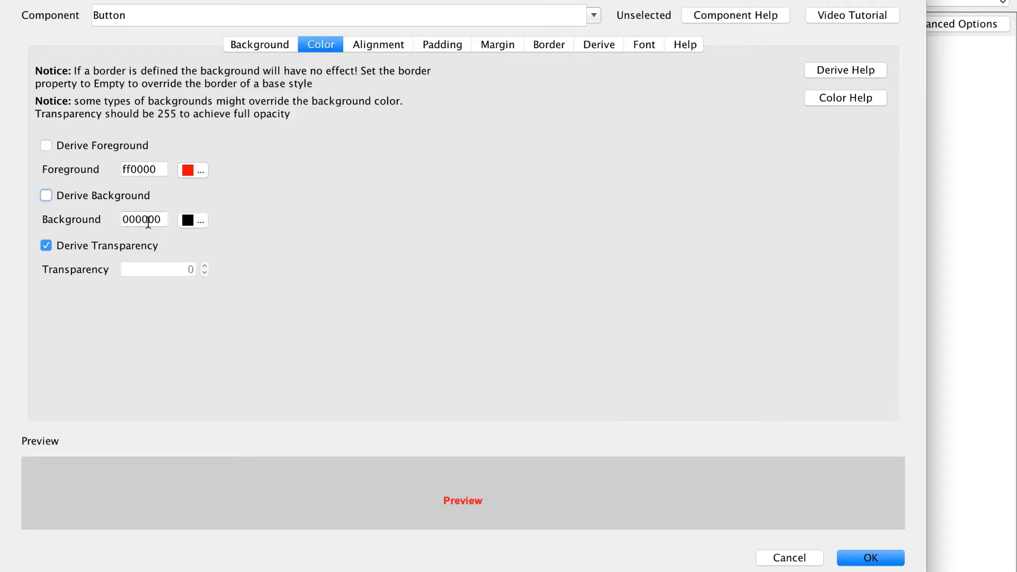
Give the Button style a green background with transparency 255.
{"action": "left_click", "coordinate": [201, 219]}
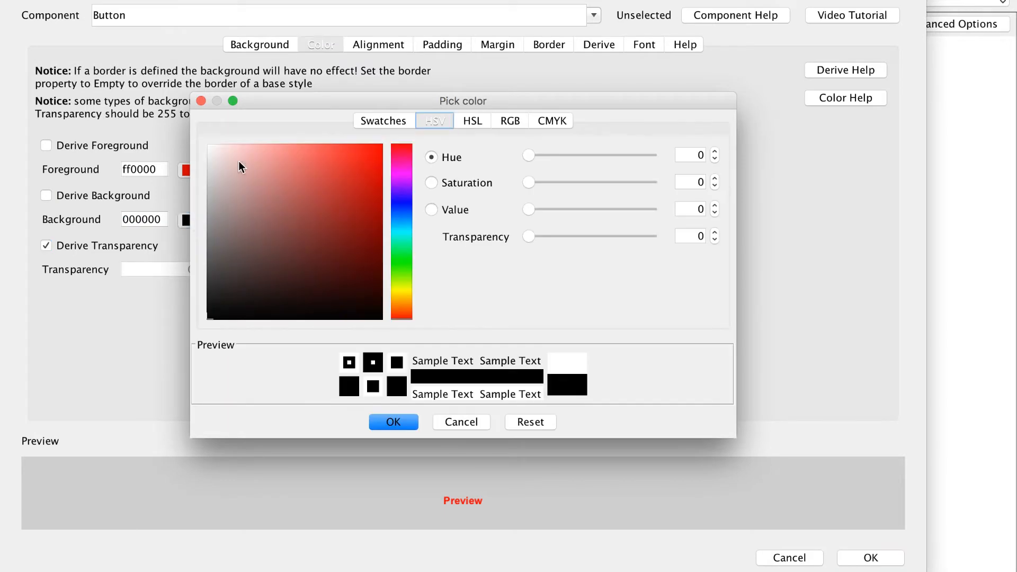
{"action": "left_click", "coordinate": [367, 207]}
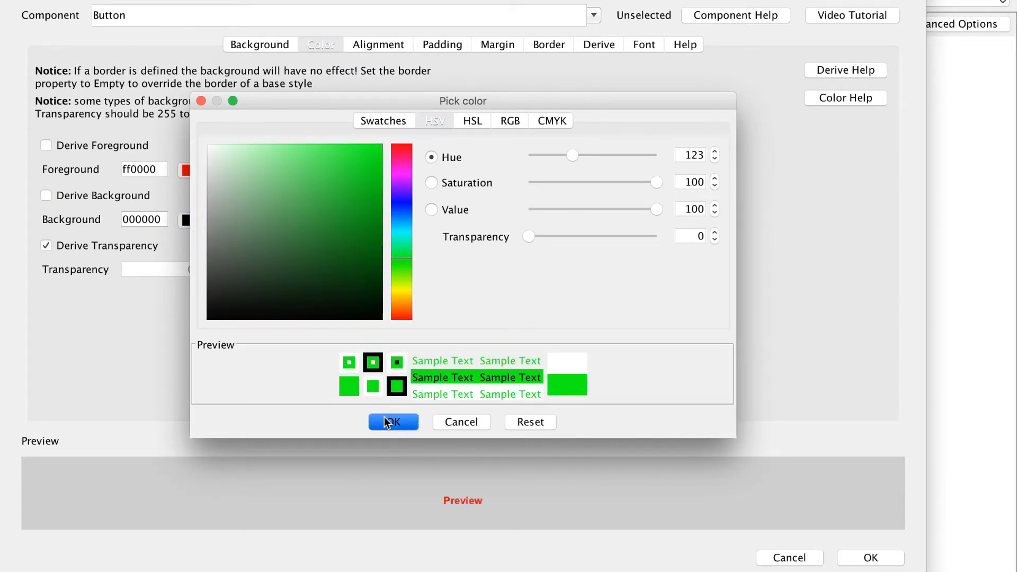
{"action": "left_click", "coordinate": [392, 421]}
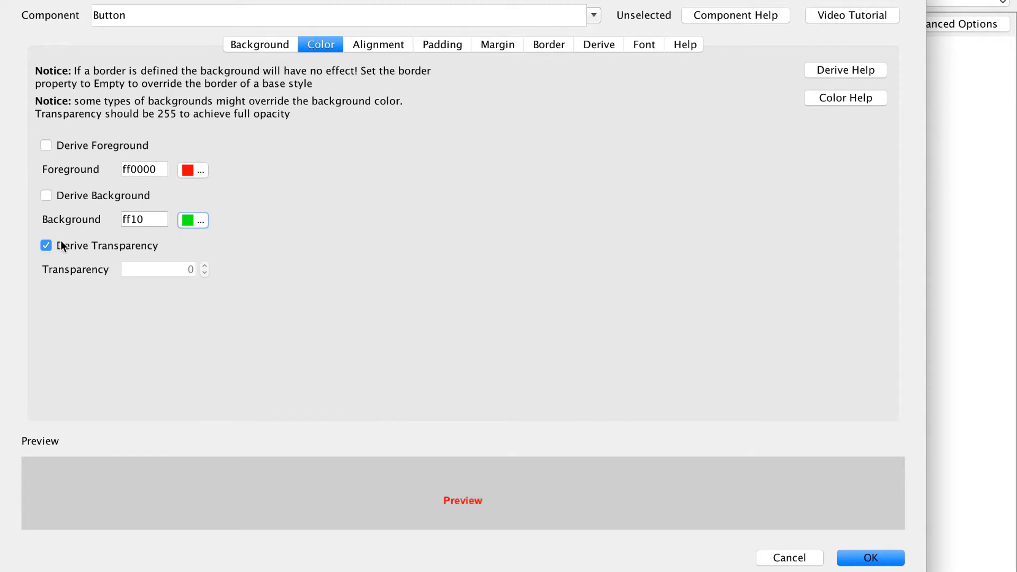
{"action": "left_click", "coordinate": [45, 245]}
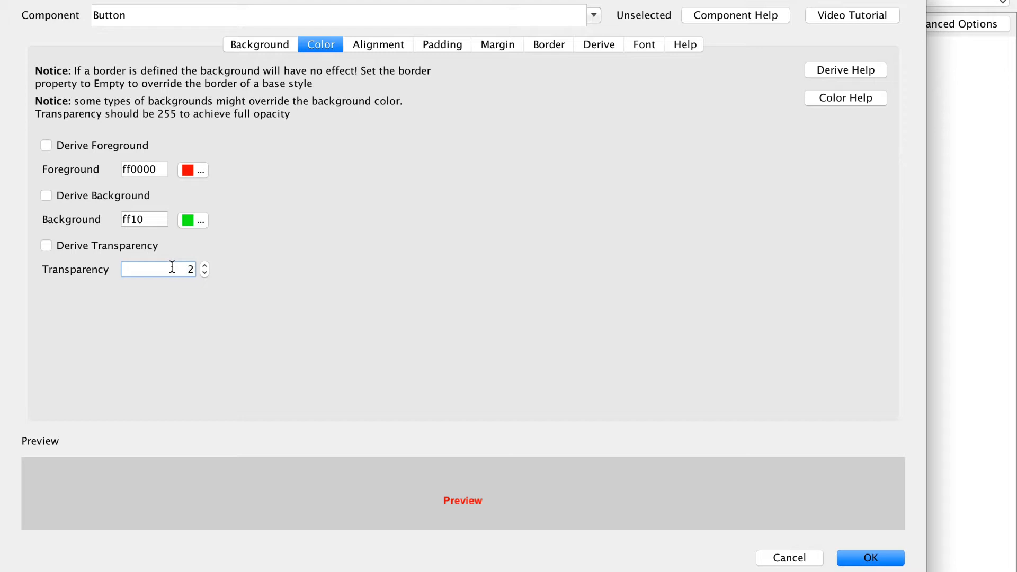
{"action": "type", "text": "255"}
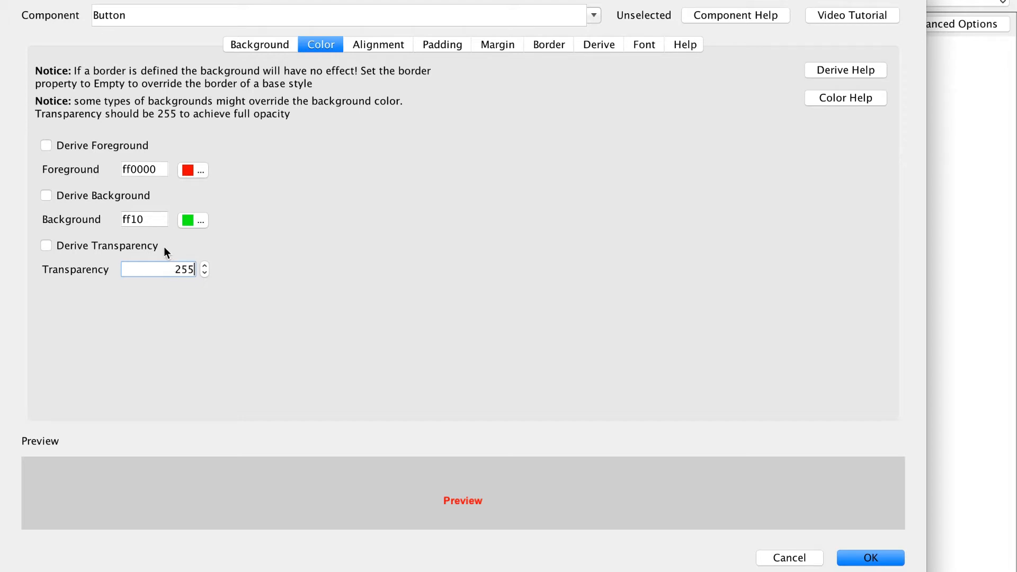
{"action": "left_click", "coordinate": [378, 44]}
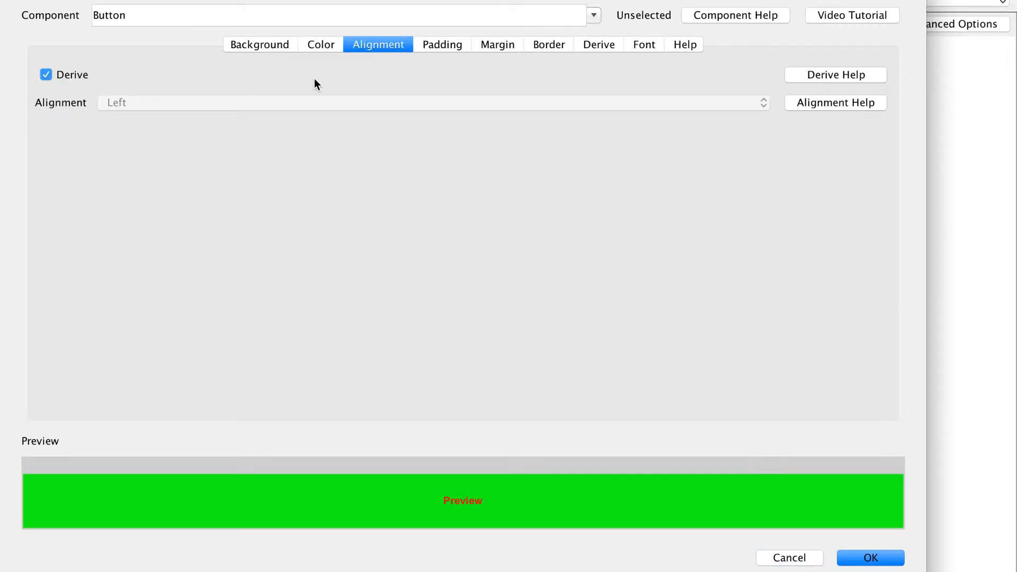
Stop deriving the Button alignment and set it to Center.
{"action": "left_click", "coordinate": [46, 75]}
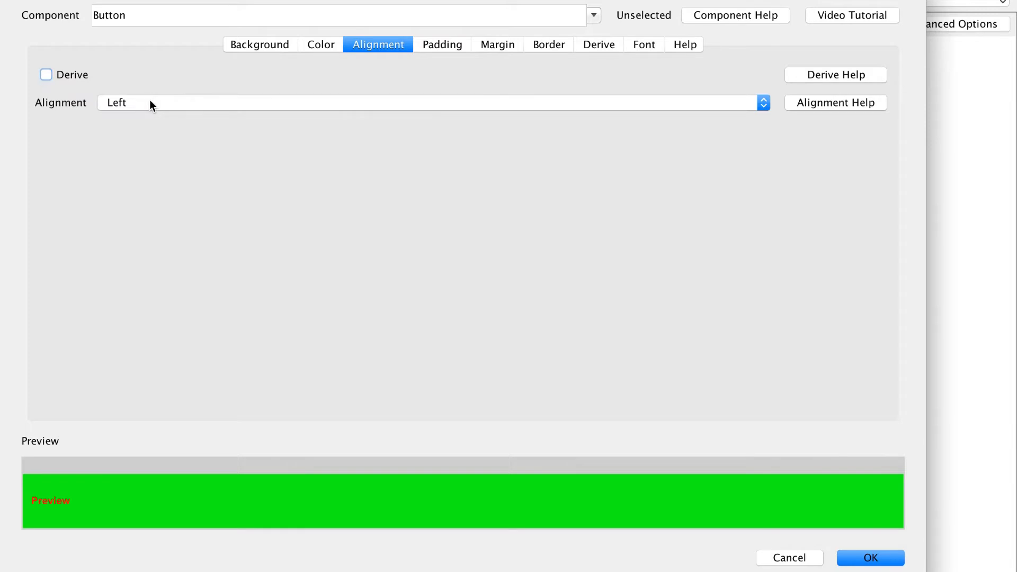
{"action": "left_click", "coordinate": [431, 102]}
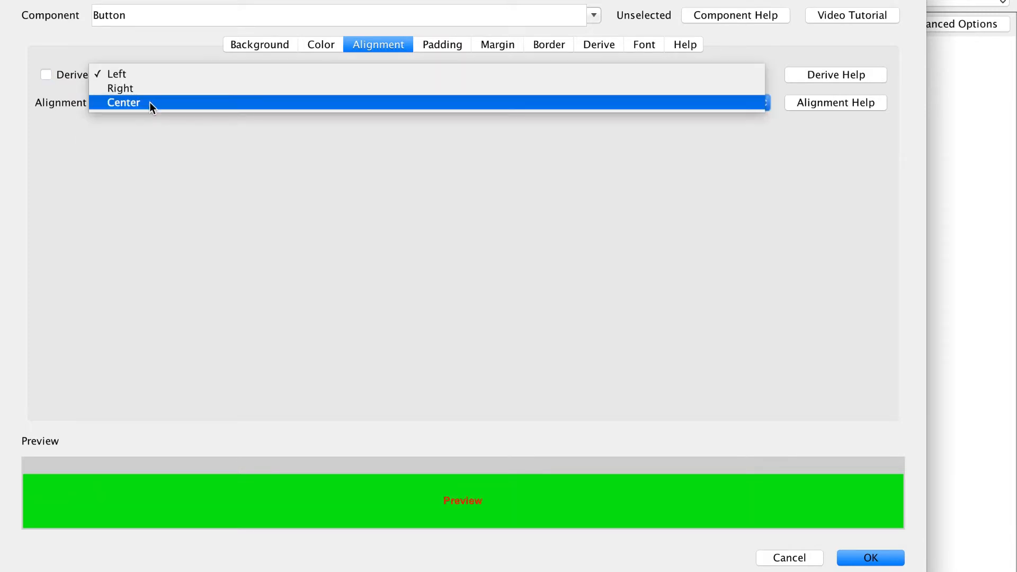
{"action": "left_click", "coordinate": [120, 88]}
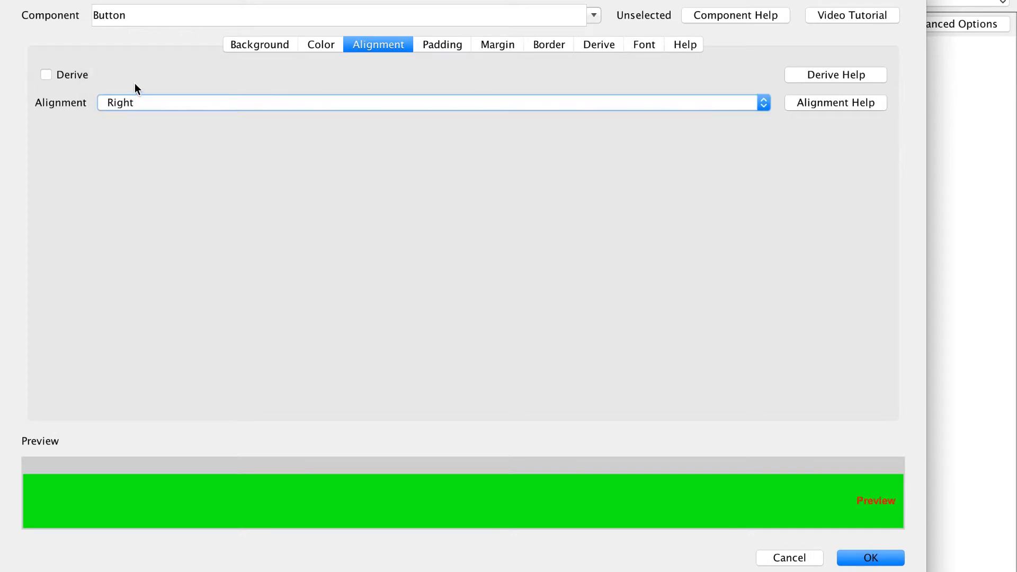
{"action": "left_click", "coordinate": [431, 103]}
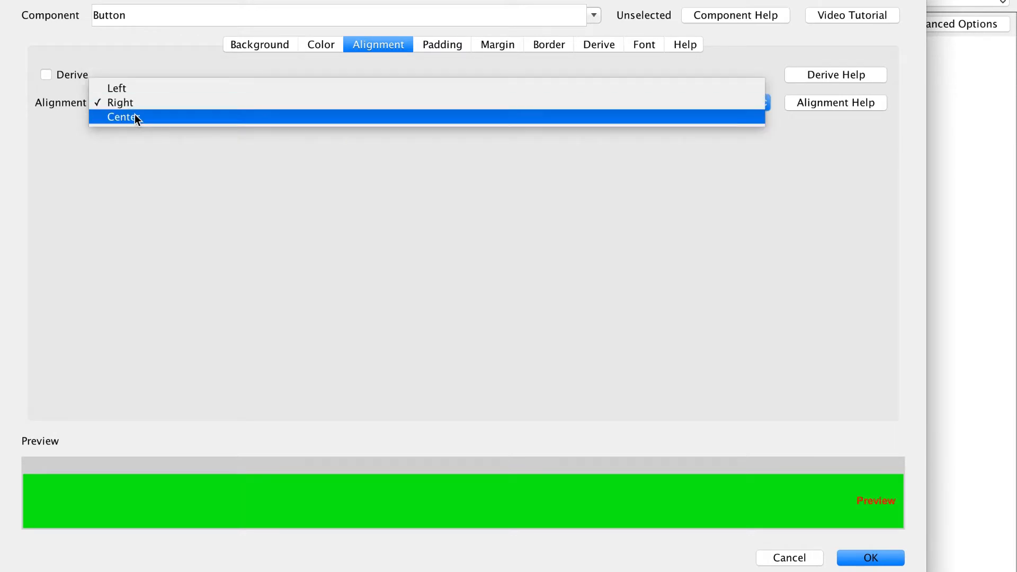
{"action": "left_click", "coordinate": [124, 117]}
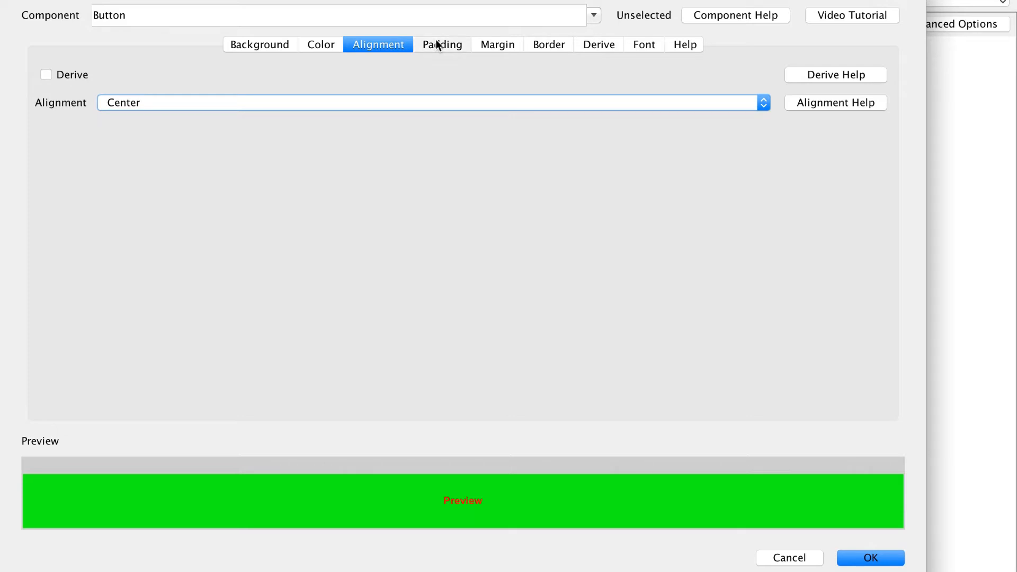
{"action": "left_click", "coordinate": [442, 44]}
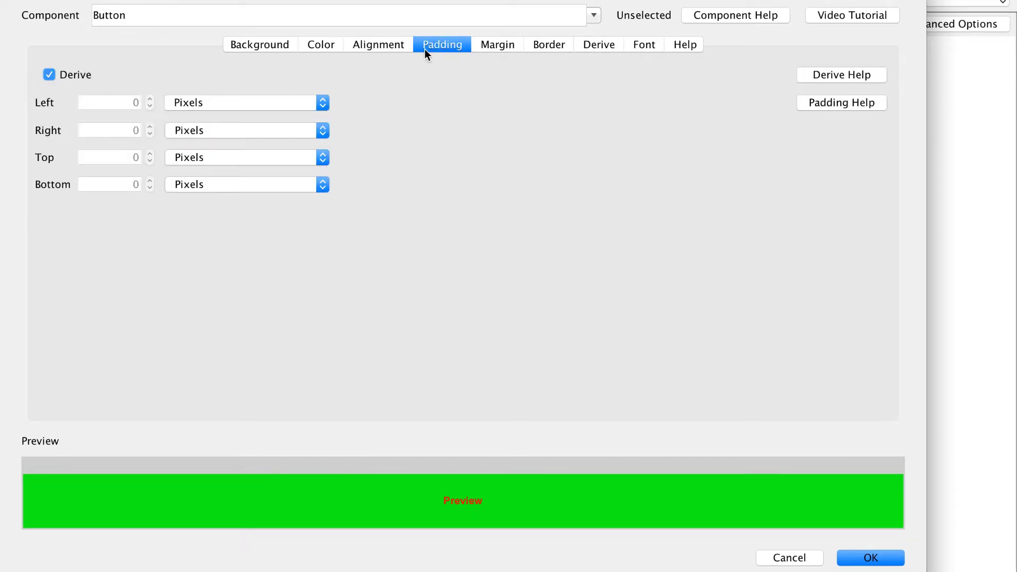
Give the Button style padding of 2, with the left side in millimeters.
{"action": "left_click", "coordinate": [49, 75]}
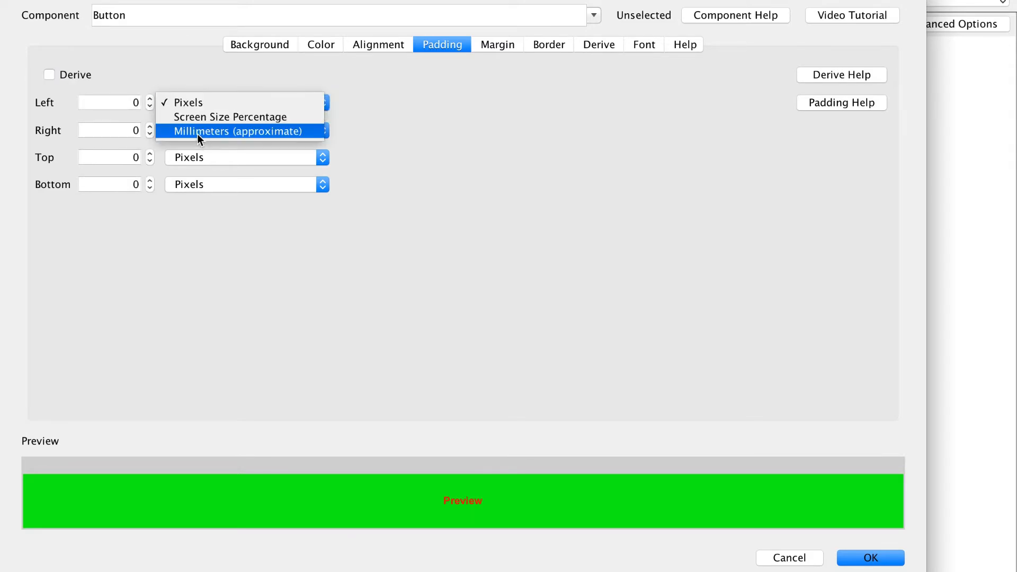
{"action": "left_click", "coordinate": [238, 131]}
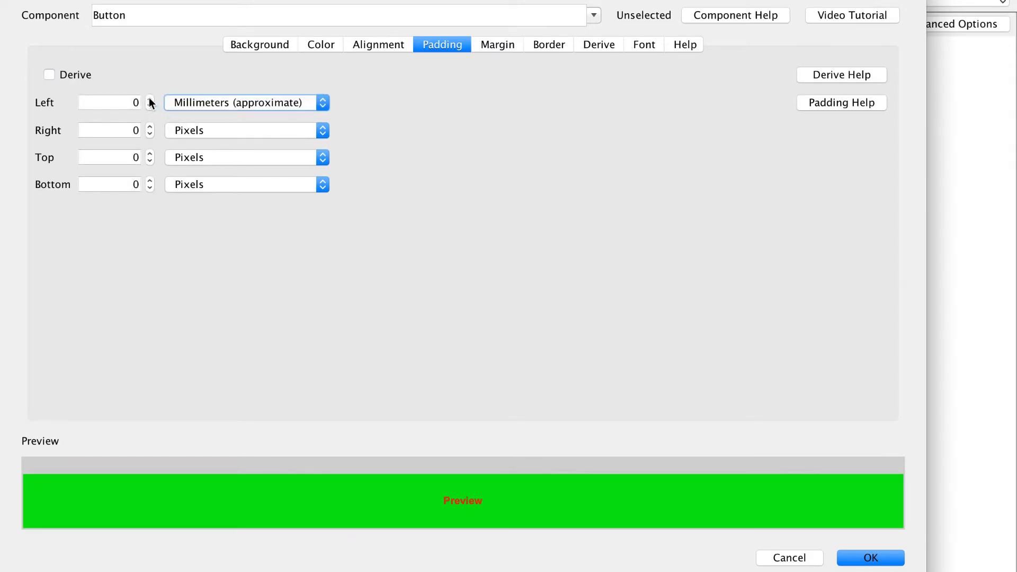
{"action": "type", "text": "2"}
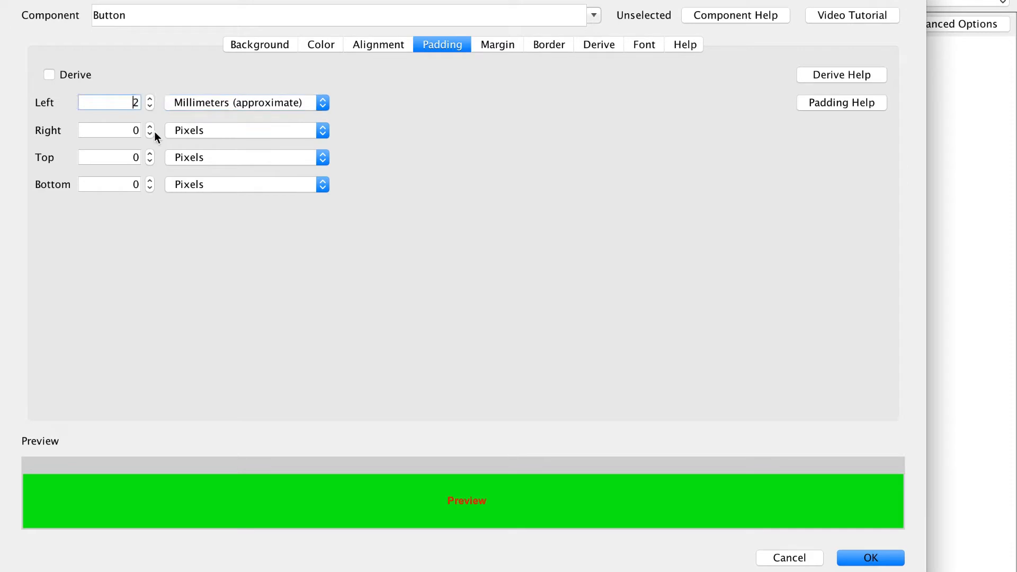
{"action": "left_click", "coordinate": [108, 129]}
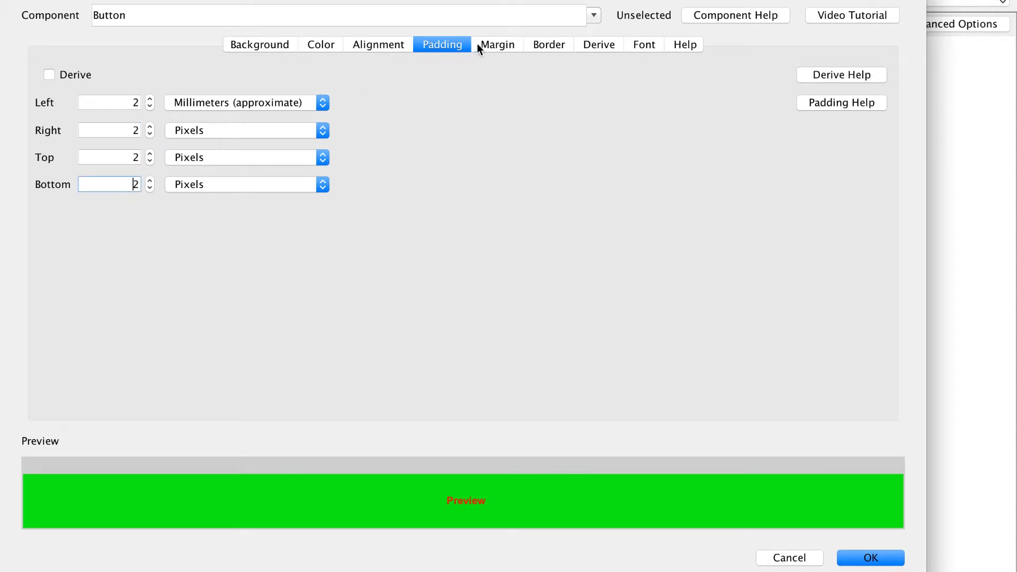
{"action": "left_click", "coordinate": [497, 44]}
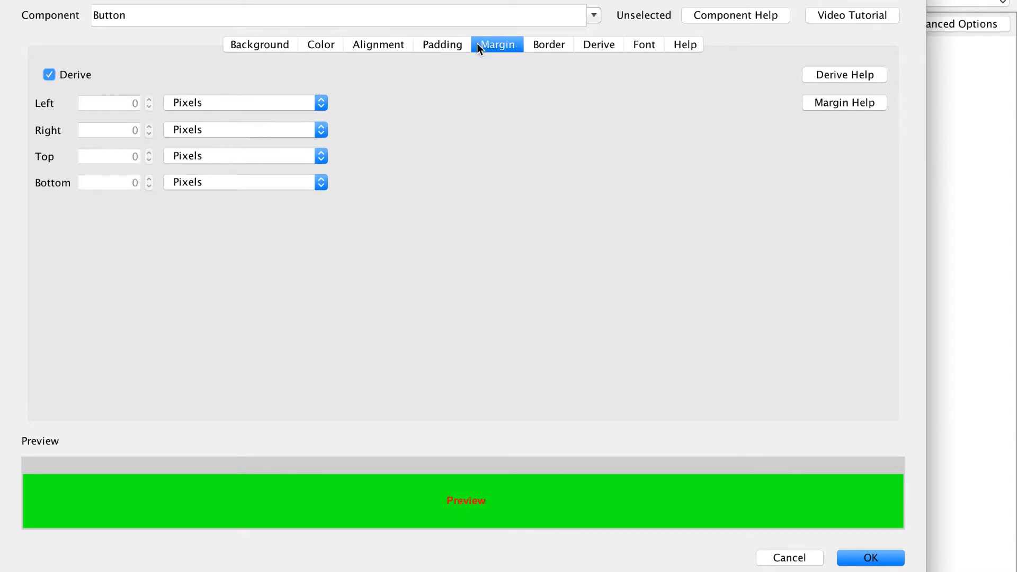
Set the Button style margin to 1 millimeter on all four sides.
{"action": "left_click", "coordinate": [49, 75]}
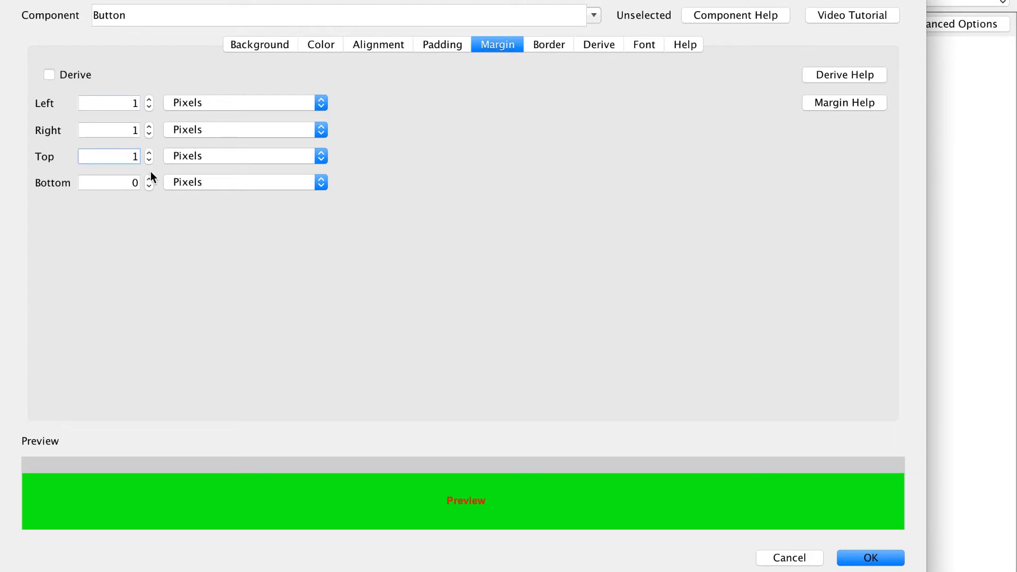
{"action": "left_click", "coordinate": [320, 182]}
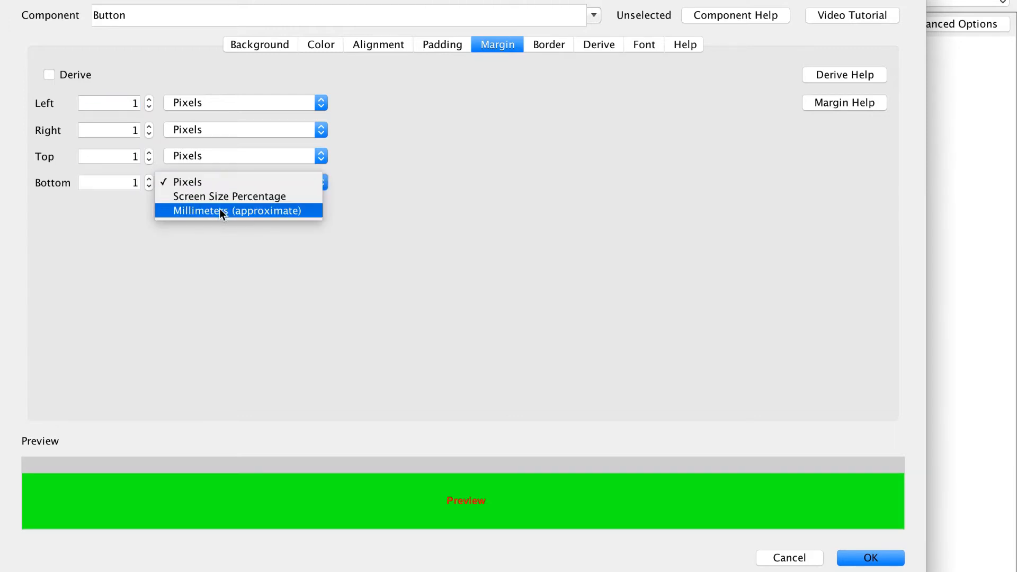
{"action": "left_click", "coordinate": [235, 211]}
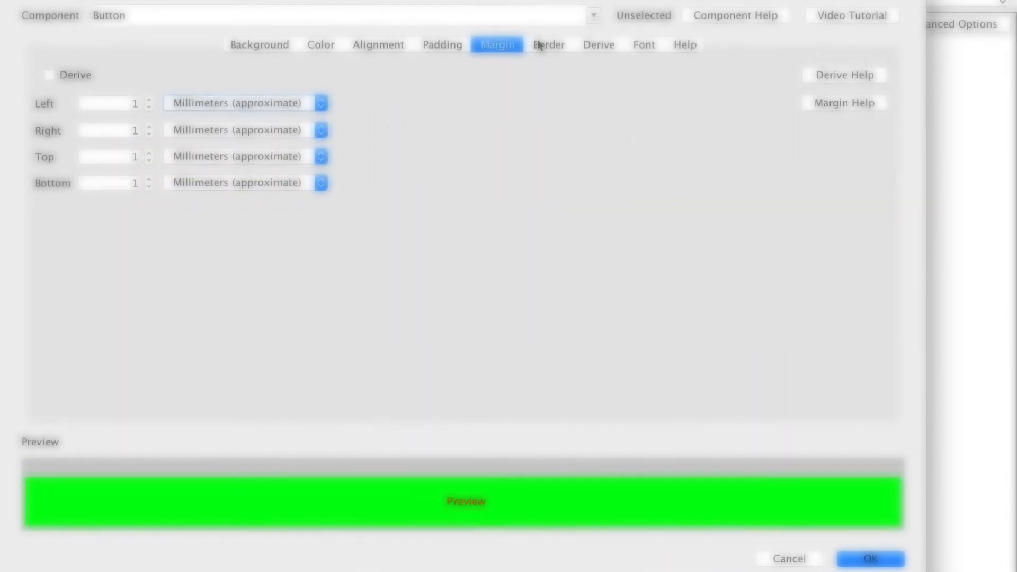
{"action": "left_click", "coordinate": [548, 44]}
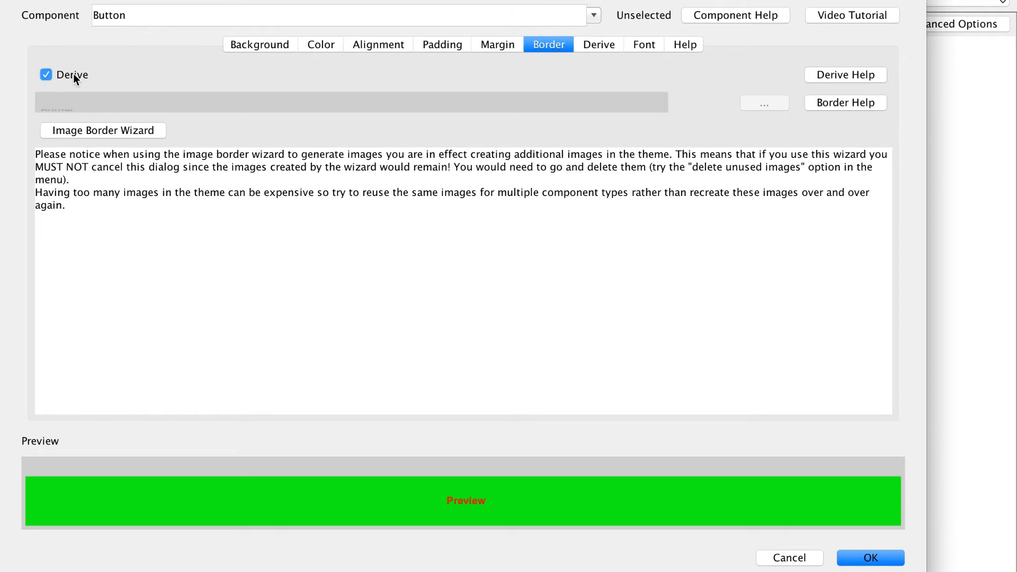
Toggle Override Attribute off and back on in the Button style's Derive settings.
{"action": "left_click", "coordinate": [598, 44]}
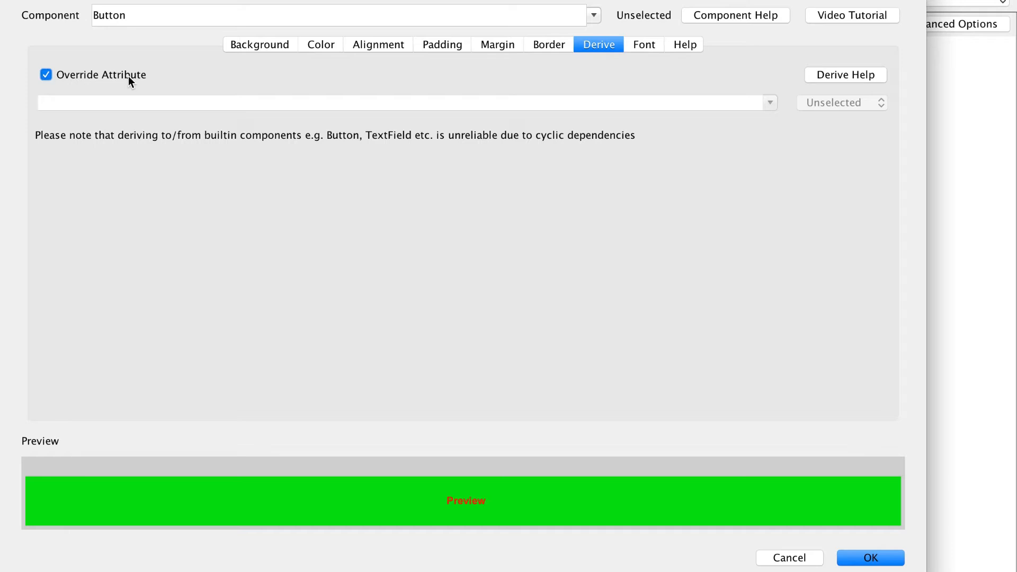
{"action": "left_click", "coordinate": [46, 75]}
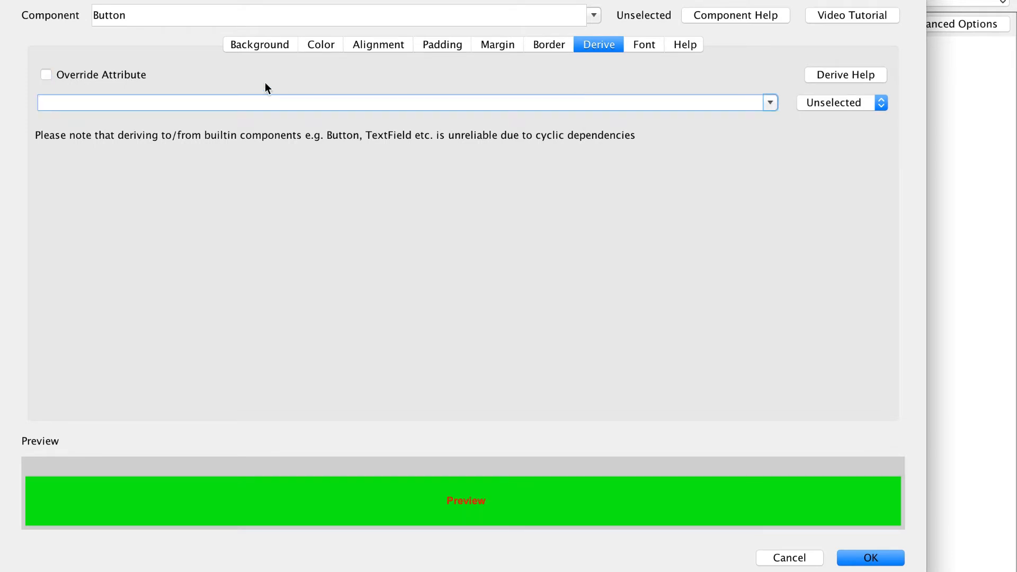
{"action": "left_click", "coordinate": [46, 74]}
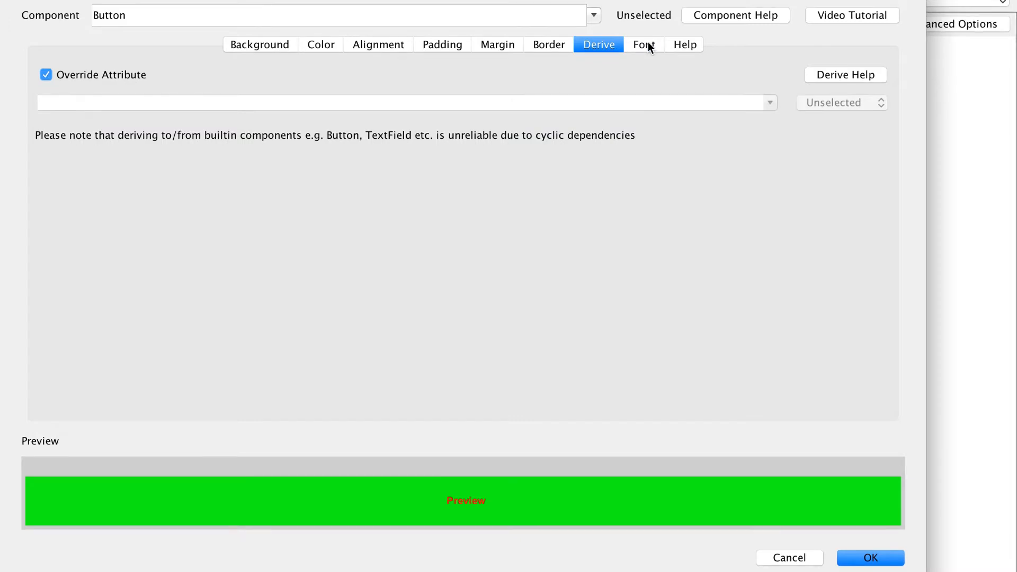
{"action": "left_click", "coordinate": [643, 44]}
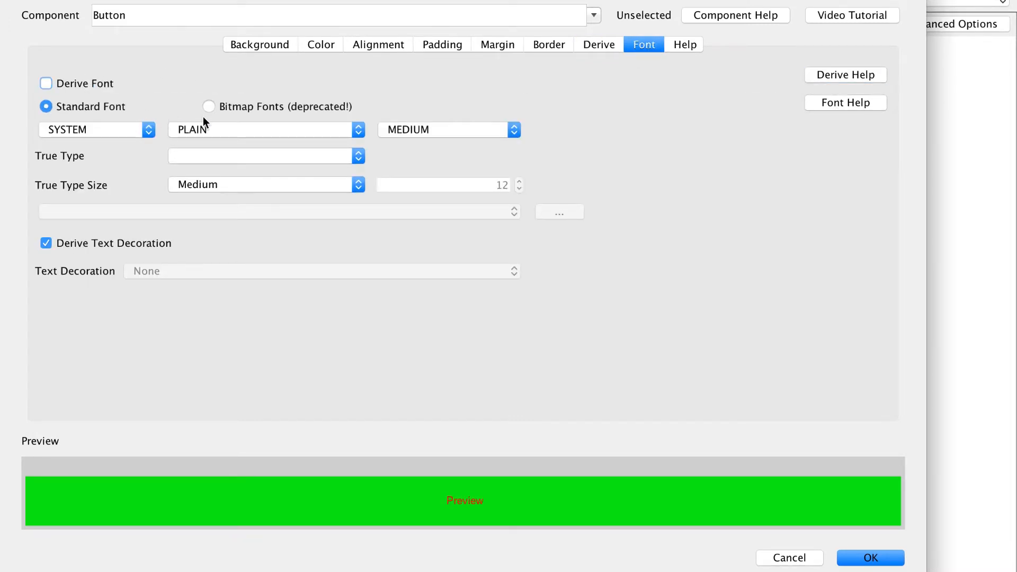
Set the Button font to native:MainLight at 4 millimeters and save the style.
{"action": "left_click", "coordinate": [96, 130]}
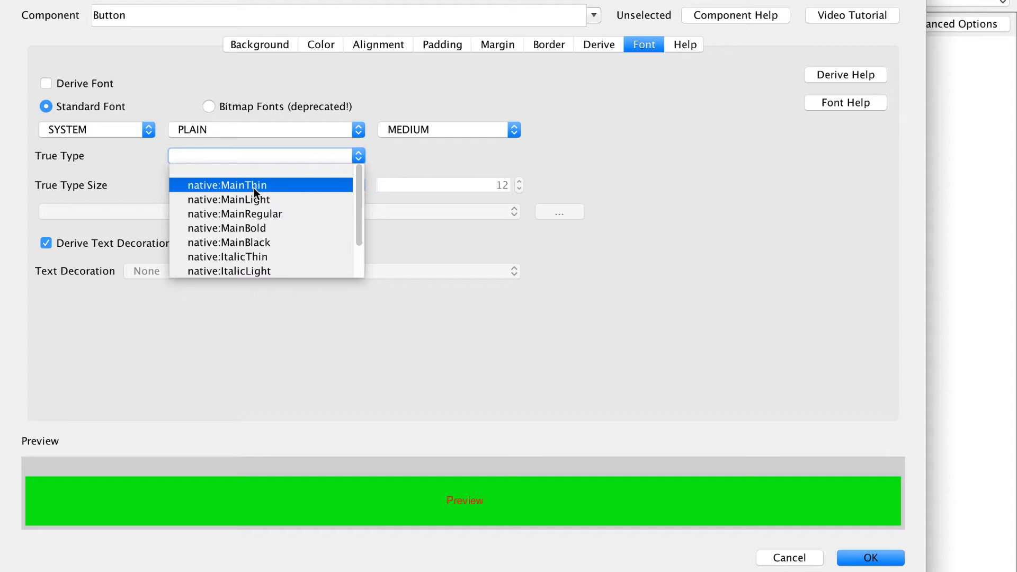
{"action": "left_click", "coordinate": [228, 199]}
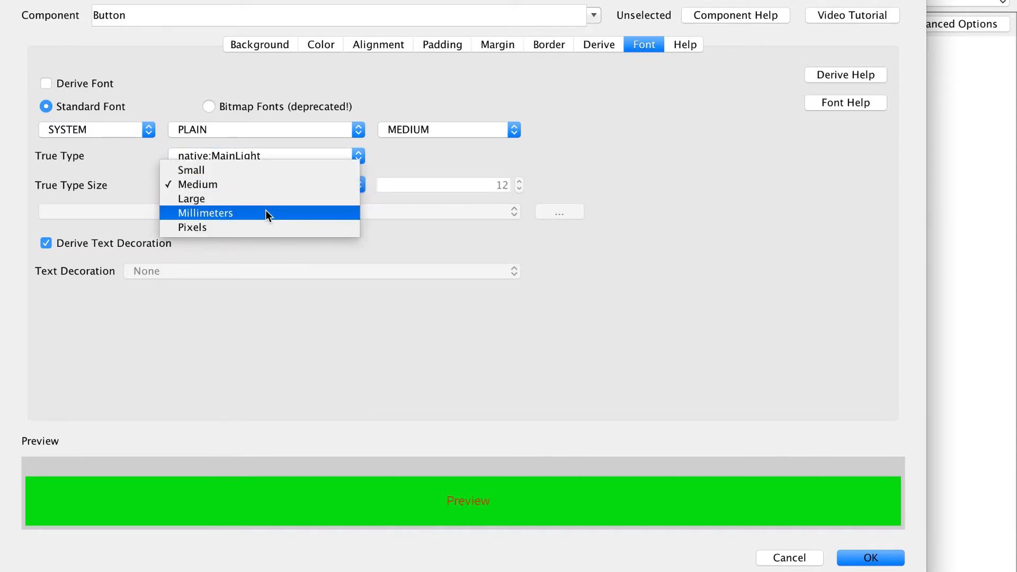
{"action": "left_click", "coordinate": [206, 213]}
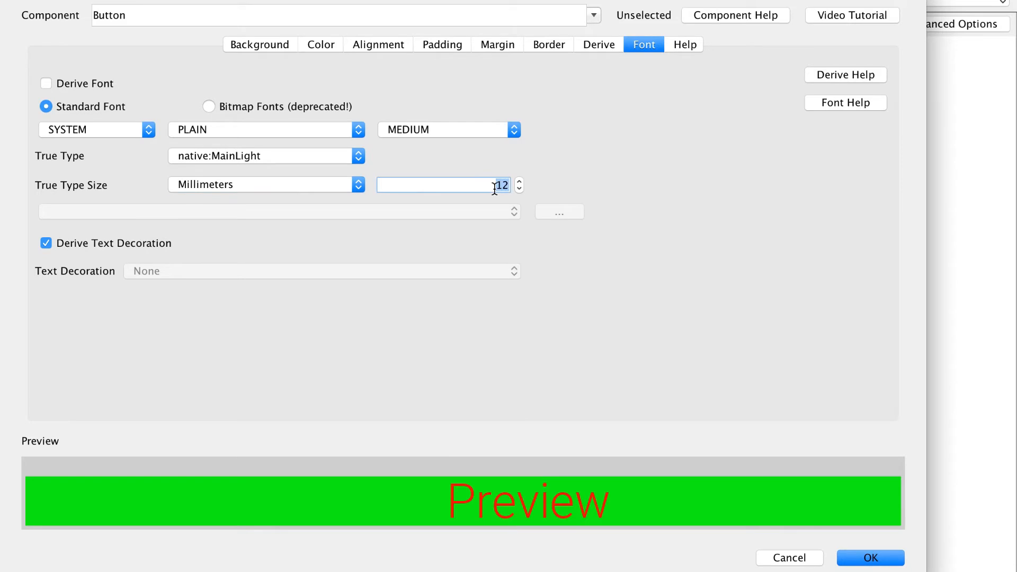
{"action": "type", "text": "4"}
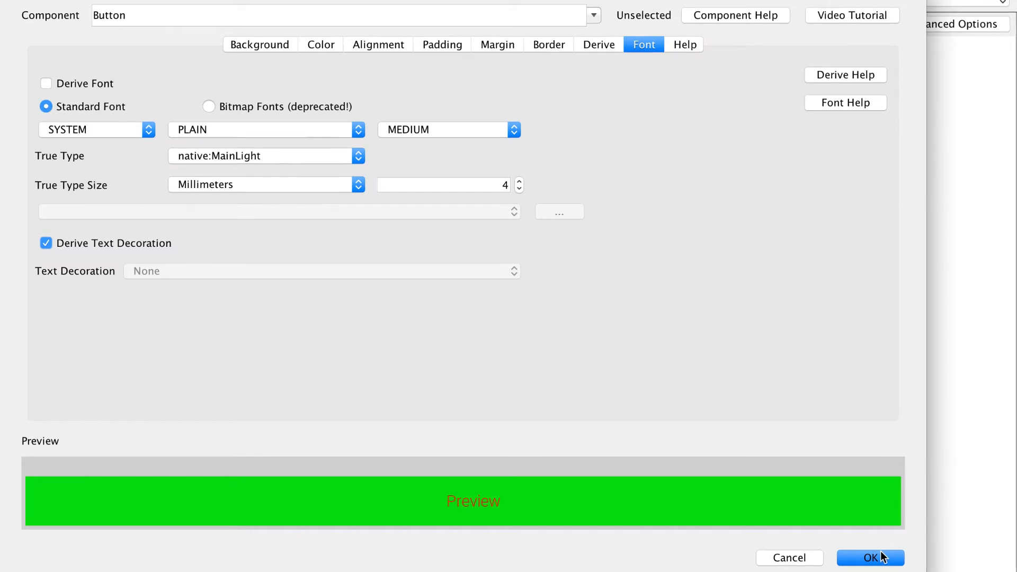
{"action": "left_click", "coordinate": [870, 558]}
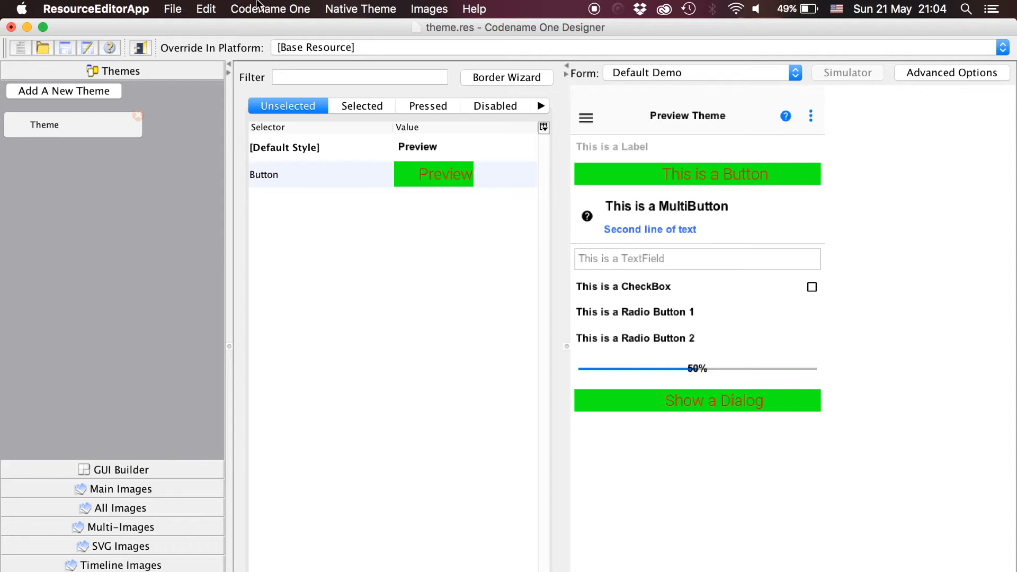
Preview another native look and reopen the Button entry from the Unselected list.
{"action": "left_click", "coordinate": [360, 9]}
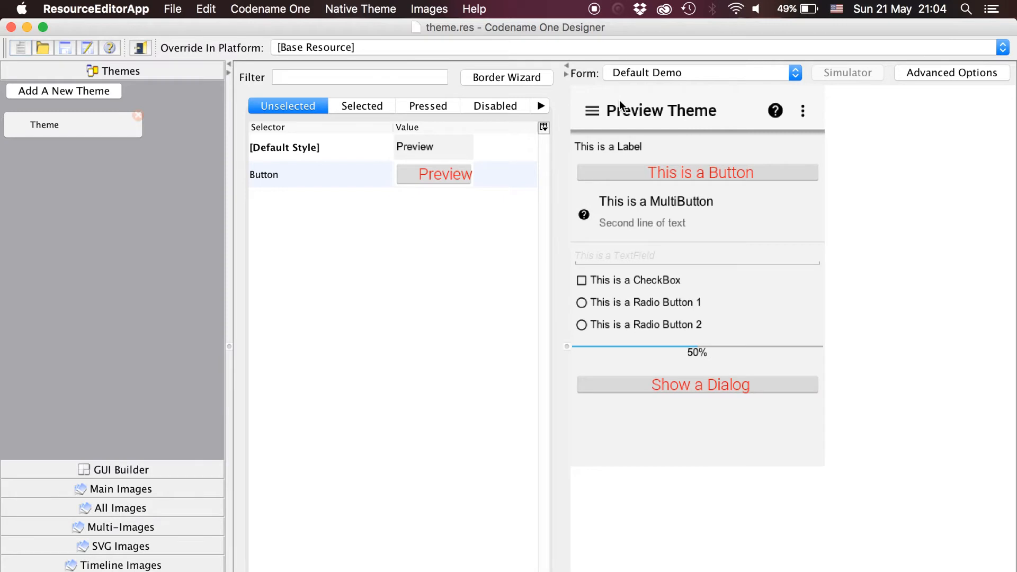
{"action": "left_click", "coordinate": [284, 148]}
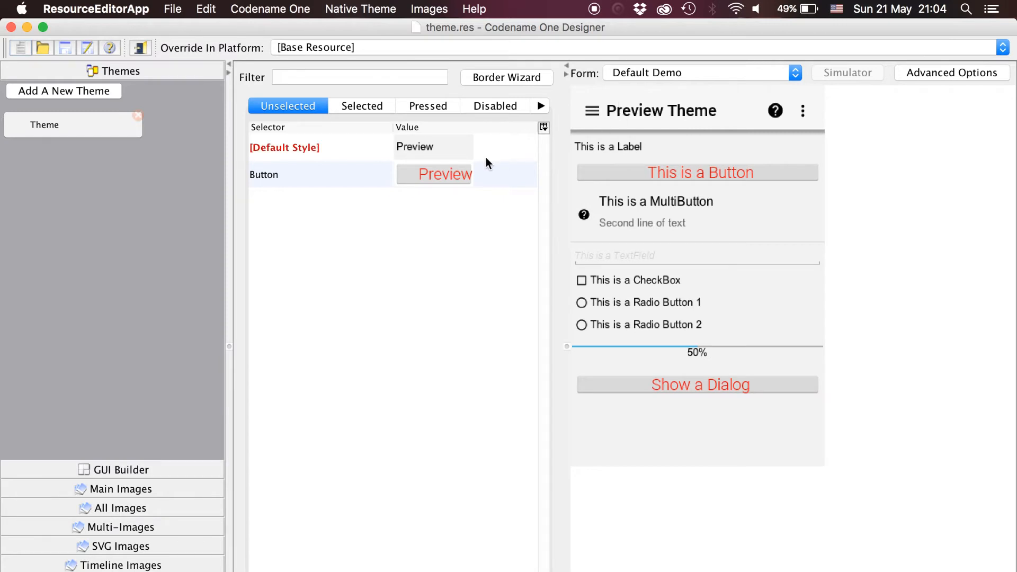
{"action": "double_click", "coordinate": [445, 174]}
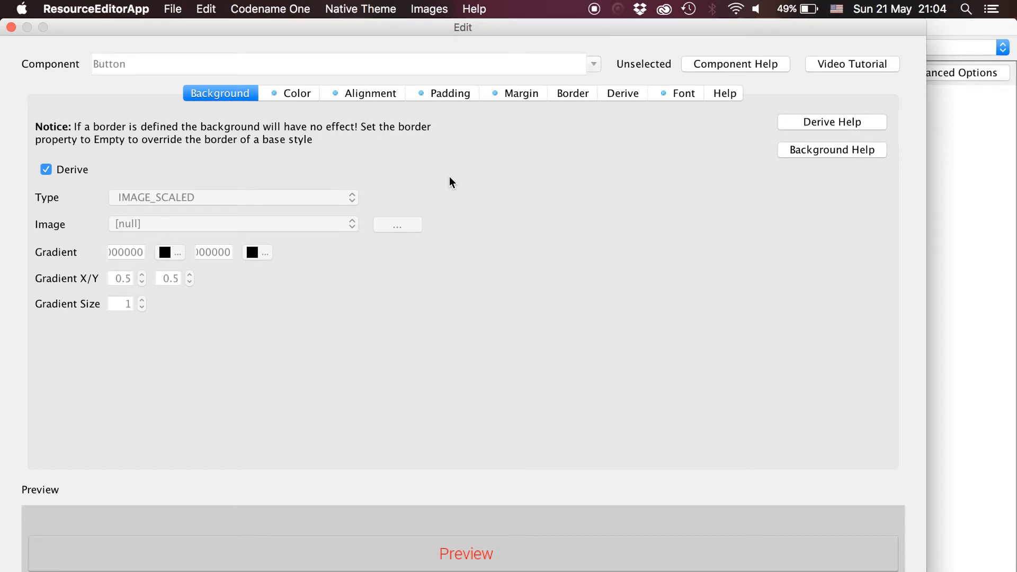
Replace the Button style's derived border with an [Empty] border type.
{"action": "left_click", "coordinate": [572, 92]}
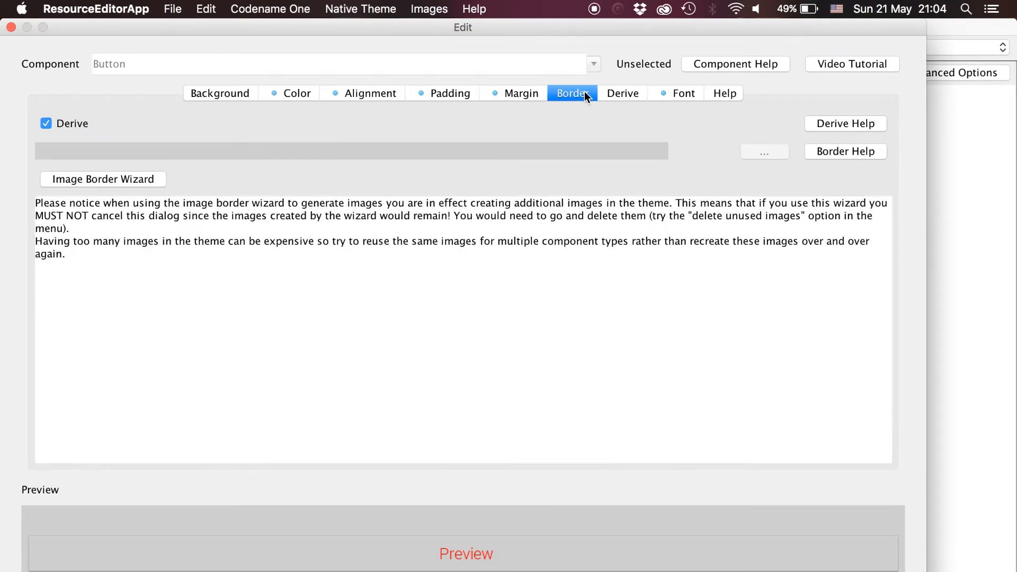
{"action": "left_click", "coordinate": [46, 123]}
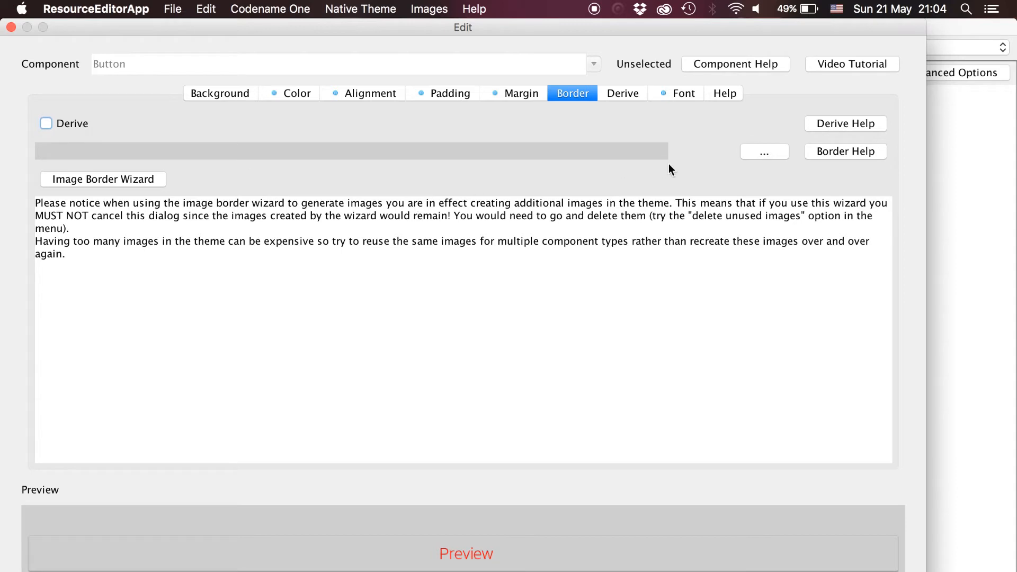
{"action": "left_click", "coordinate": [764, 151]}
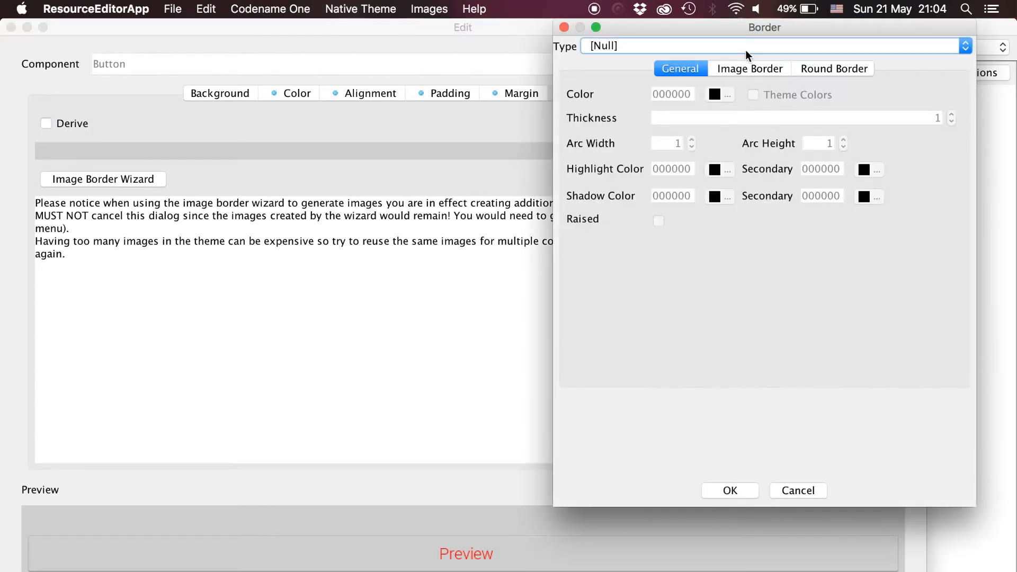
{"action": "left_click", "coordinate": [772, 45]}
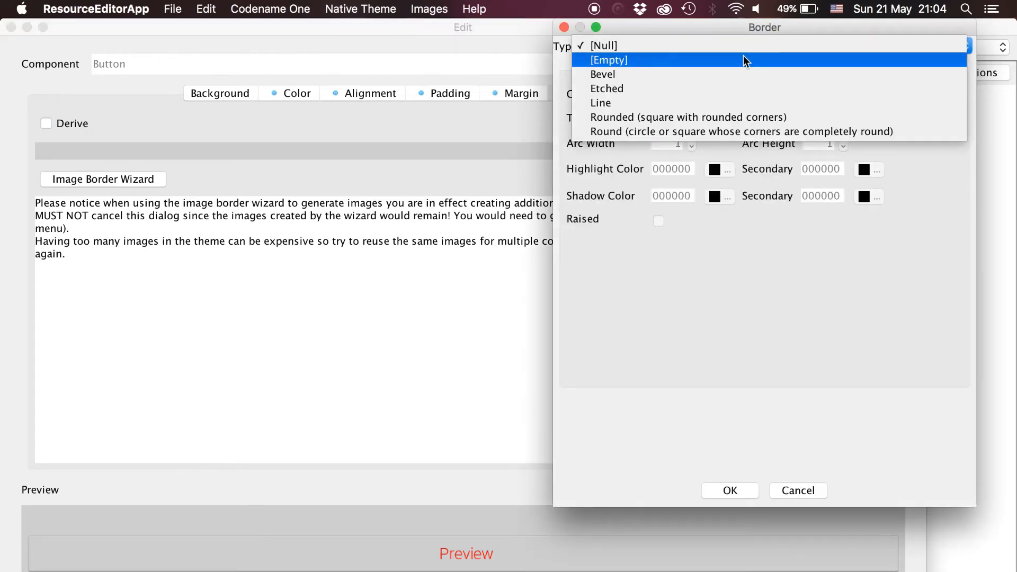
{"action": "left_click", "coordinate": [608, 60]}
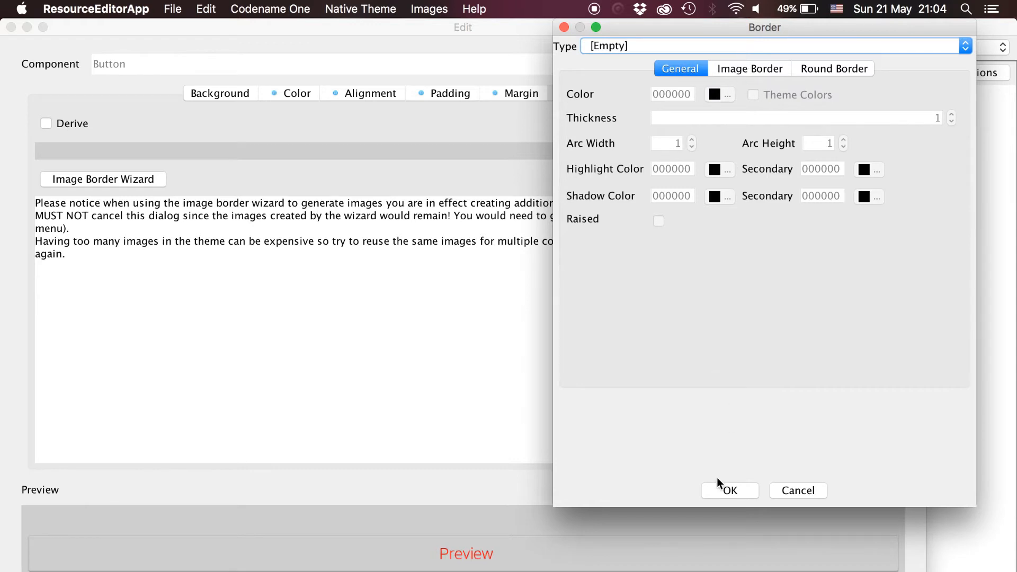
{"action": "left_click", "coordinate": [729, 490]}
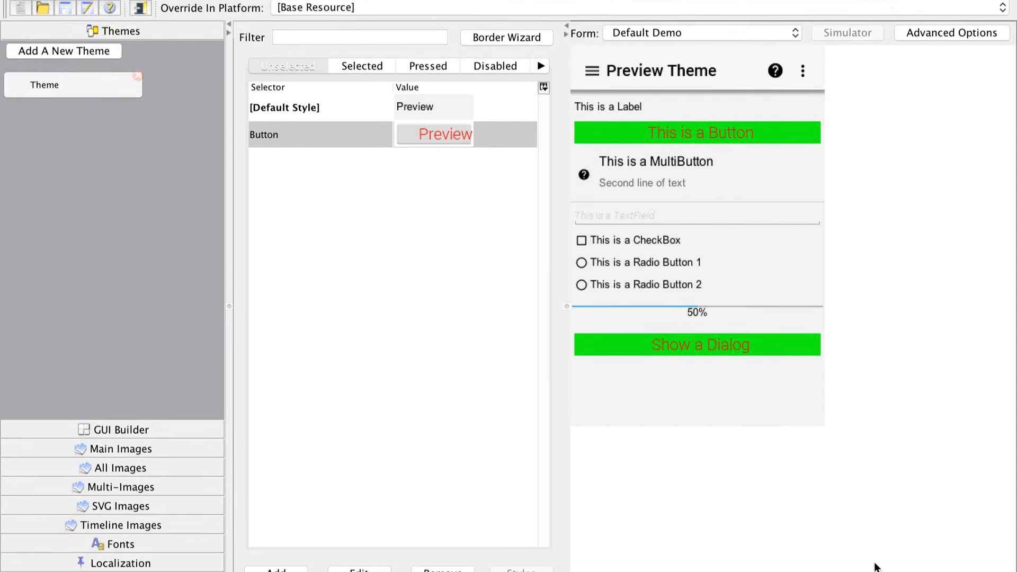
Add a selected-state Button style that derives from Button and uses an [Empty] border.
{"action": "left_click", "coordinate": [287, 66]}
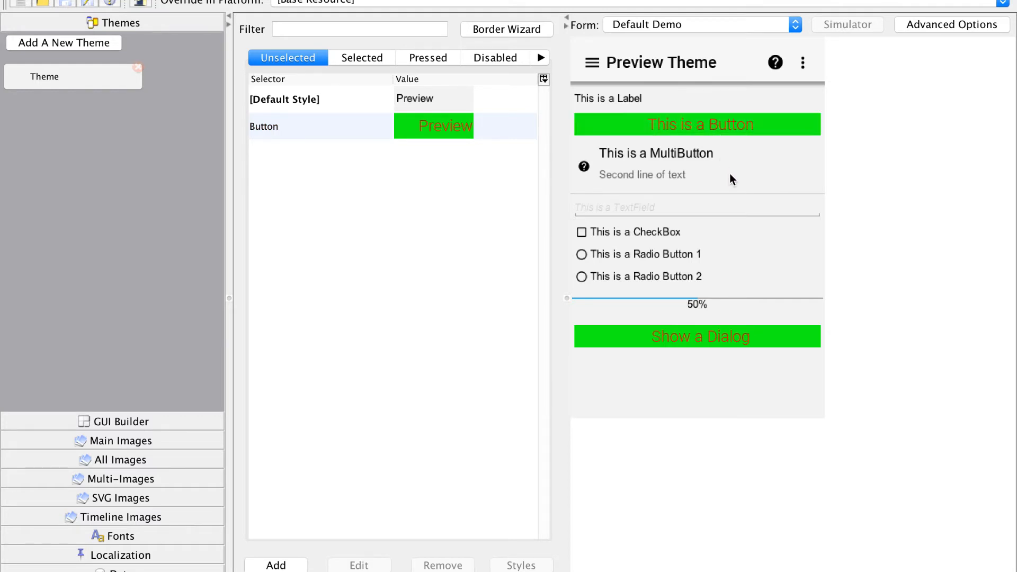
{"action": "mouse_move", "coordinate": [722, 176]}
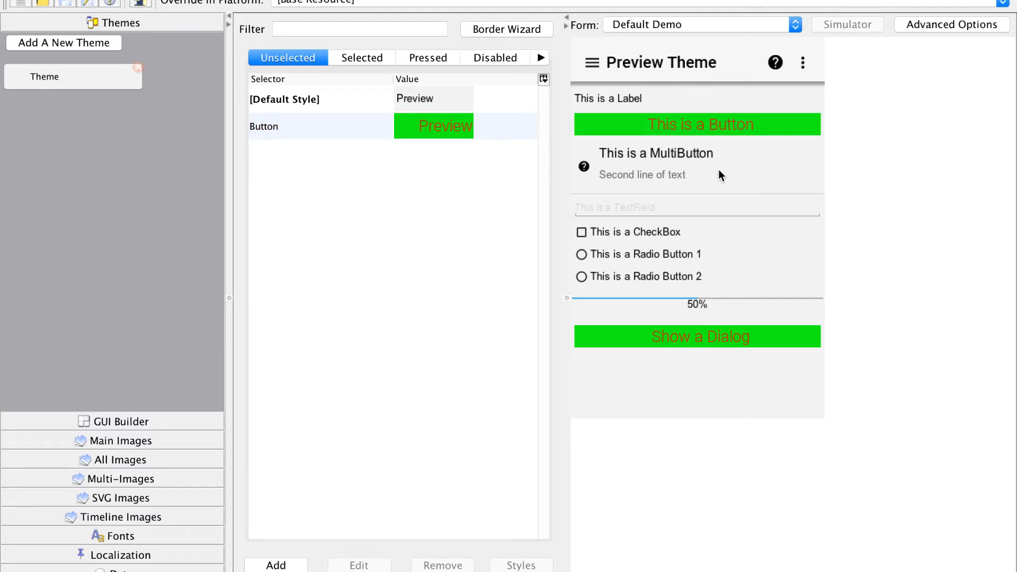
{"action": "left_click", "coordinate": [361, 58]}
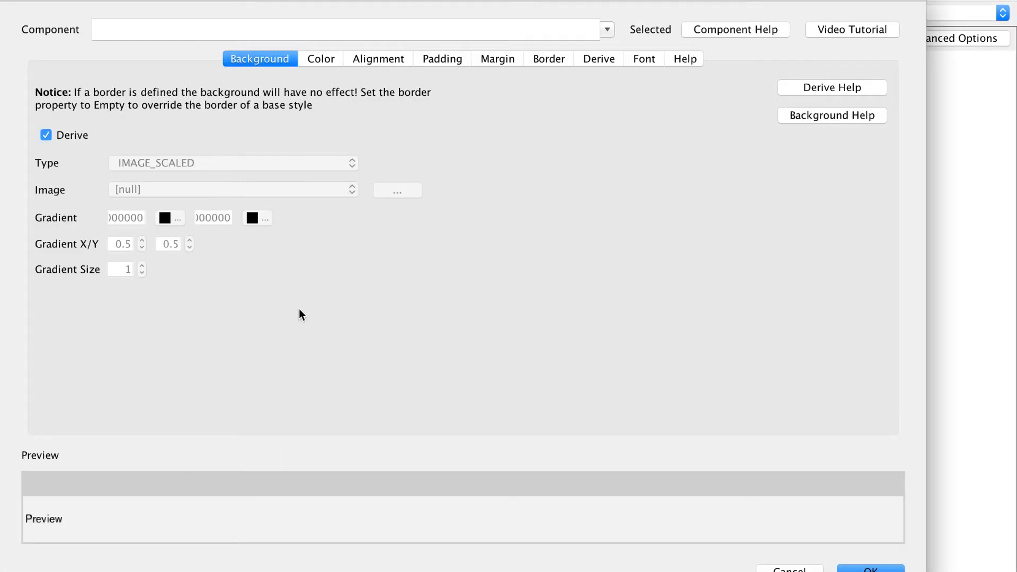
{"action": "type", "text": "Button"}
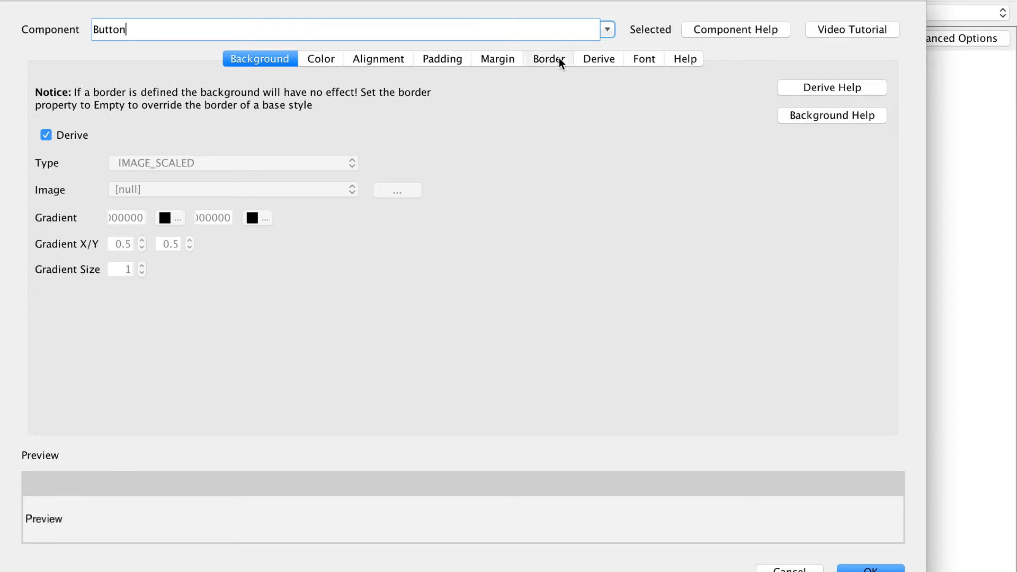
{"action": "left_click", "coordinate": [548, 58]}
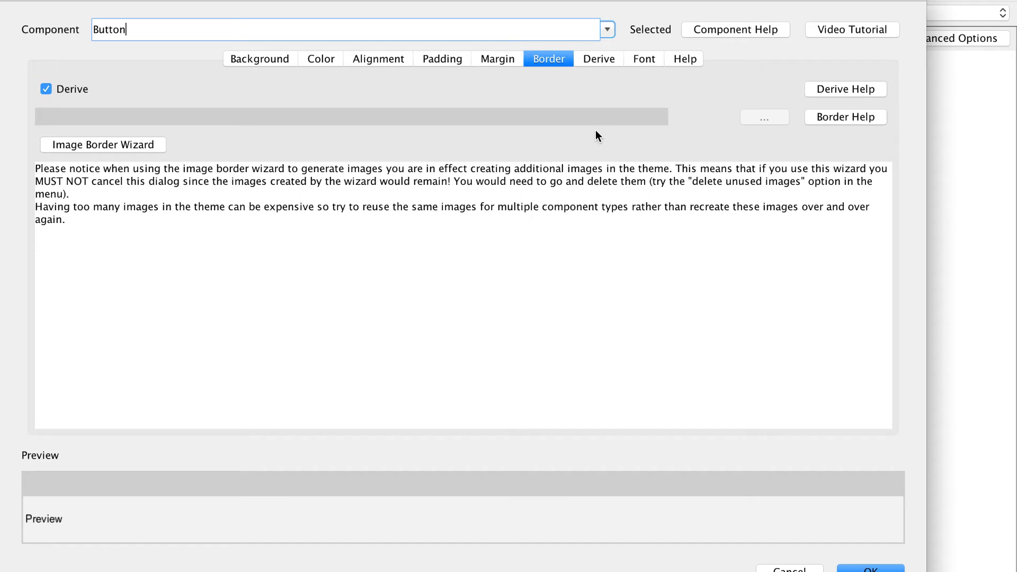
{"action": "mouse_move", "coordinate": [606, 72]}
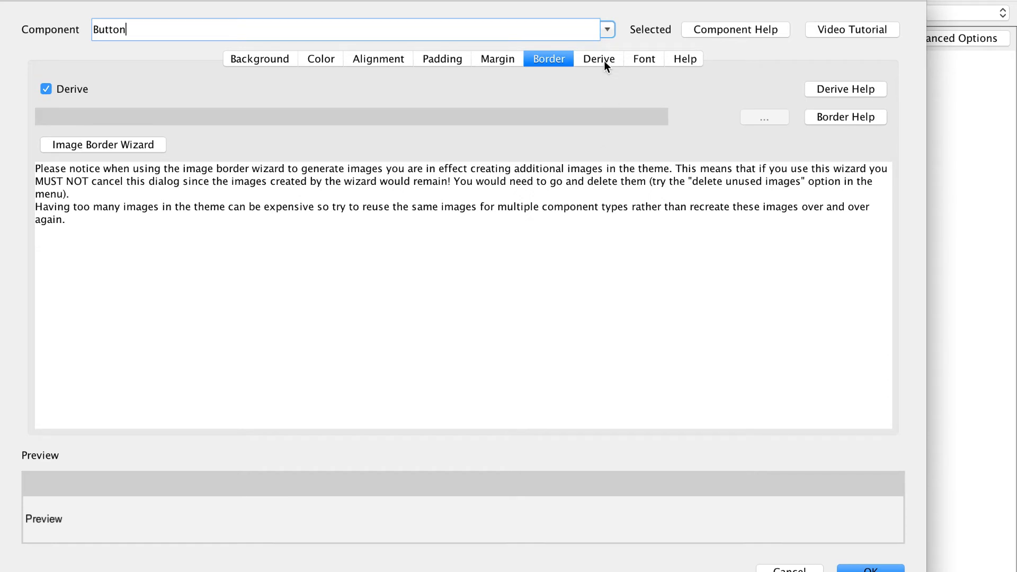
{"action": "left_click", "coordinate": [598, 59]}
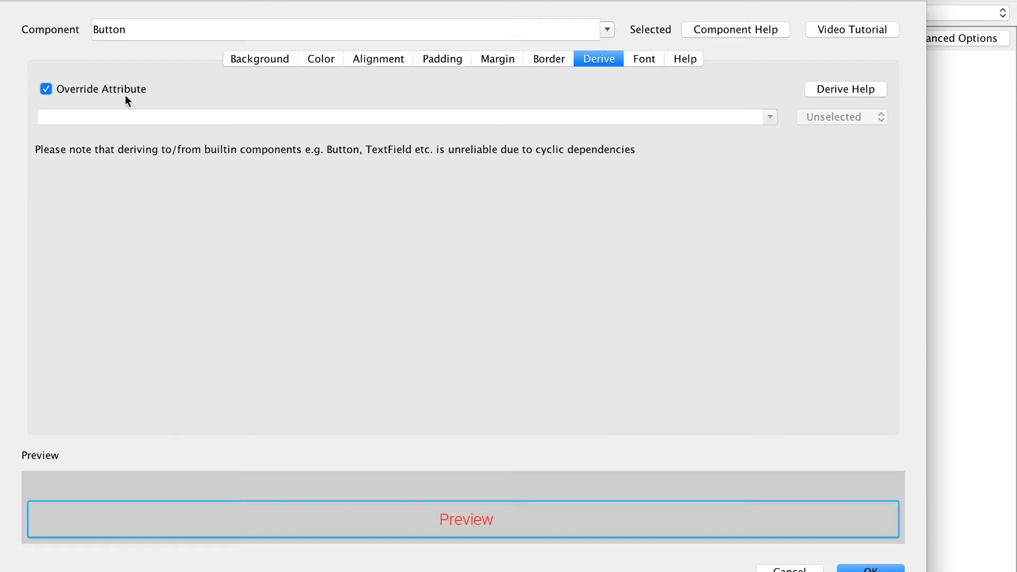
{"action": "type", "text": "But"}
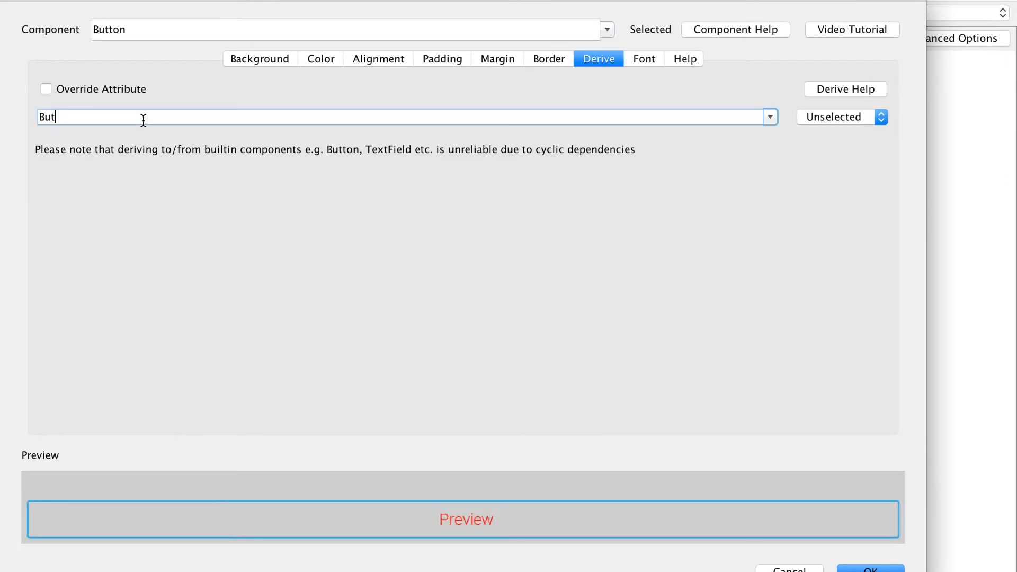
{"action": "type", "text": "ton"}
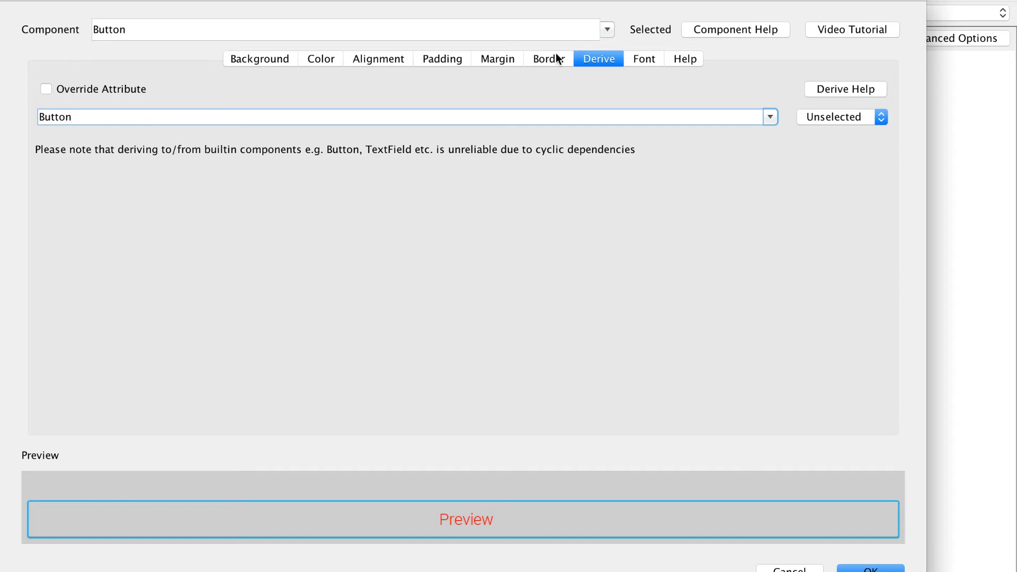
{"action": "left_click", "coordinate": [549, 58]}
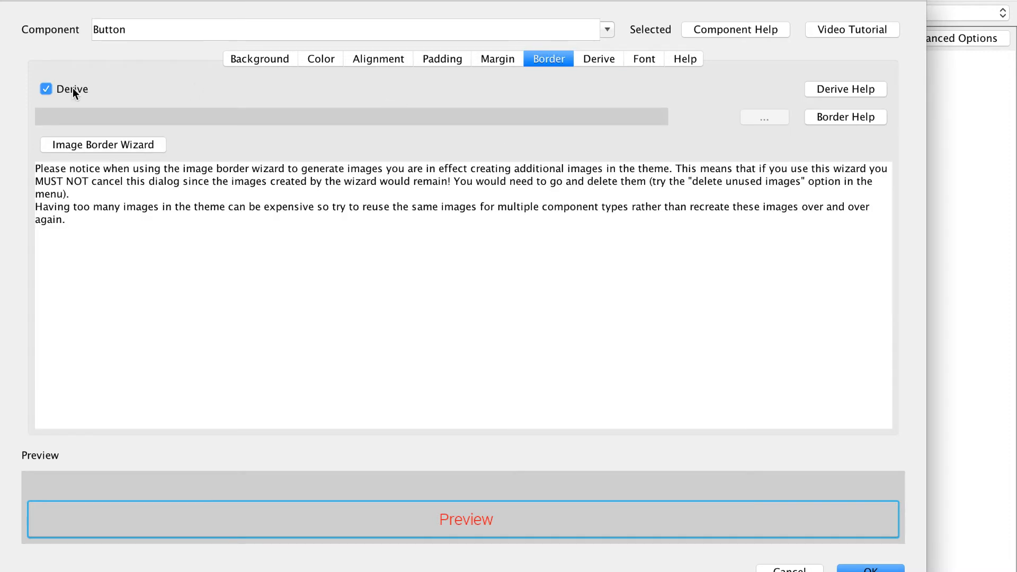
{"action": "left_click", "coordinate": [46, 89]}
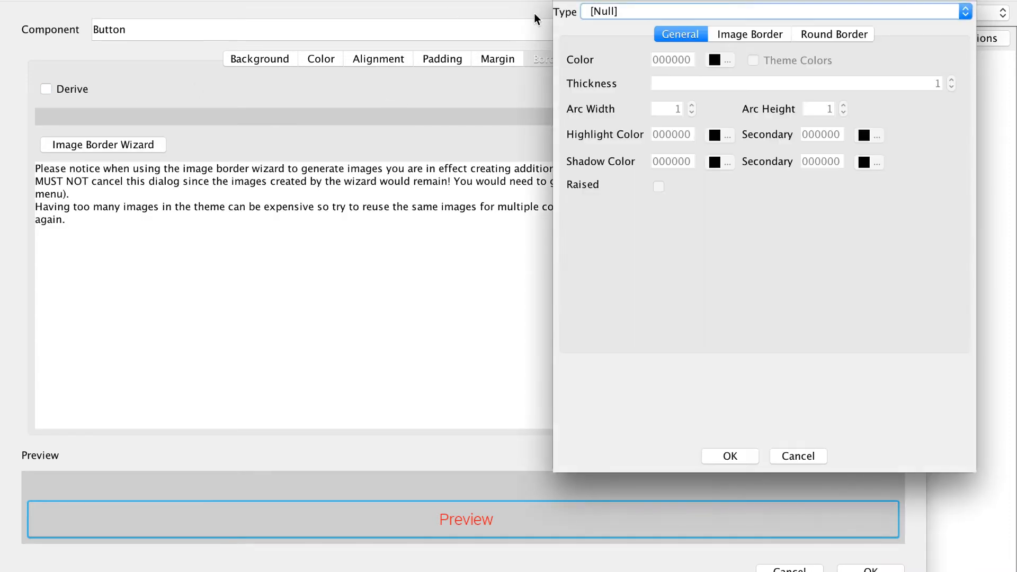
{"action": "left_click", "coordinate": [965, 11]}
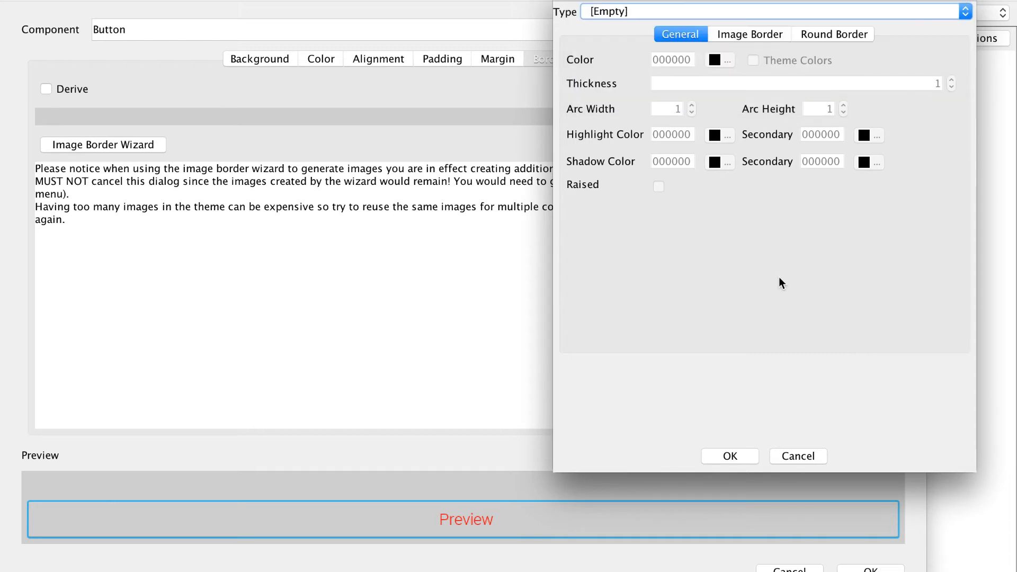
{"action": "left_click", "coordinate": [729, 456]}
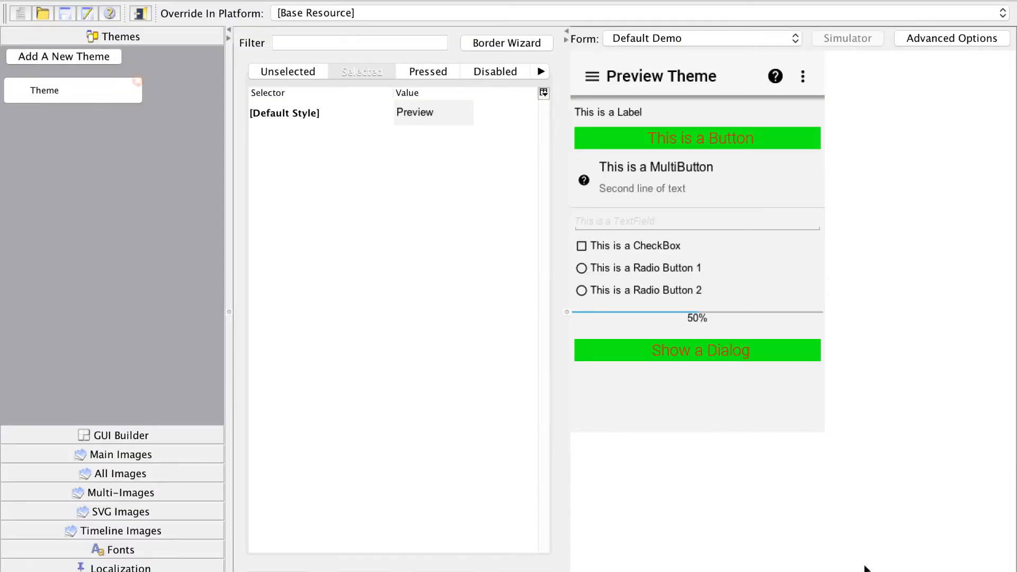
Look over the pressed-state styles, then go back to the selected-state Button style.
{"action": "left_click", "coordinate": [362, 72]}
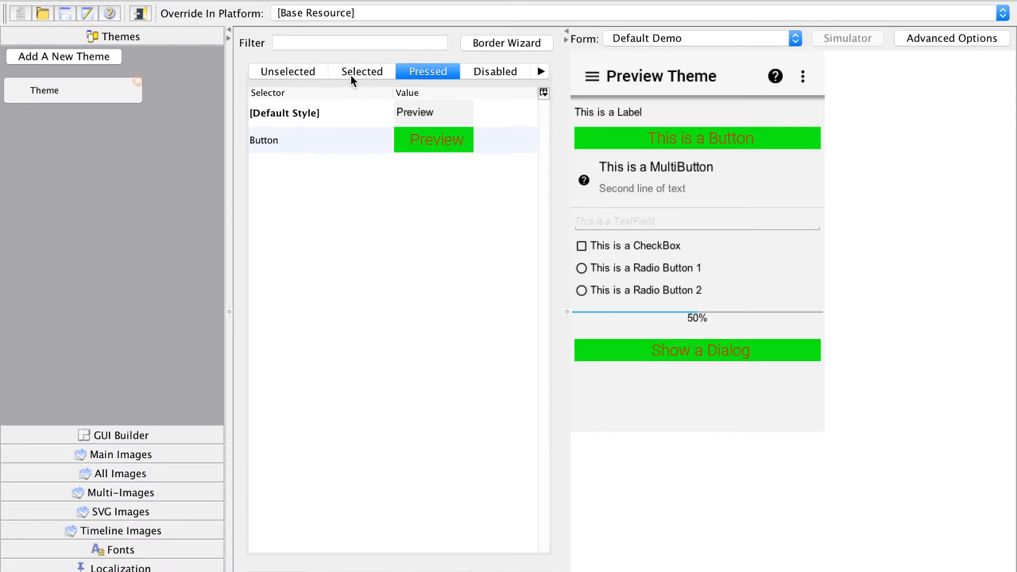
{"action": "left_click", "coordinate": [362, 72]}
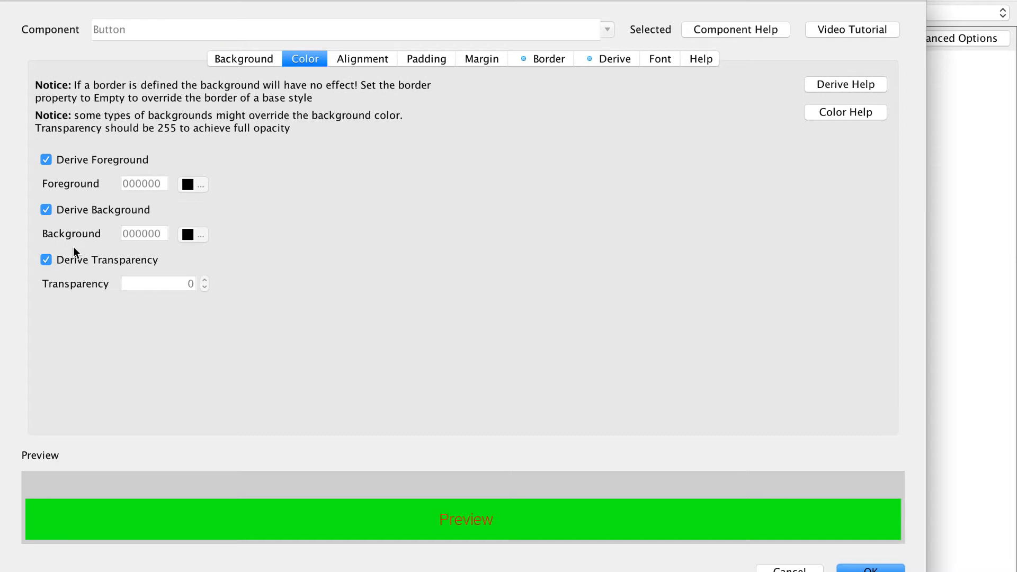
Give the selected-state Button a custom green background, then edit the pressed Button's colours (a33f).
{"action": "left_click", "coordinate": [46, 210]}
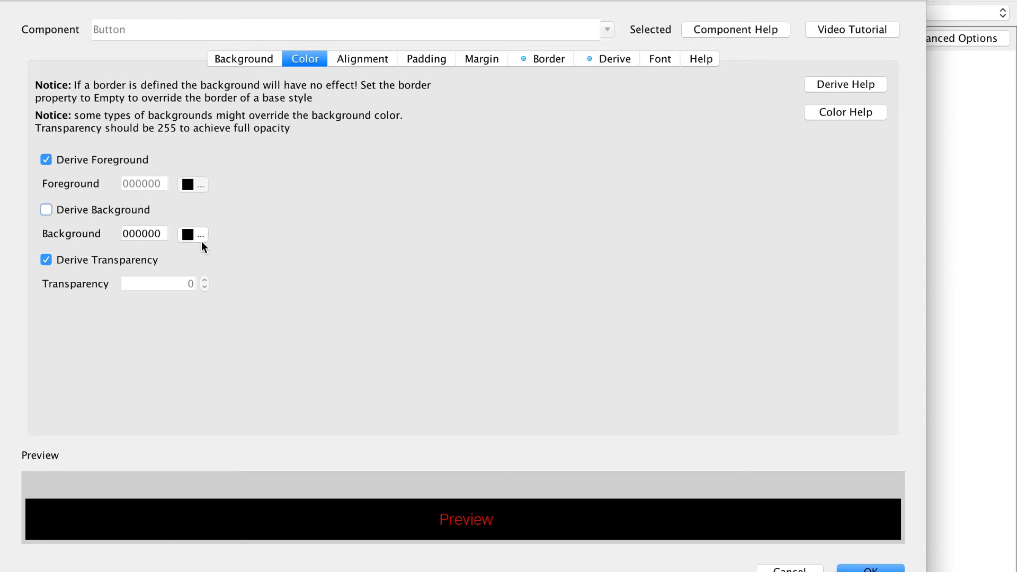
{"action": "left_click", "coordinate": [202, 234]}
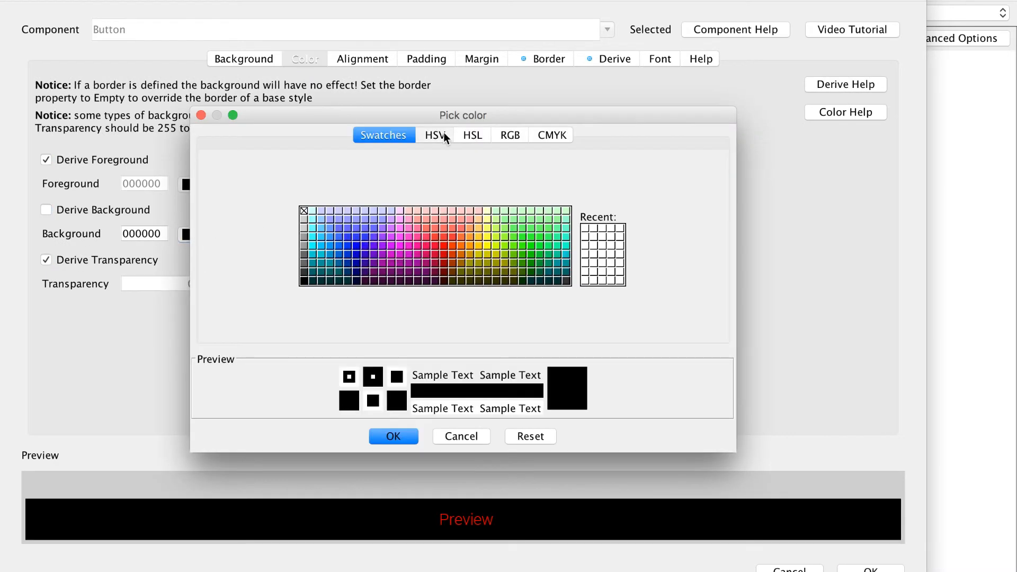
{"action": "left_click", "coordinate": [436, 135]}
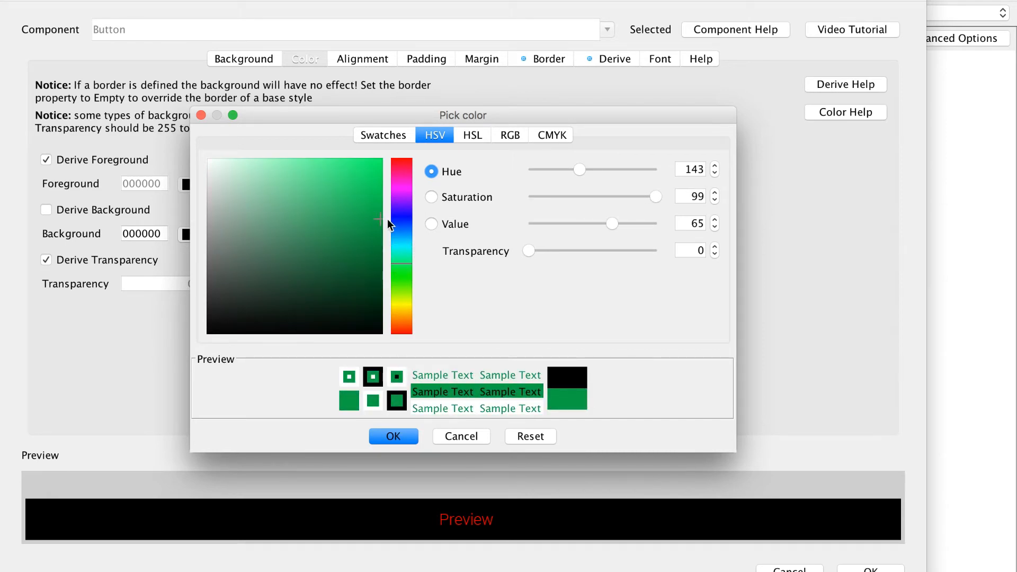
{"action": "left_click", "coordinate": [393, 436]}
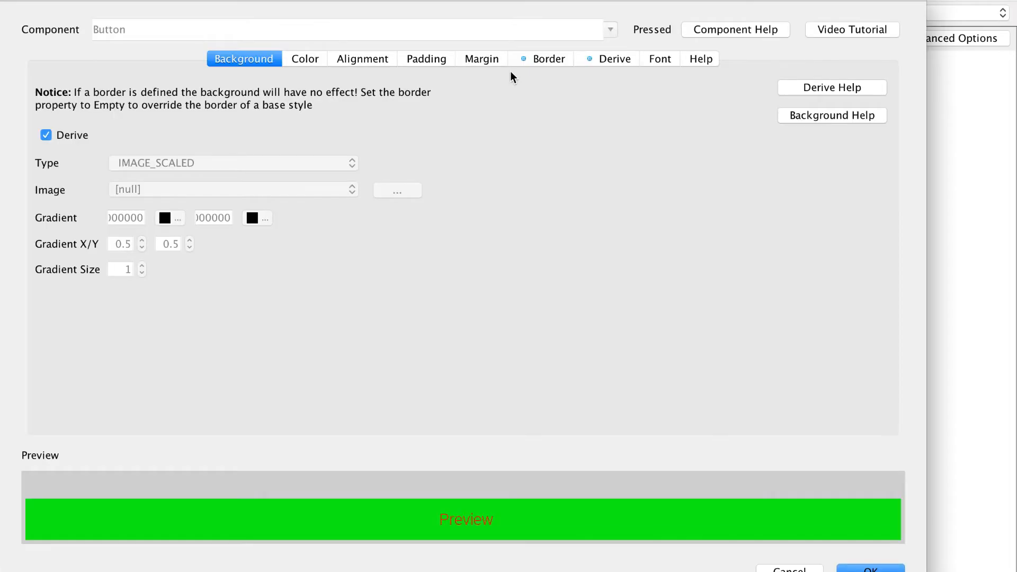
{"action": "mouse_move", "coordinate": [495, 64]}
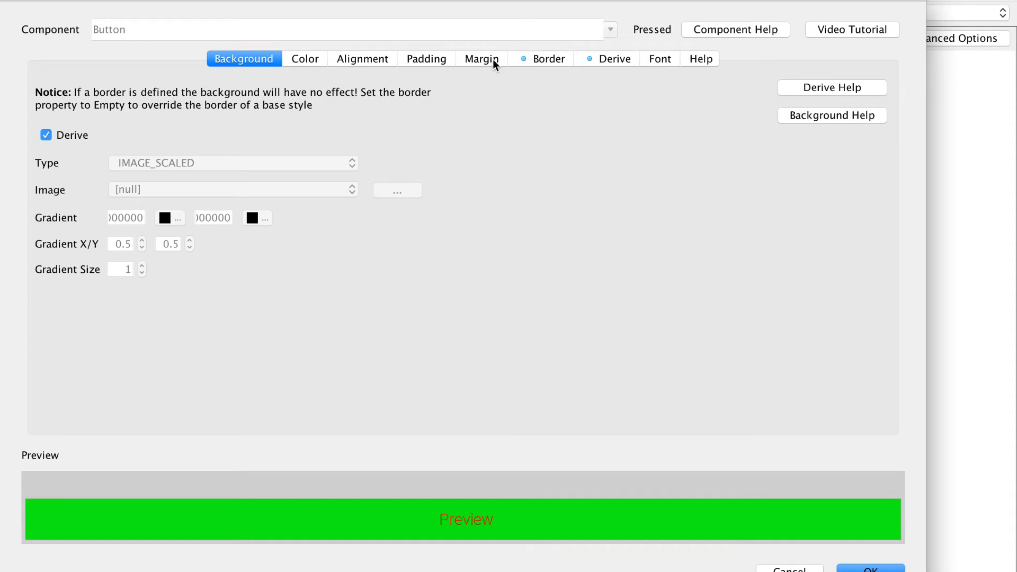
{"action": "left_click", "coordinate": [304, 58]}
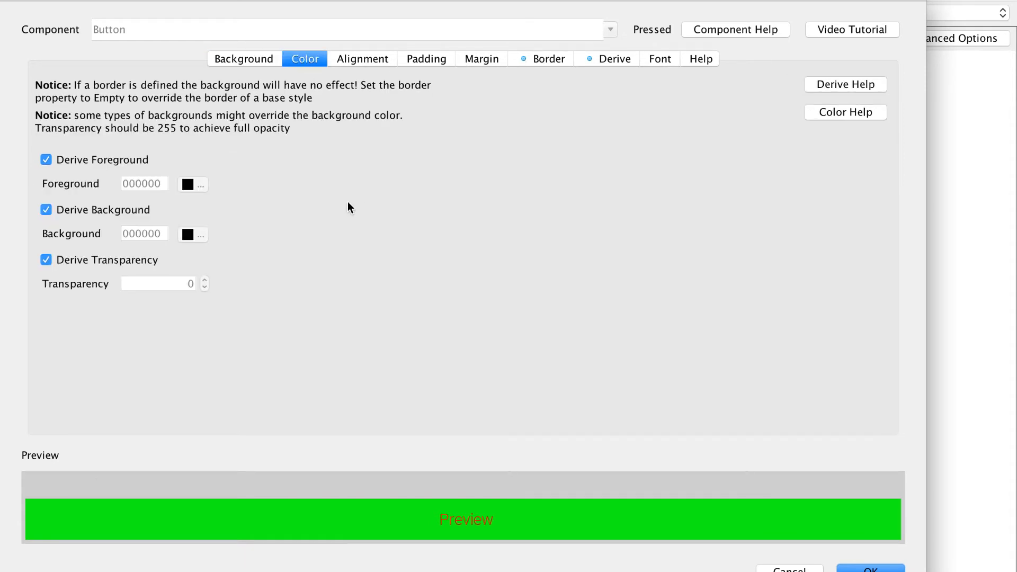
{"action": "type", "text": "a33f"}
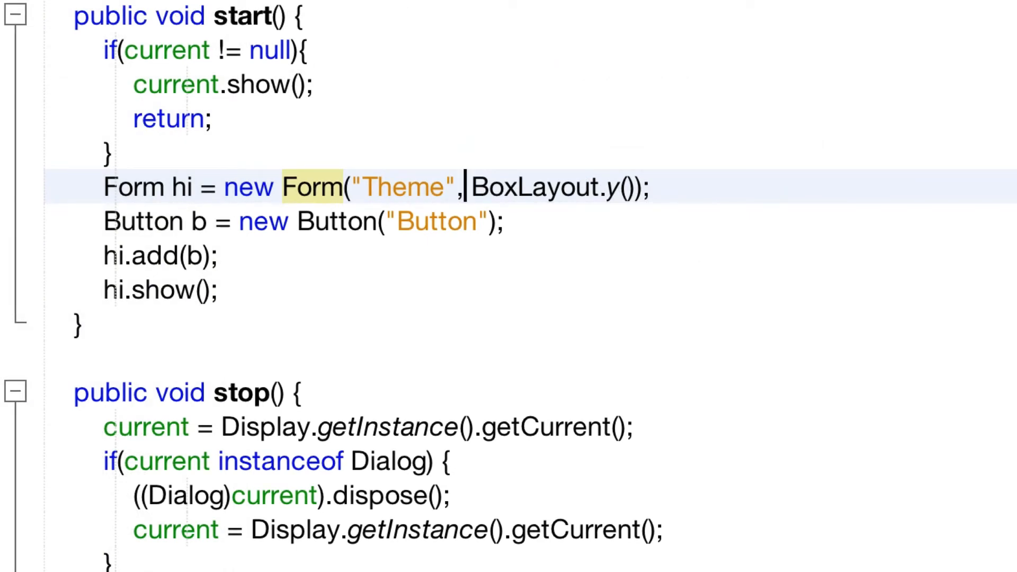
Run the ThemeTutorial project from NetBeans.
{"action": "type", "text": "\" \""}
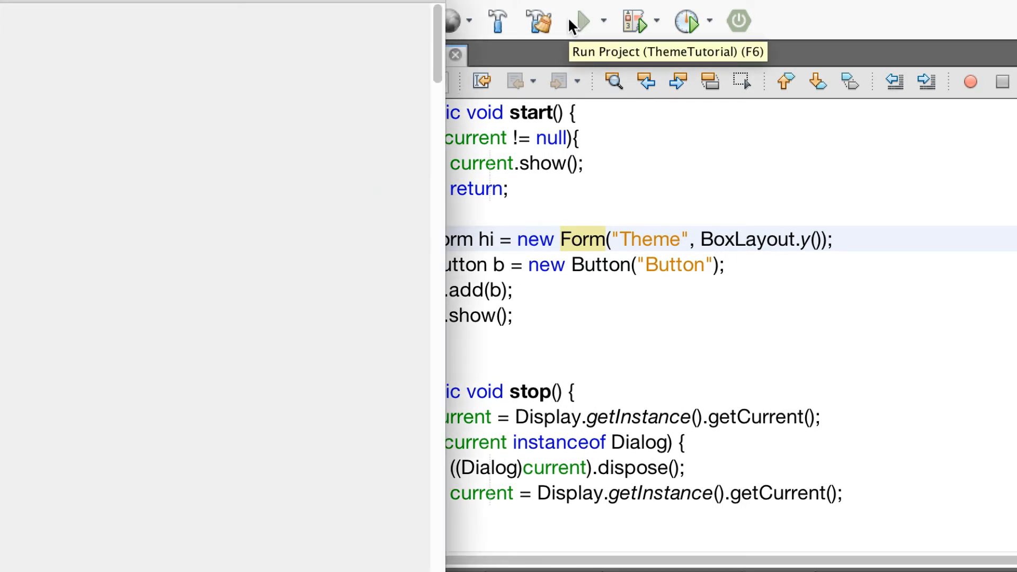
{"action": "left_click", "coordinate": [580, 21]}
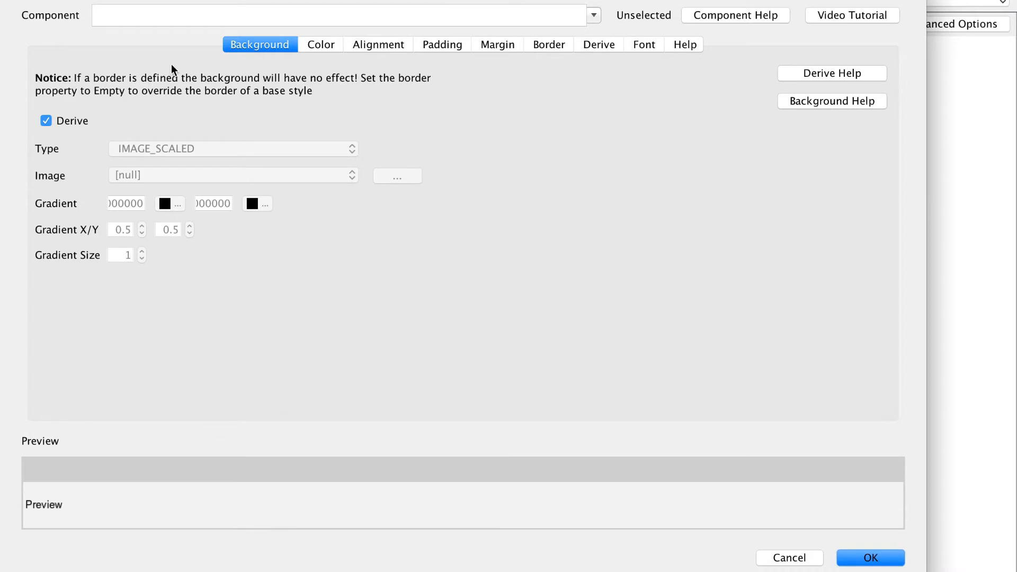
Create a new RedButton style that derives from Button.
{"action": "type", "text": "Red"}
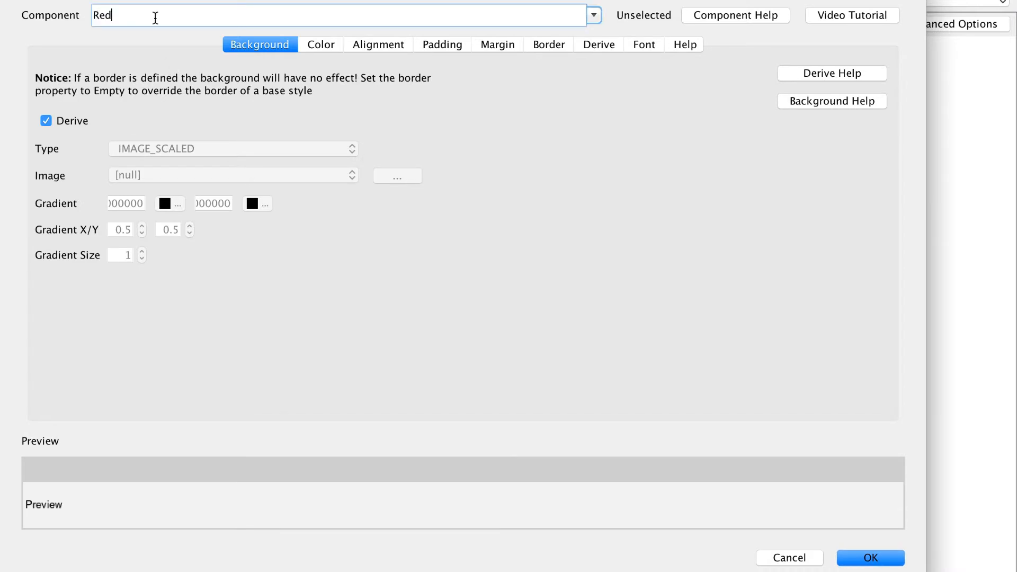
{"action": "type", "text": "Button"}
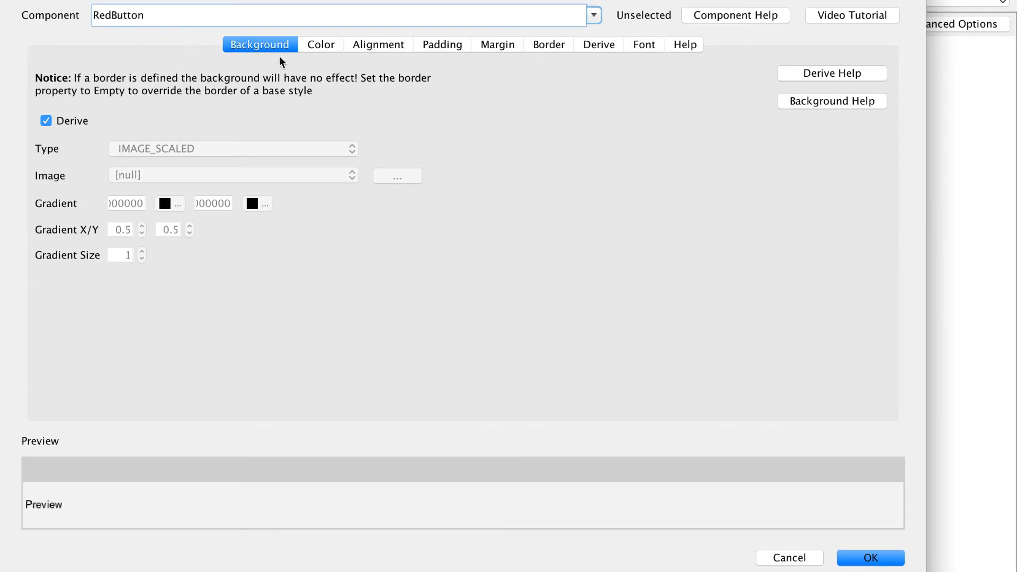
{"action": "left_click", "coordinate": [598, 44]}
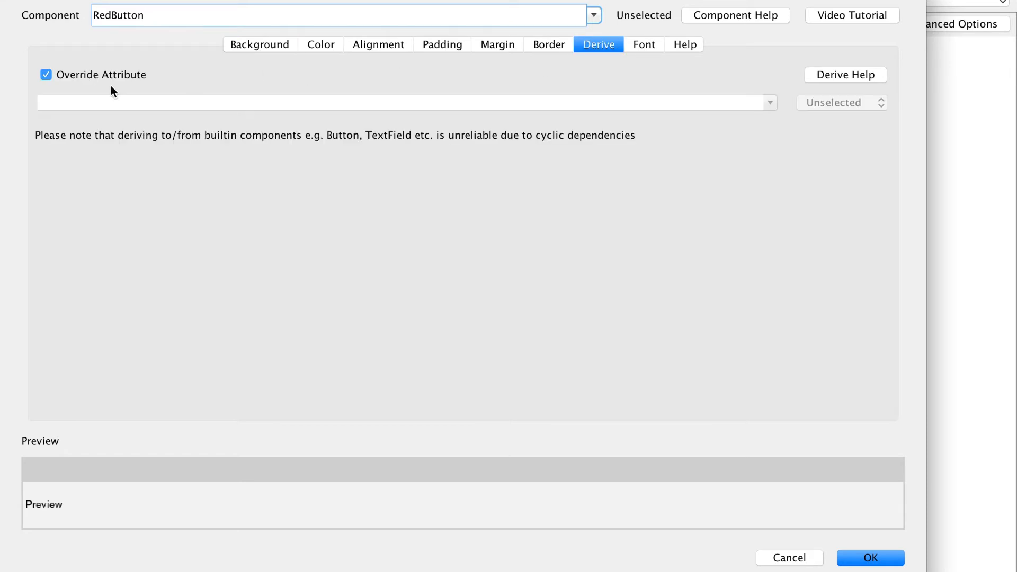
{"action": "left_click", "coordinate": [46, 74]}
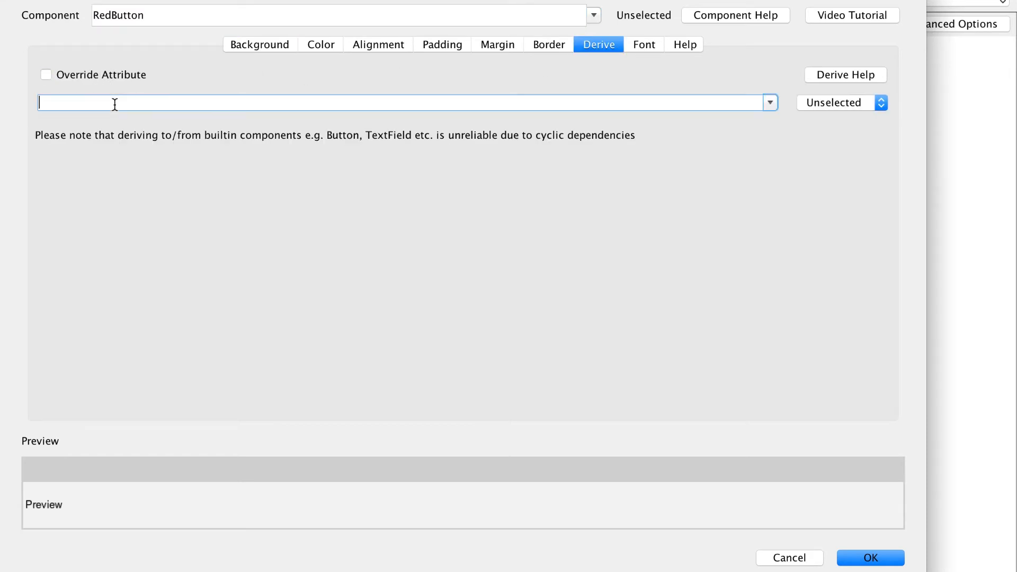
{"action": "type", "text": "Button"}
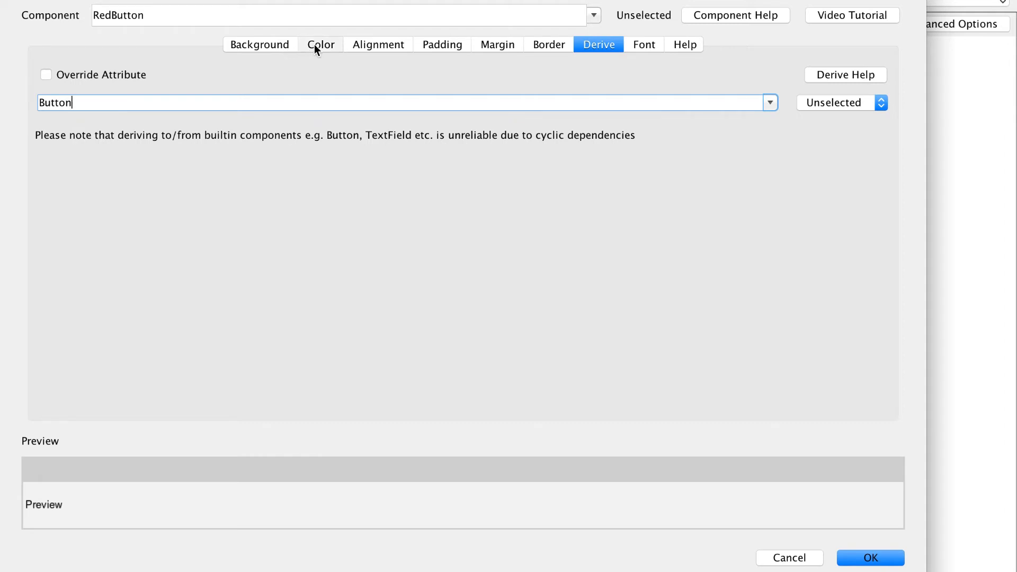
Give RedButton a red ff3333 background and white ffffff text, and save it.
{"action": "left_click", "coordinate": [321, 44]}
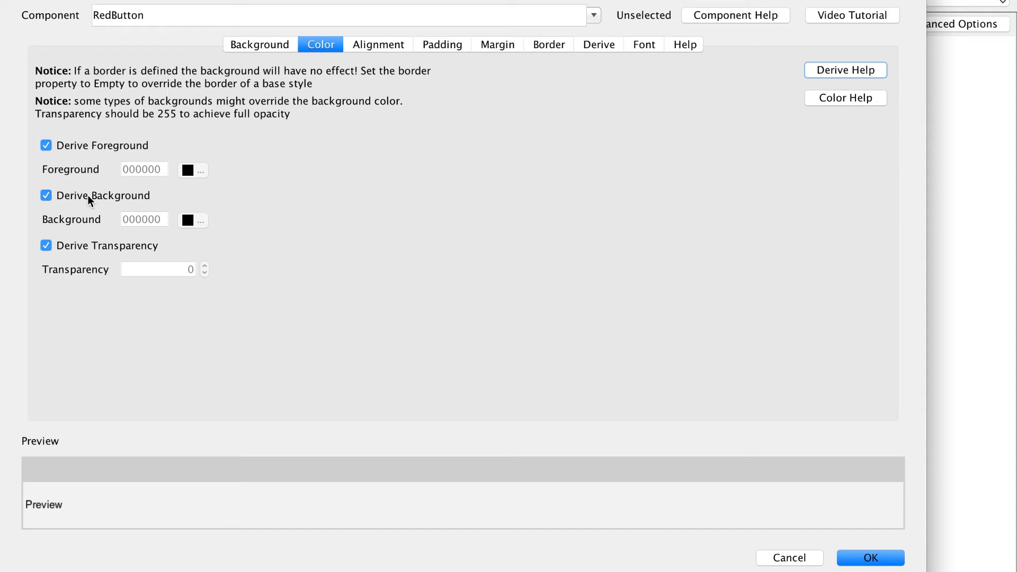
{"action": "left_click", "coordinate": [46, 195]}
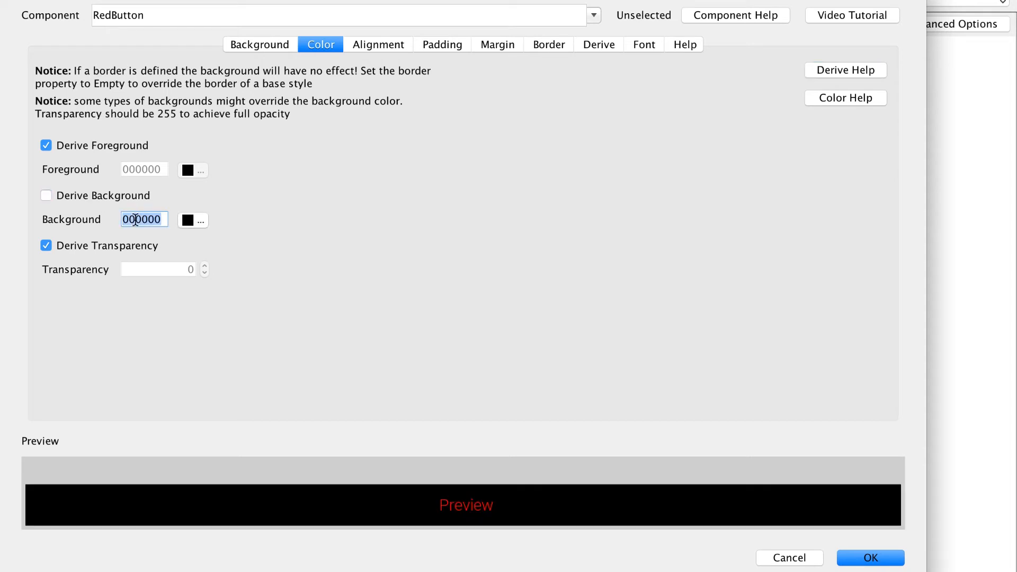
{"action": "type", "text": "ff"}
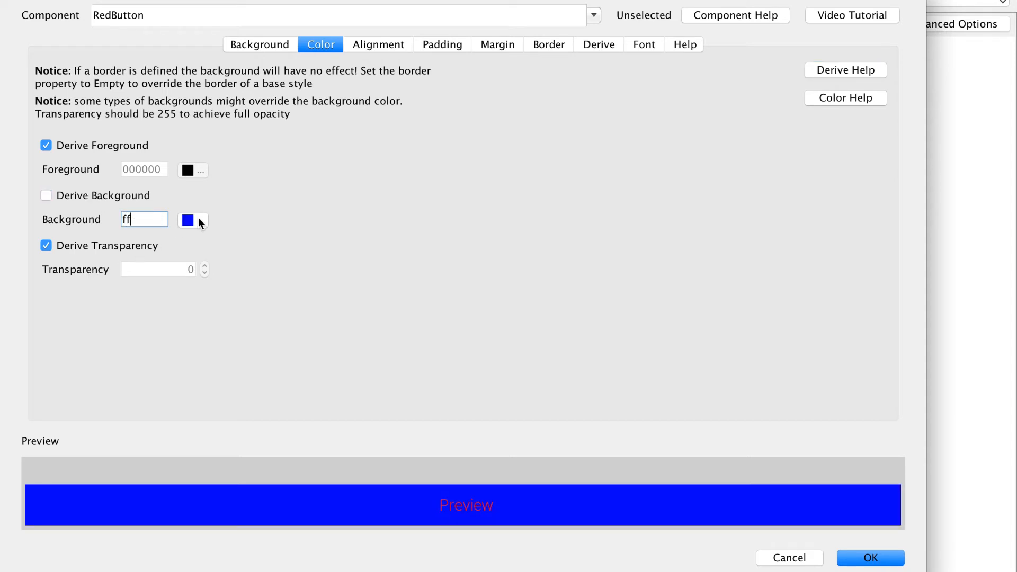
{"action": "left_click", "coordinate": [193, 220]}
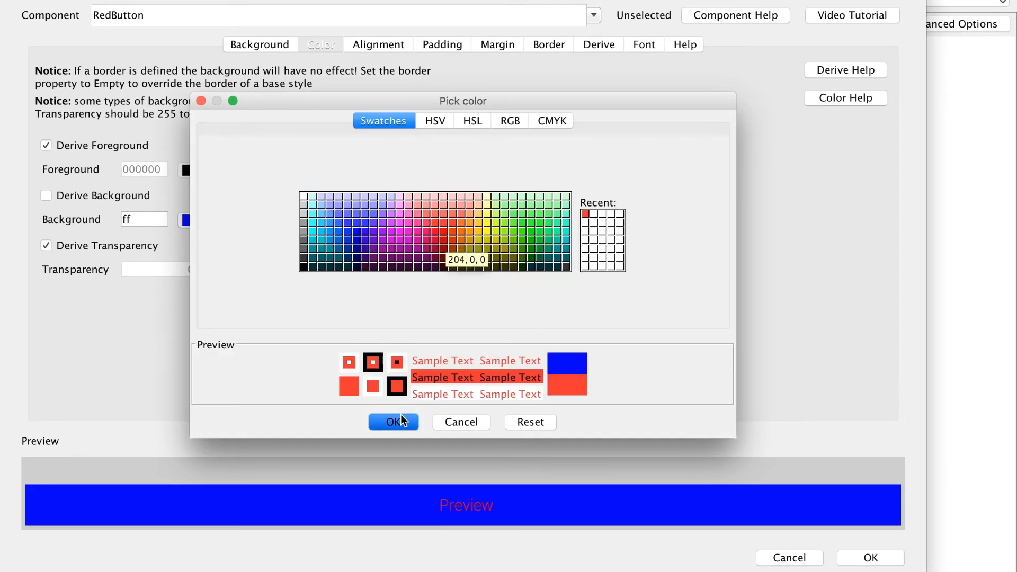
{"action": "left_click", "coordinate": [393, 422]}
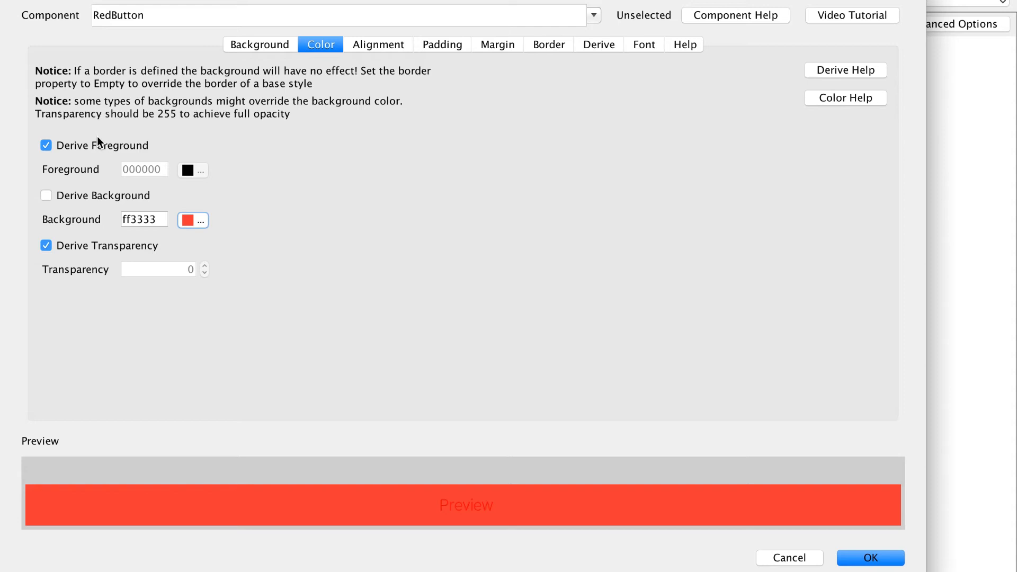
{"action": "left_click", "coordinate": [46, 145]}
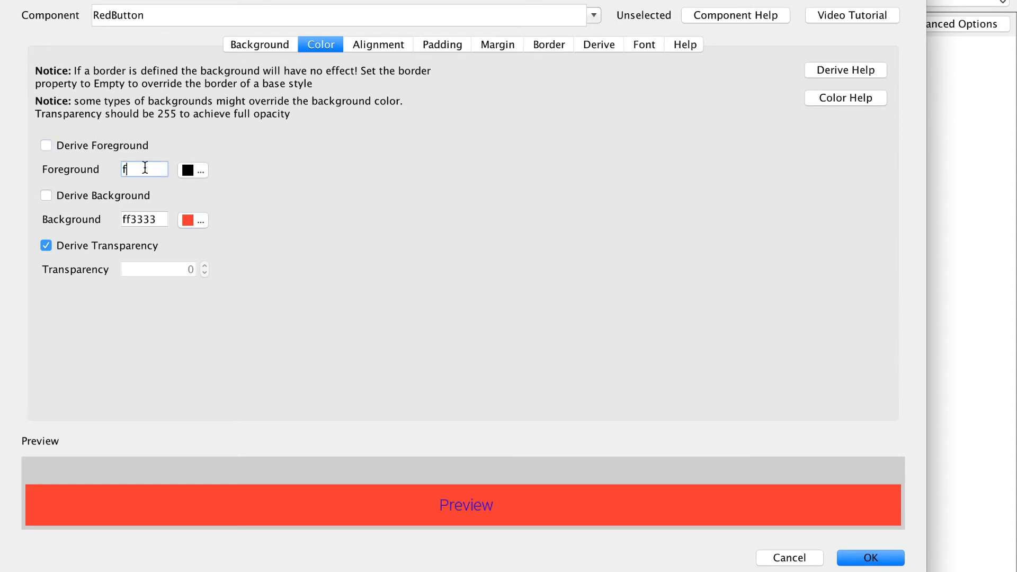
{"action": "type", "text": "fffff"}
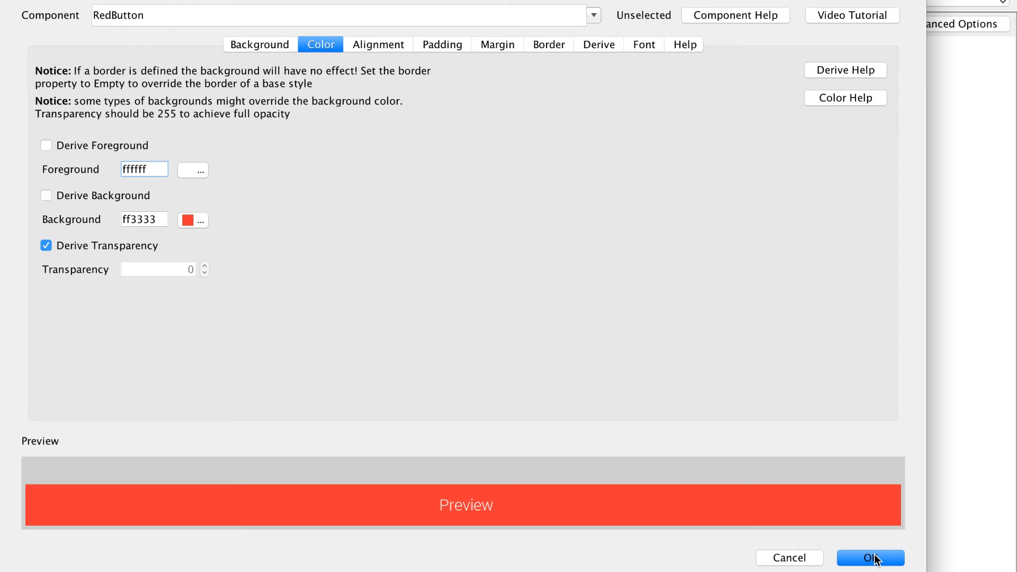
{"action": "left_click", "coordinate": [869, 558]}
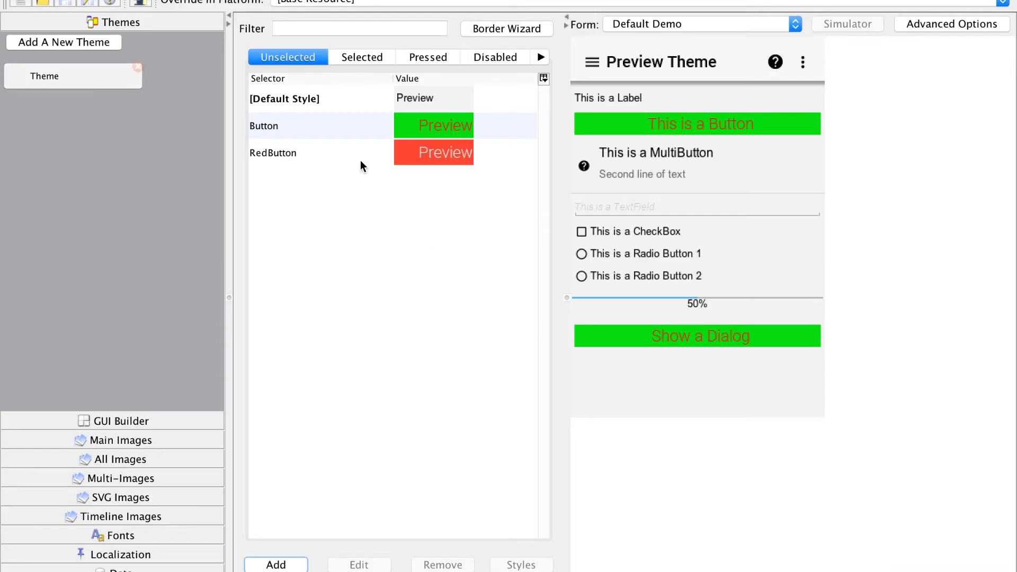
{"action": "left_click", "coordinate": [362, 57]}
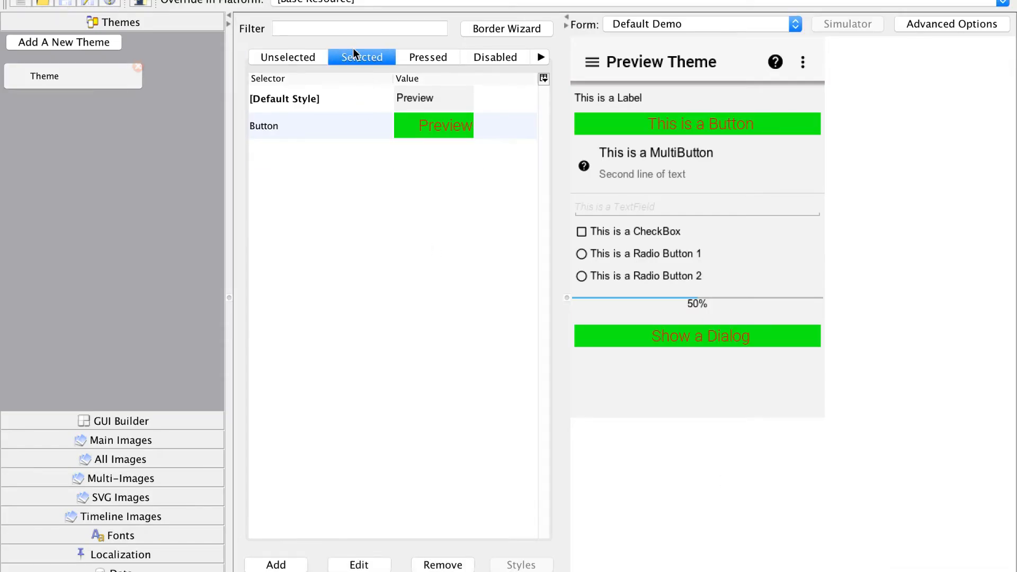
Add a selected-state RedButton style with a darker red (a62525) background and save it.
{"action": "left_click", "coordinate": [358, 563]}
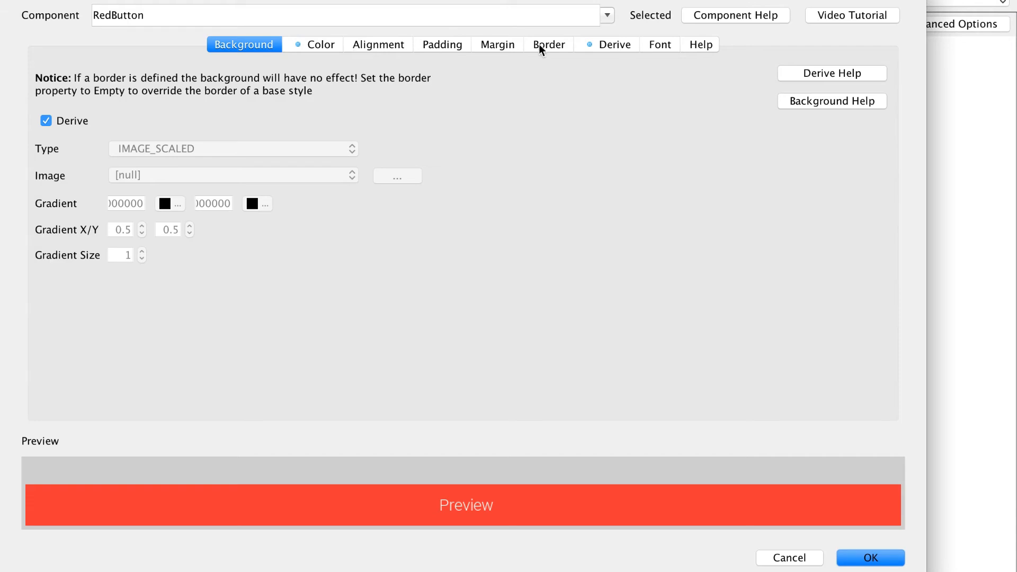
{"action": "left_click", "coordinate": [613, 44]}
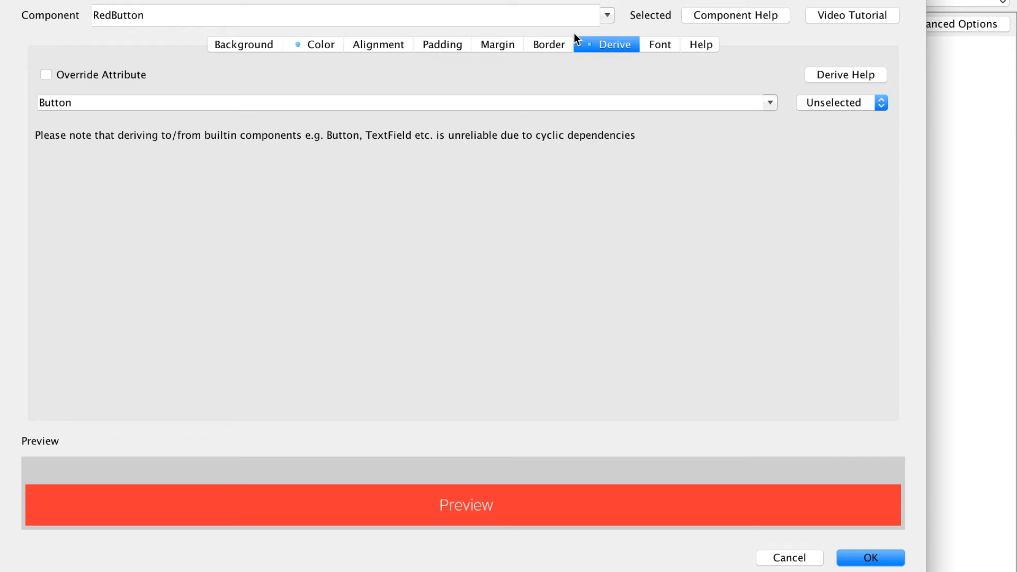
{"action": "left_click", "coordinate": [320, 44]}
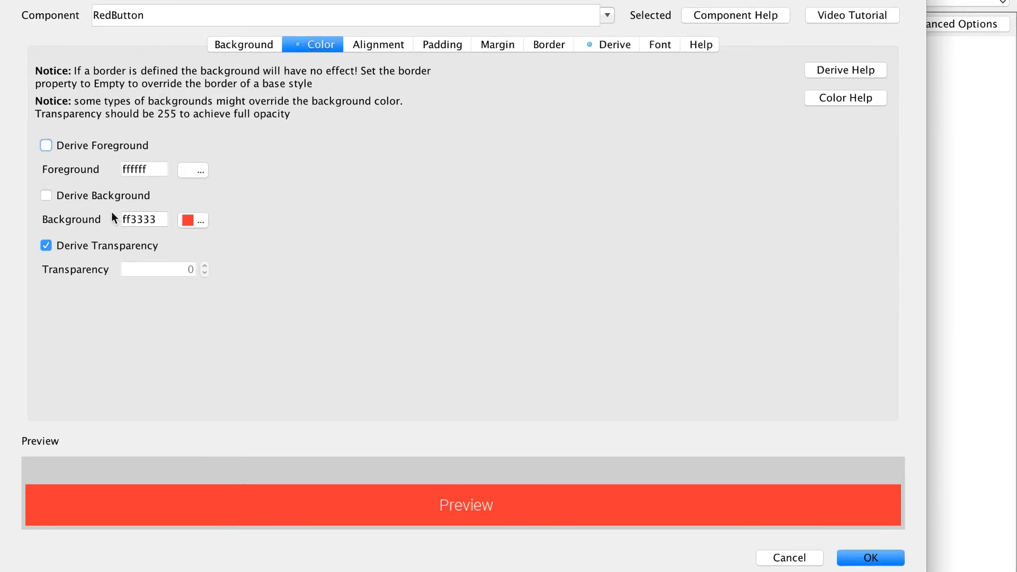
{"action": "left_click", "coordinate": [192, 219]}
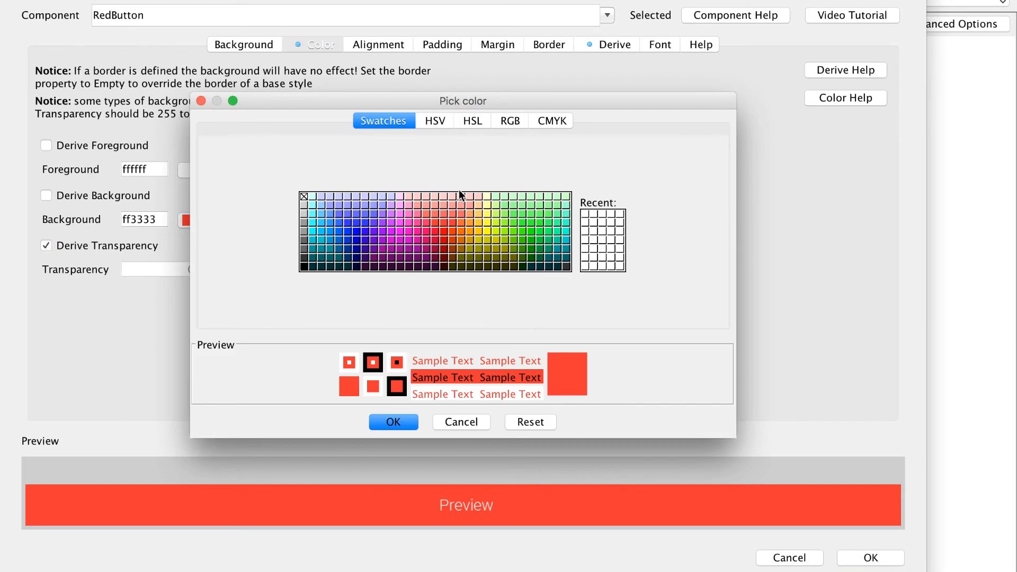
{"action": "left_click", "coordinate": [434, 121]}
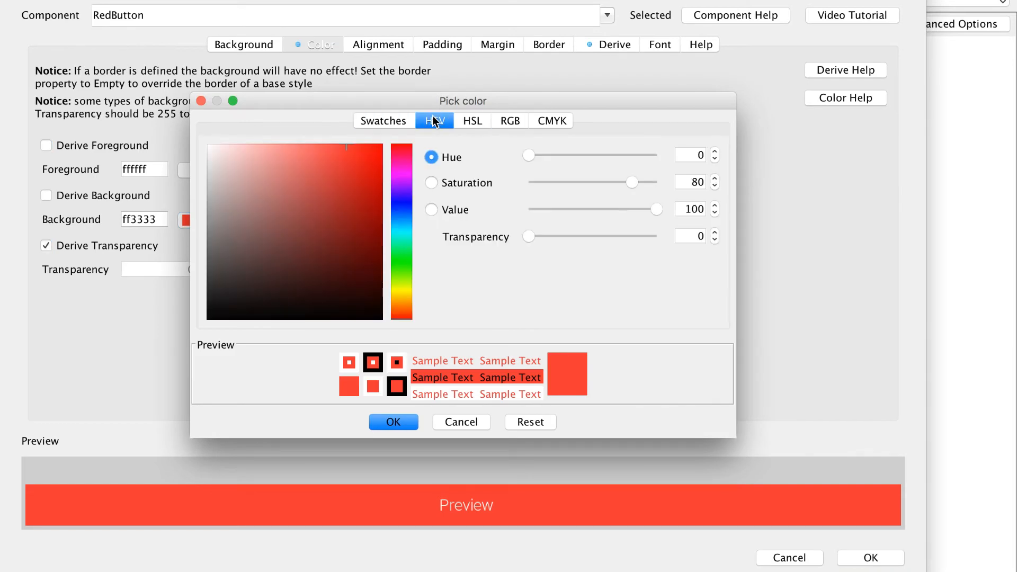
{"action": "mouse_move", "coordinate": [350, 150]}
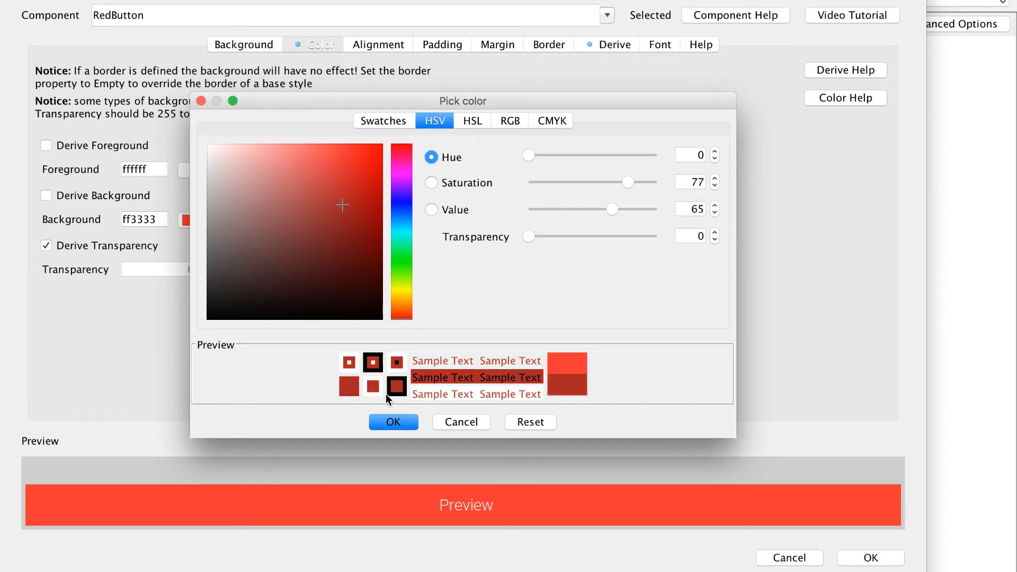
{"action": "left_click", "coordinate": [393, 422]}
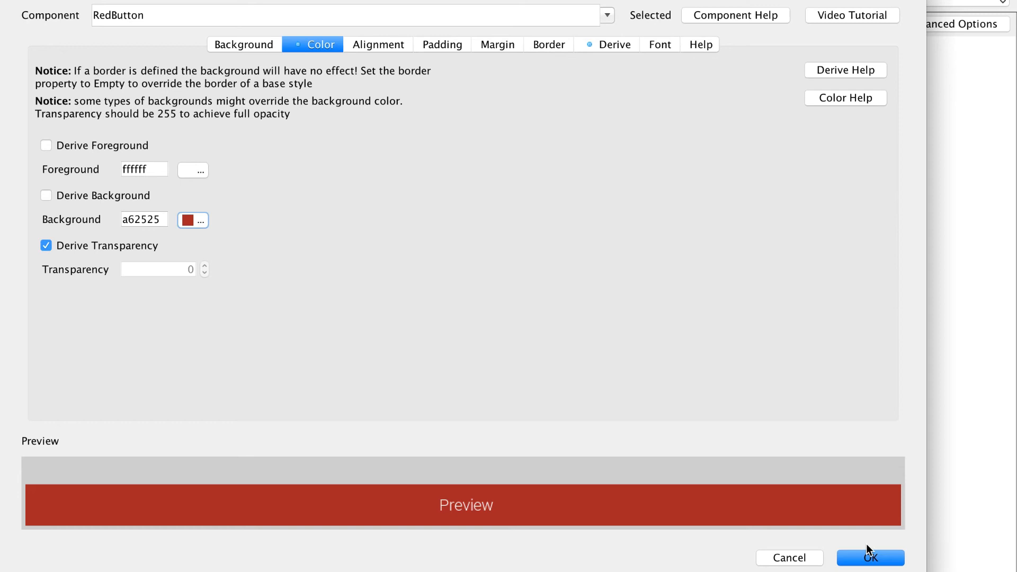
{"action": "left_click", "coordinate": [870, 557]}
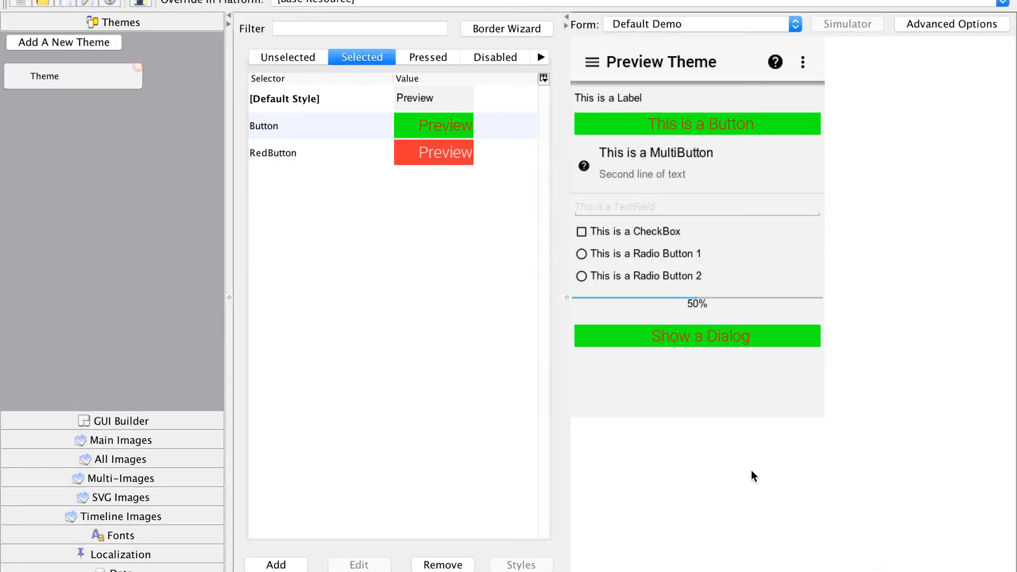
{"action": "left_click", "coordinate": [272, 152]}
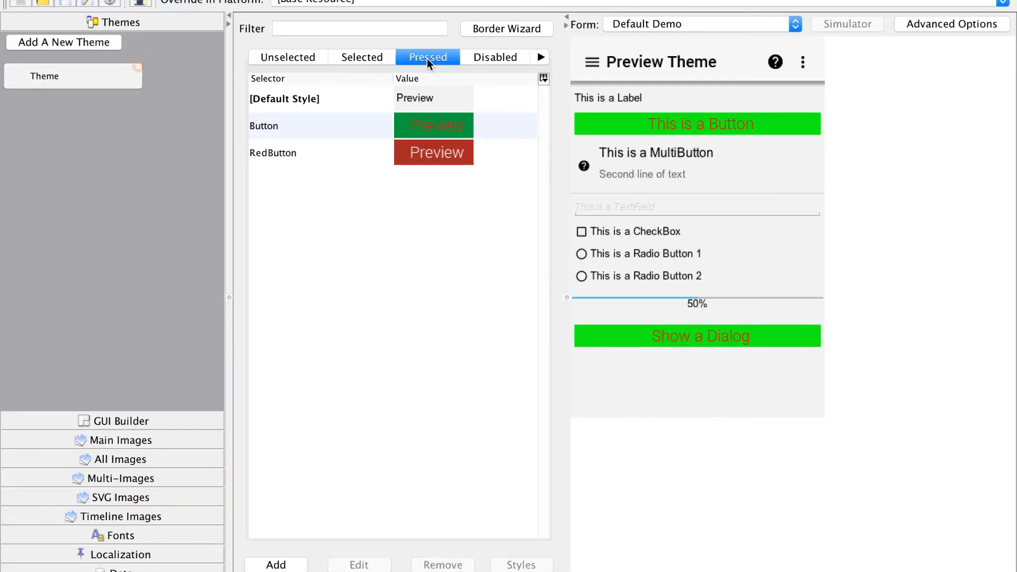
{"action": "mouse_move", "coordinate": [495, 58]}
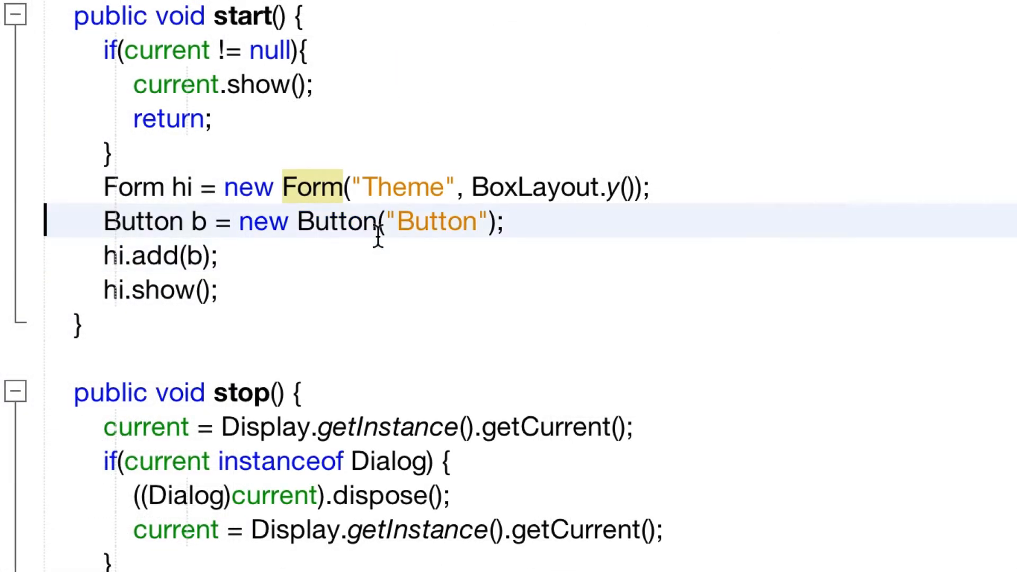
Add redB to the form with redB.setUIID("RedButton") and duplicate its declaration line.
{"action": "key", "text": "Enter"}
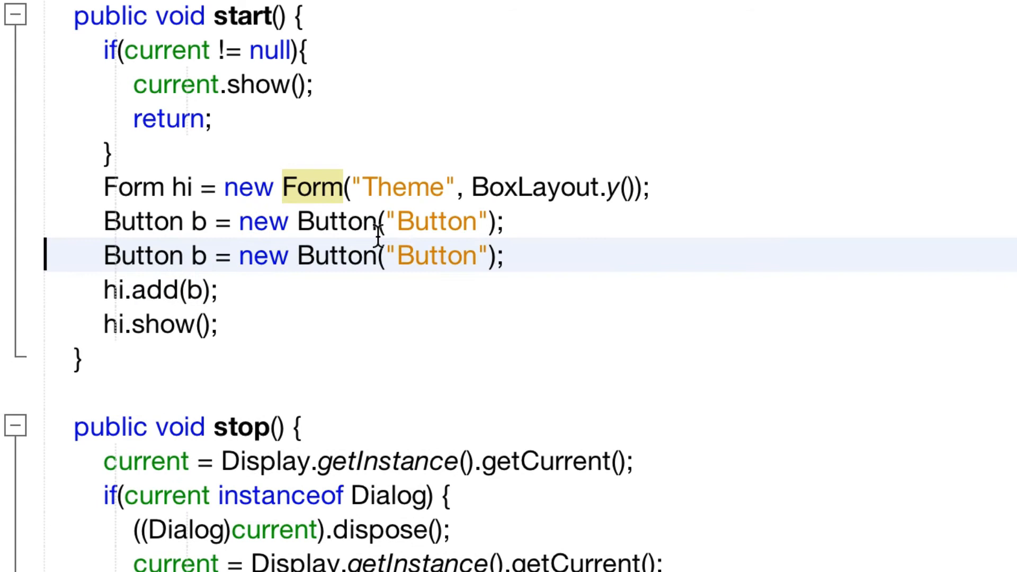
{"action": "type", "text": "redB"}
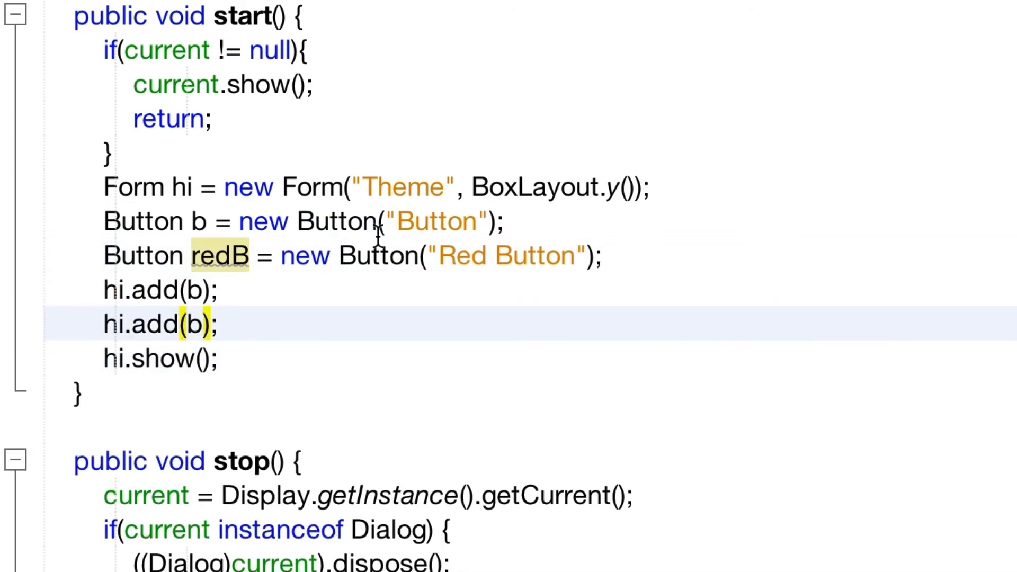
{"action": "type", "text": "redB"}
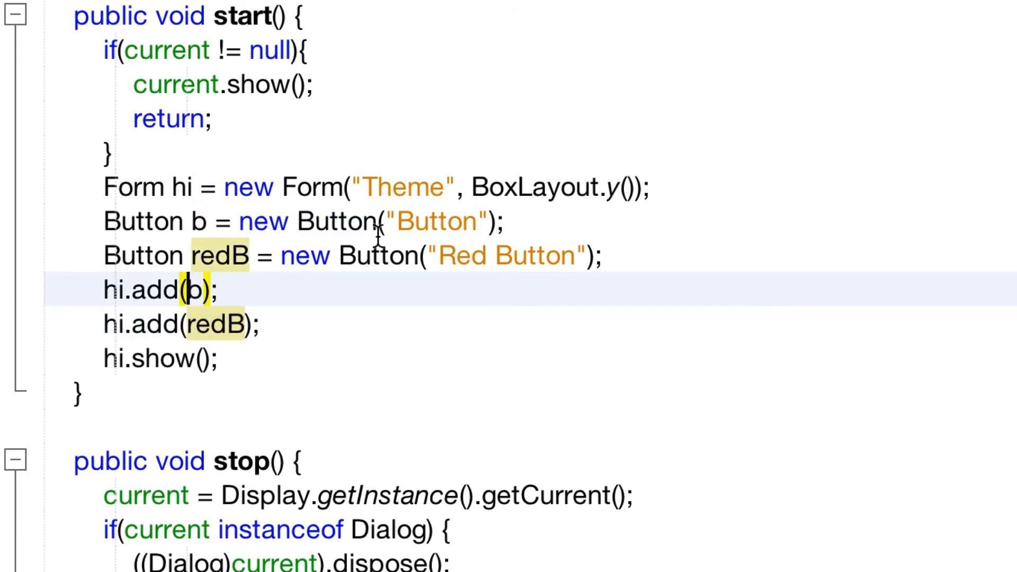
{"action": "type", "text": "redB."}
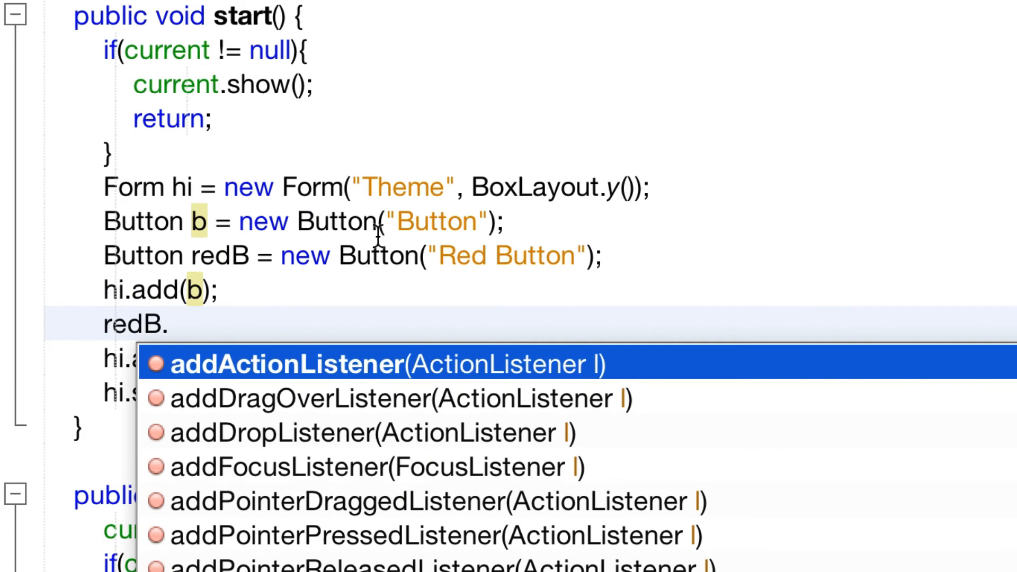
{"action": "type", "text": "setUIID(id);"}
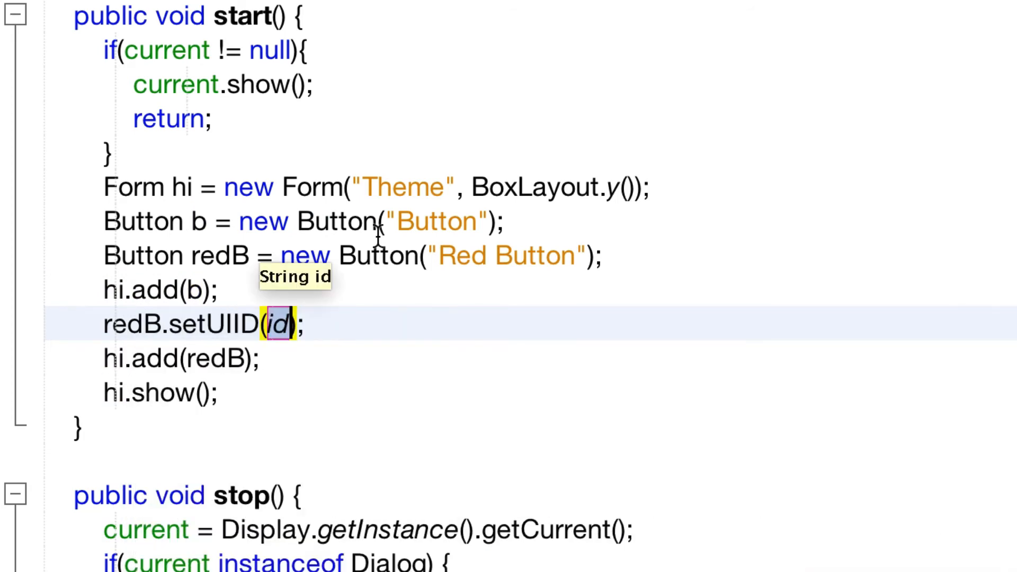
{"action": "type", "text": "\"Reg\""}
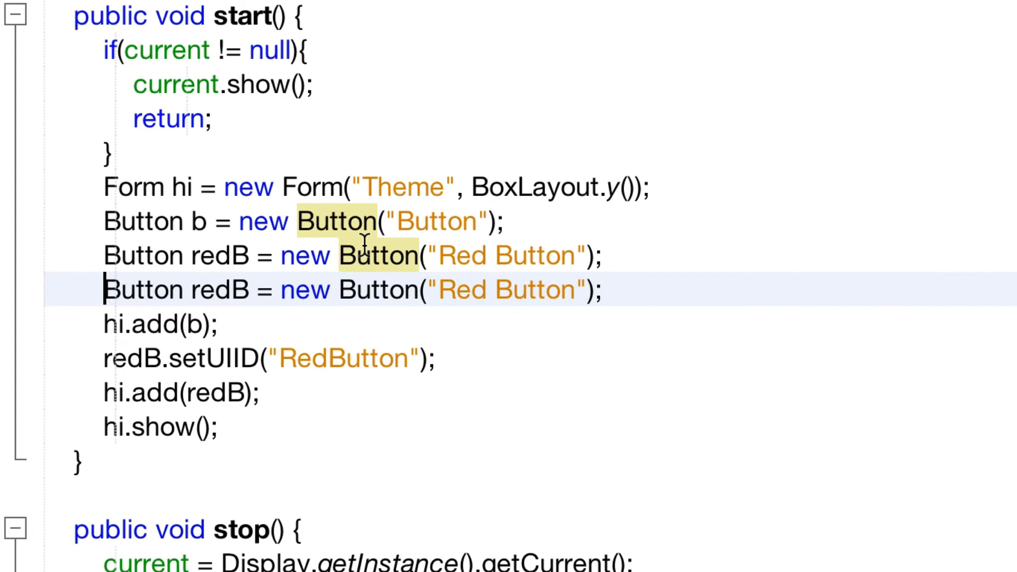
{"action": "type", "text": "TextField"}
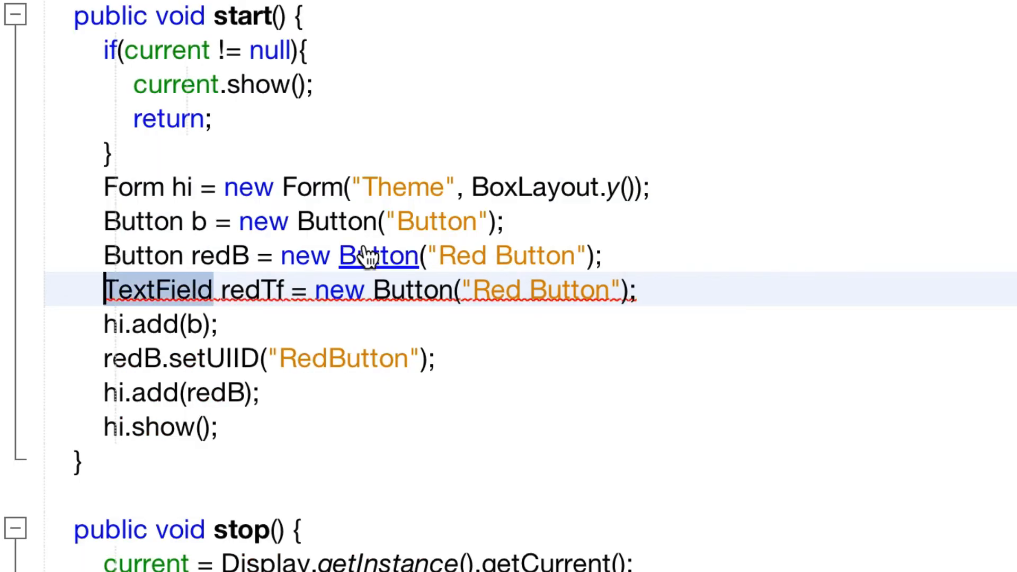
Change the duplicated line to TextField redTf = new TextField("Red TextField").
{"action": "left_click", "coordinate": [374, 290]}
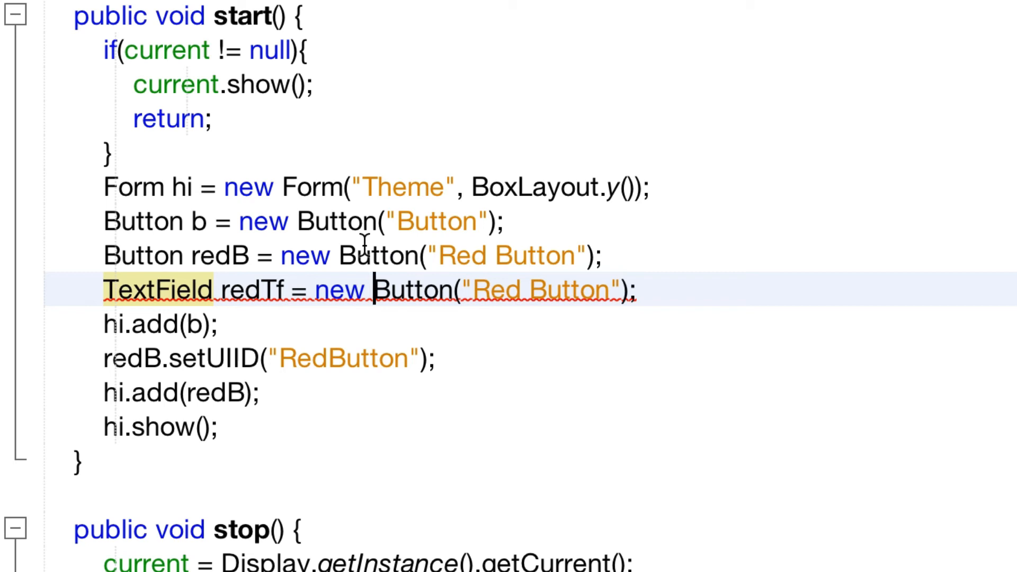
{"action": "type", "text": "TextField"}
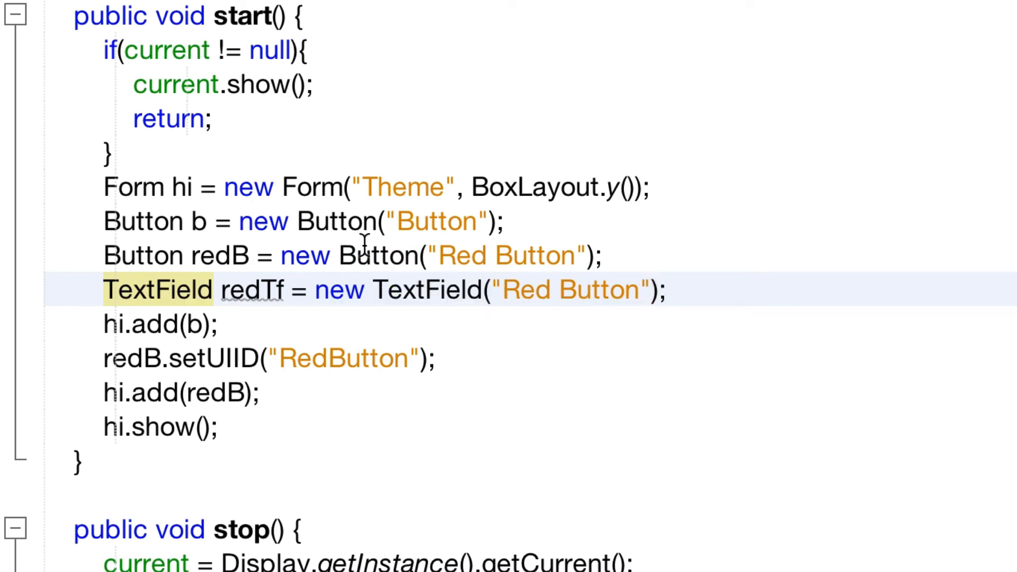
{"action": "type", "text": "TextField"}
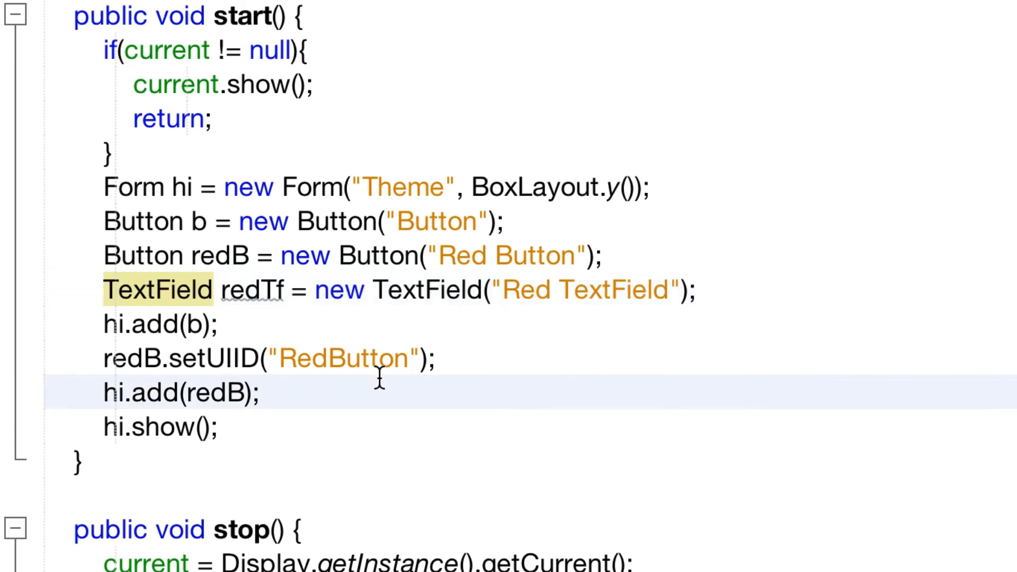
{"action": "left_click", "coordinate": [104, 393]}
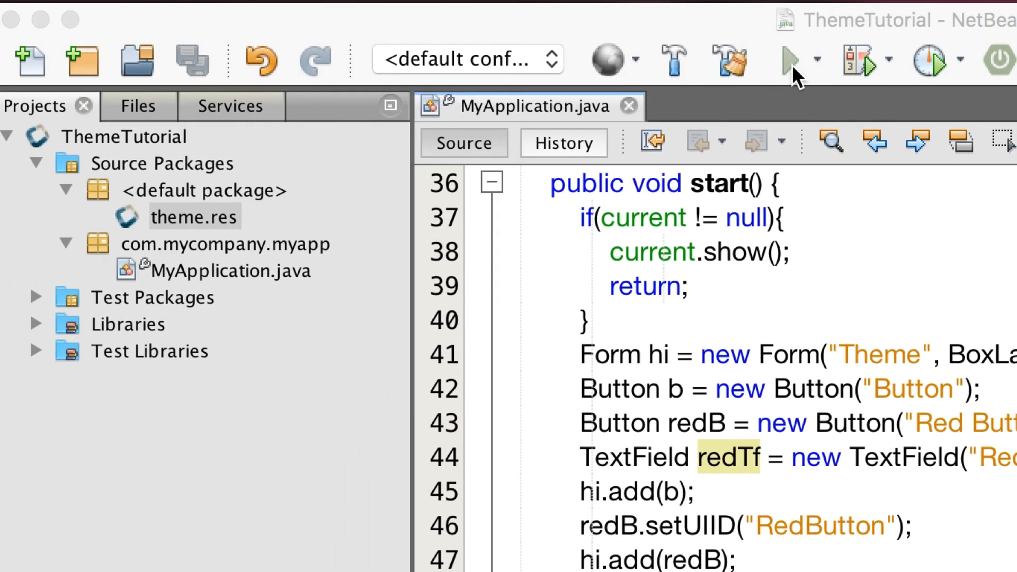
Run the app in the simulator to check the red-styled Red Button and Red TextField.
{"action": "left_click", "coordinate": [786, 58]}
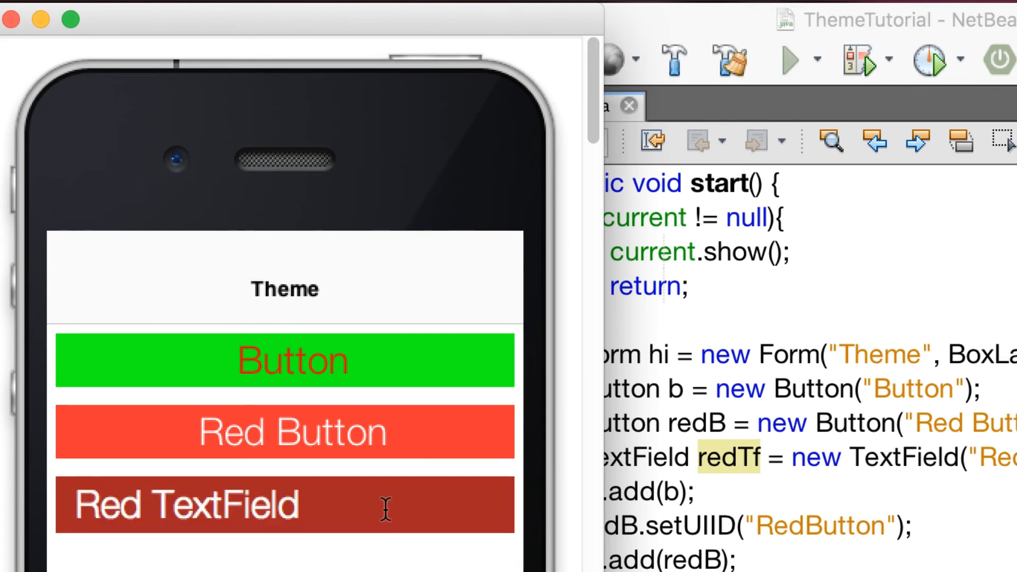
{"action": "type", "text": "hghg"}
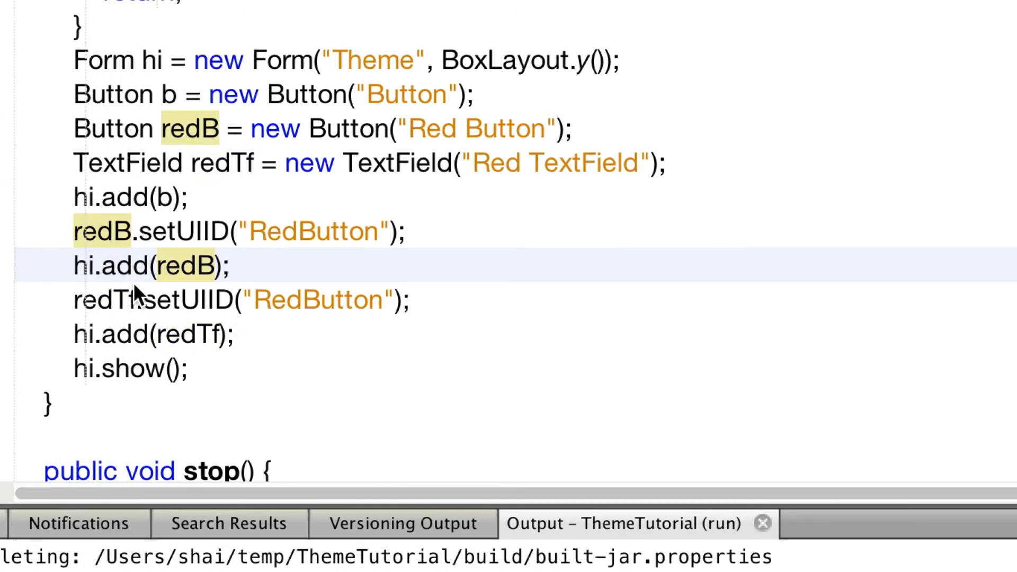
Add setBgColor(0xff) lines for redB's unselected and selected styles.
{"action": "left_click", "coordinate": [407, 231]}
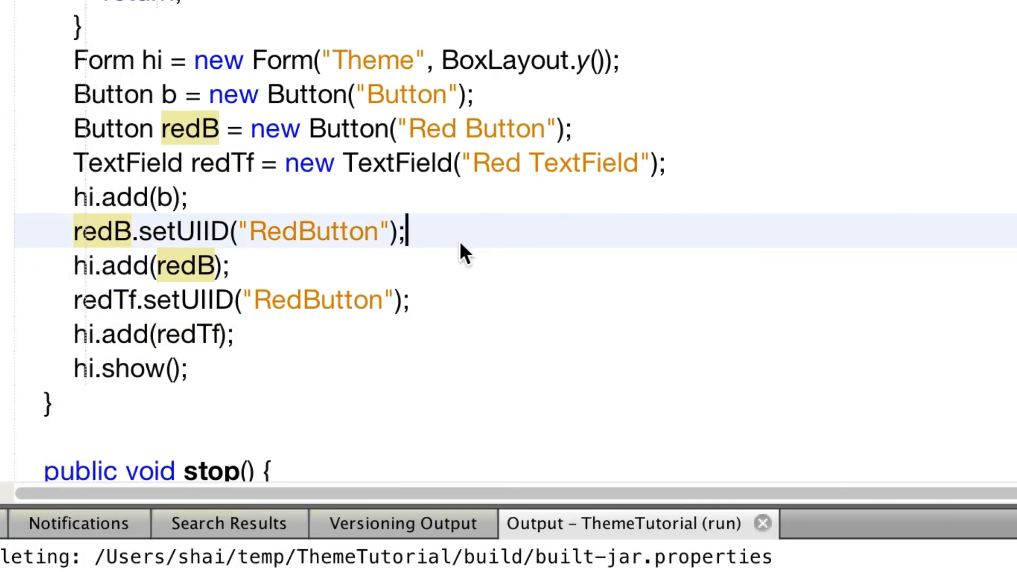
{"action": "type", "text": "redB.getUn"}
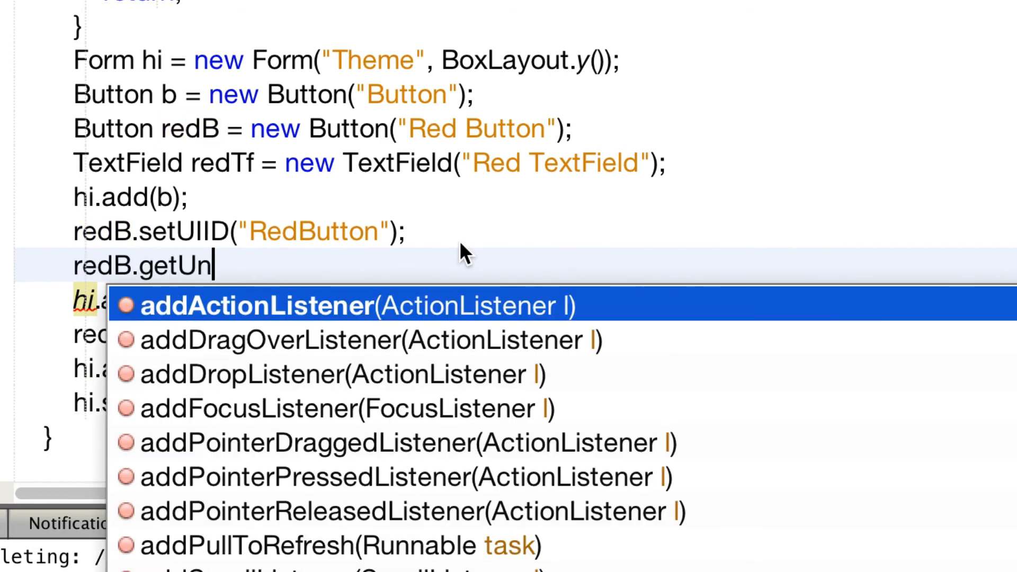
{"action": "type", "text": "selectedStyle().s"}
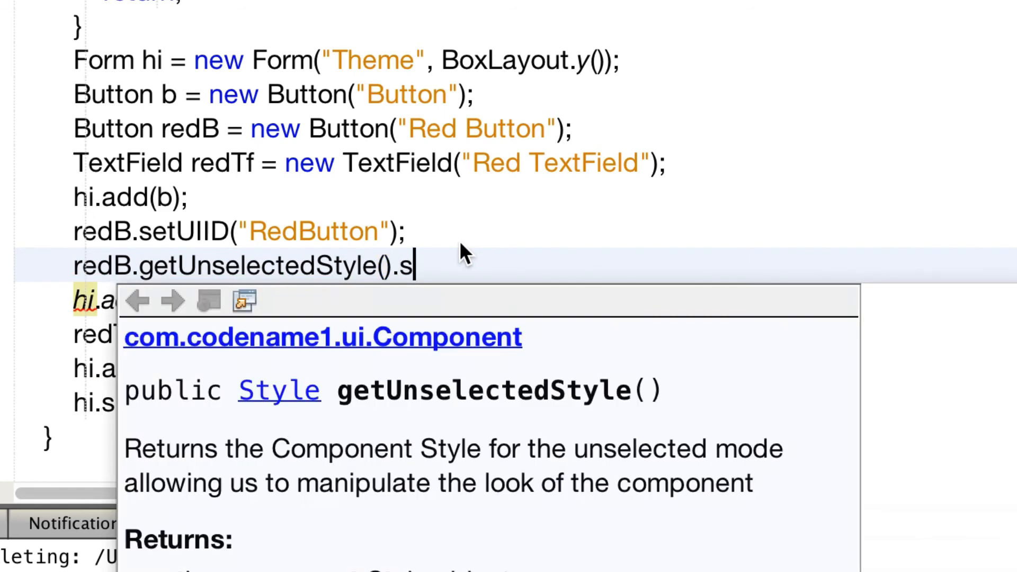
{"action": "type", "text": "etBgColor(0xff);"}
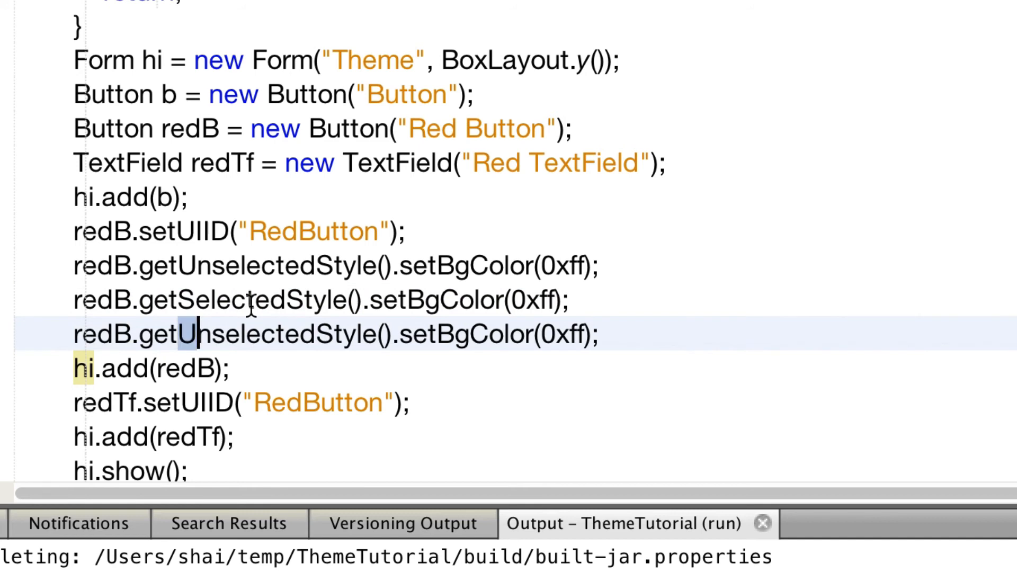
Replace the per-style colour calls with redB.getAllStyles().setBgColor(0xff).
{"action": "double_click", "coordinate": [247, 334]}
{"action": "type", "text": "Press"}
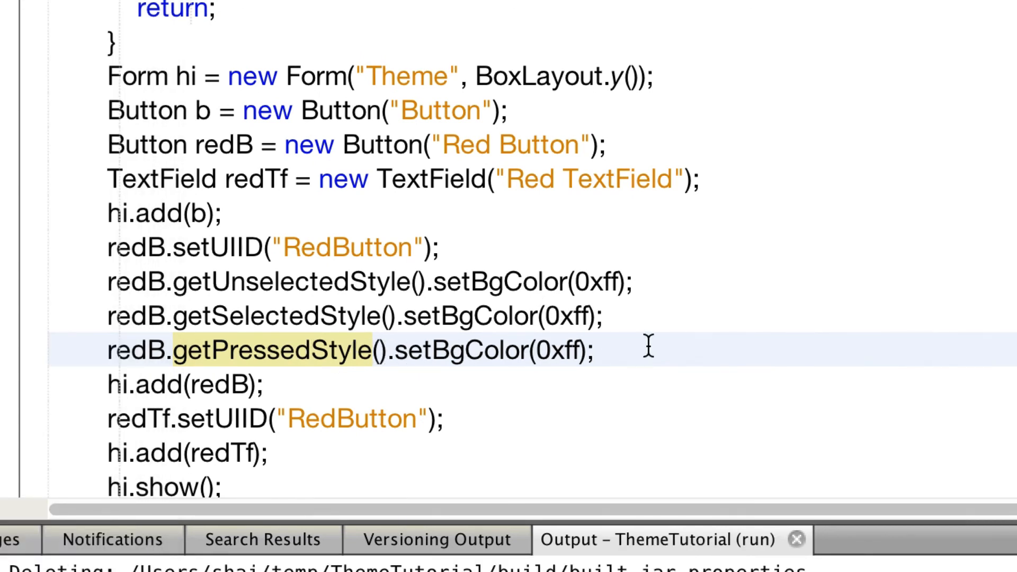
{"action": "mouse_move", "coordinate": [382, 351]}
{"action": "type", "text": "A"}
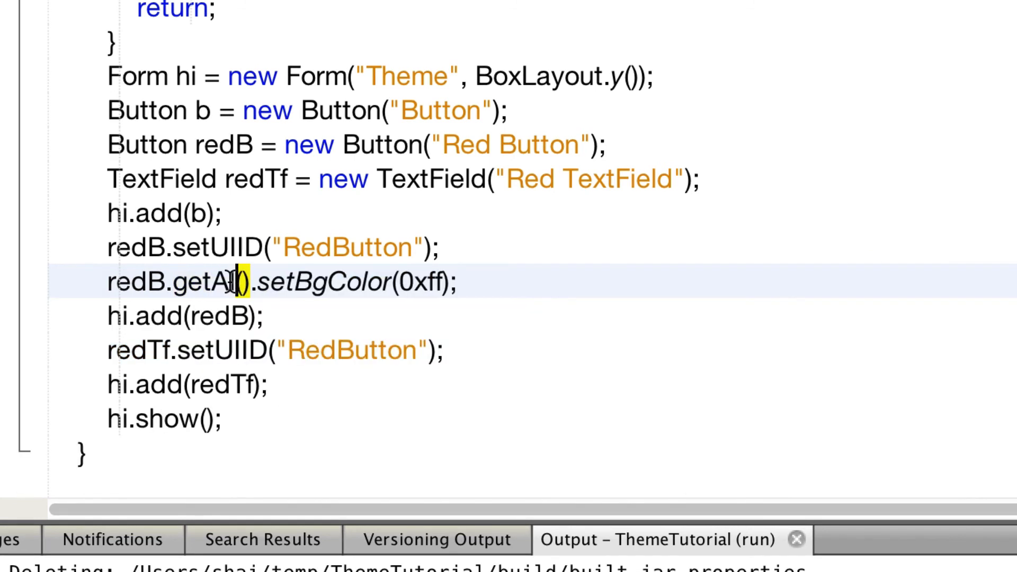
{"action": "type", "text": "llStyles"}
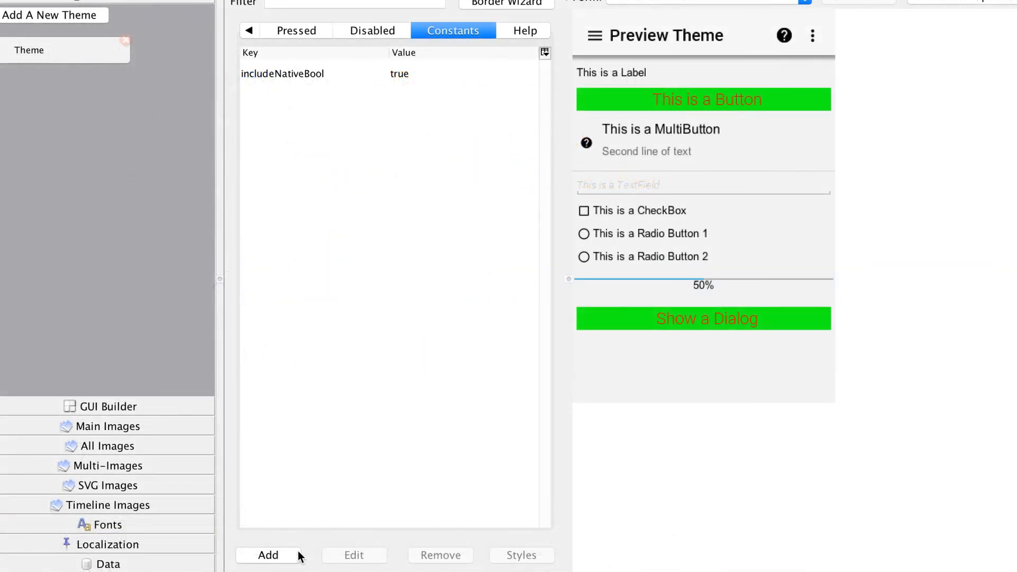
Add a new theme constant, choose formTransitionOut, and focus its empty Value field.
{"action": "left_click", "coordinate": [268, 555]}
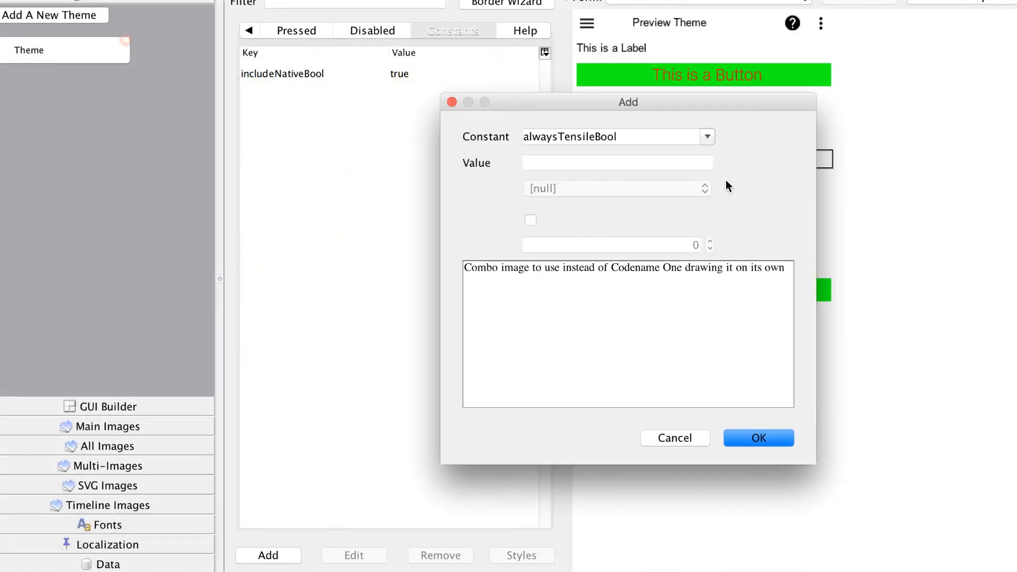
{"action": "left_click", "coordinate": [707, 136]}
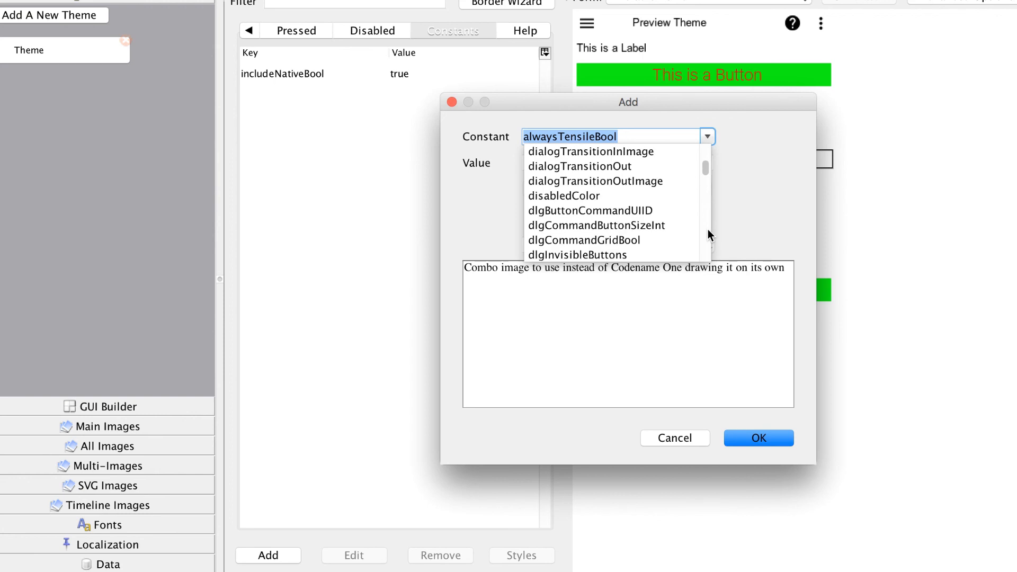
{"action": "scroll", "scroll_direction": "down", "scroll_amount": 3}
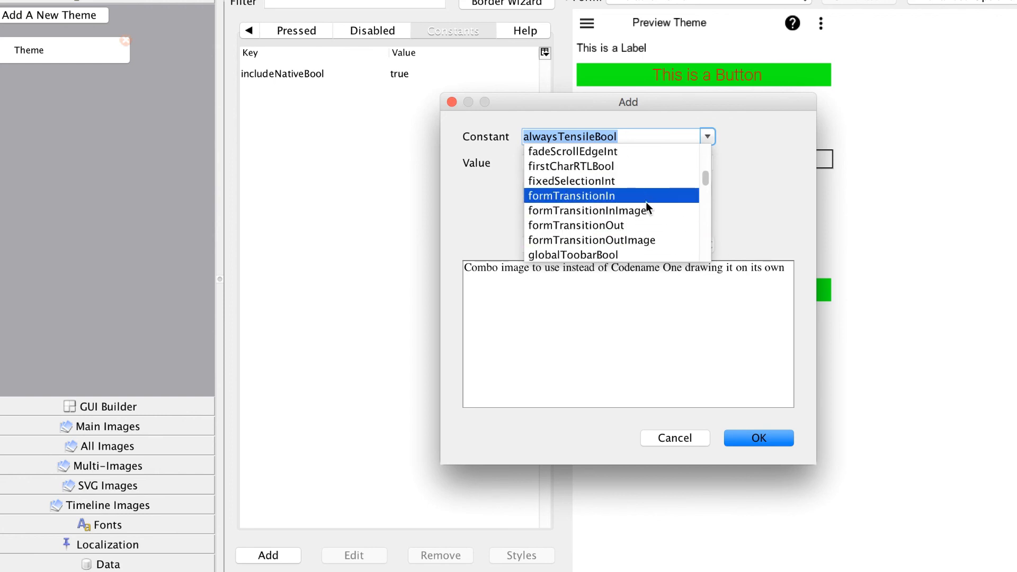
{"action": "left_click", "coordinate": [575, 226]}
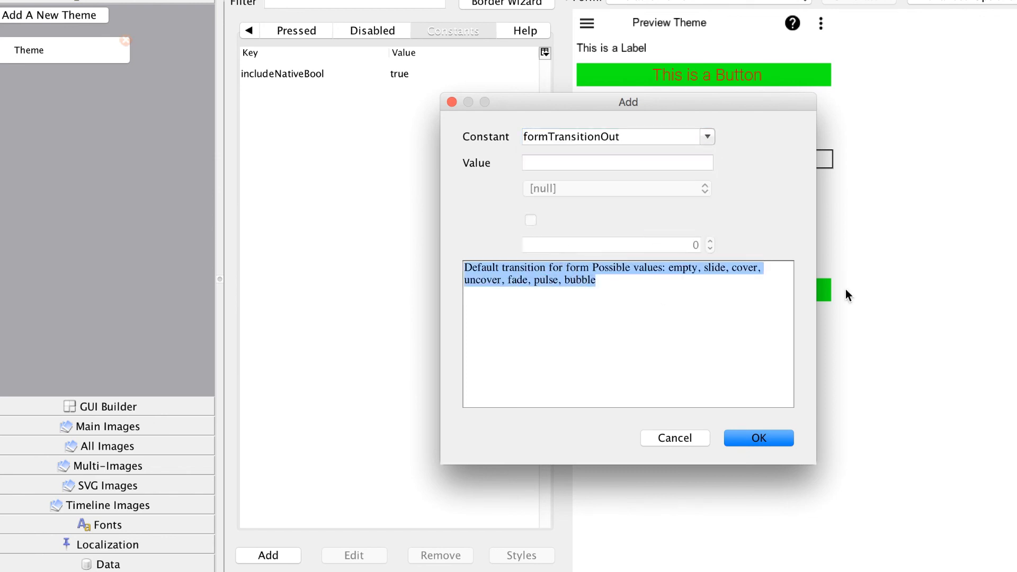
{"action": "mouse_move", "coordinate": [859, 306]}
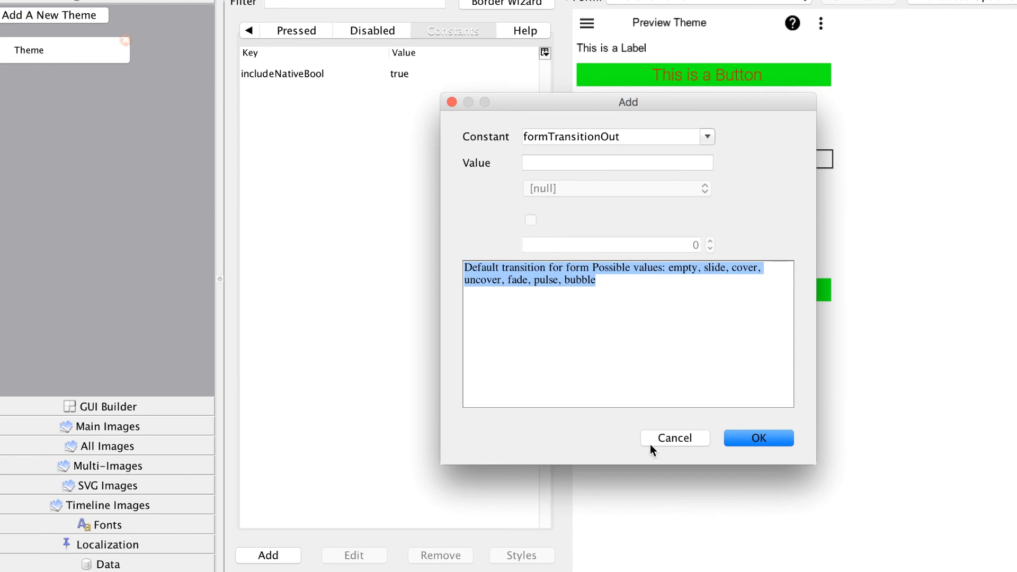
{"action": "left_click", "coordinate": [616, 163]}
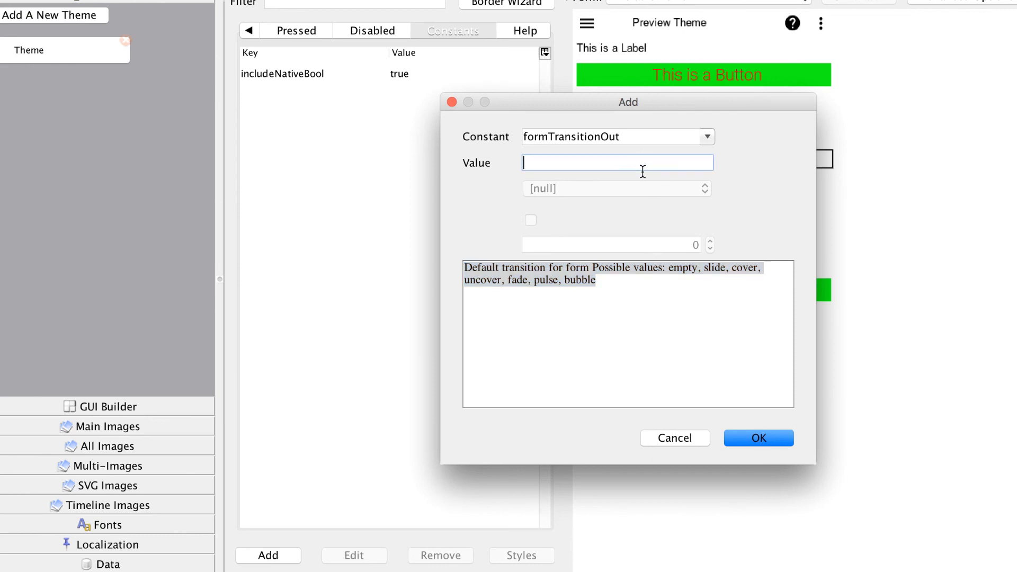